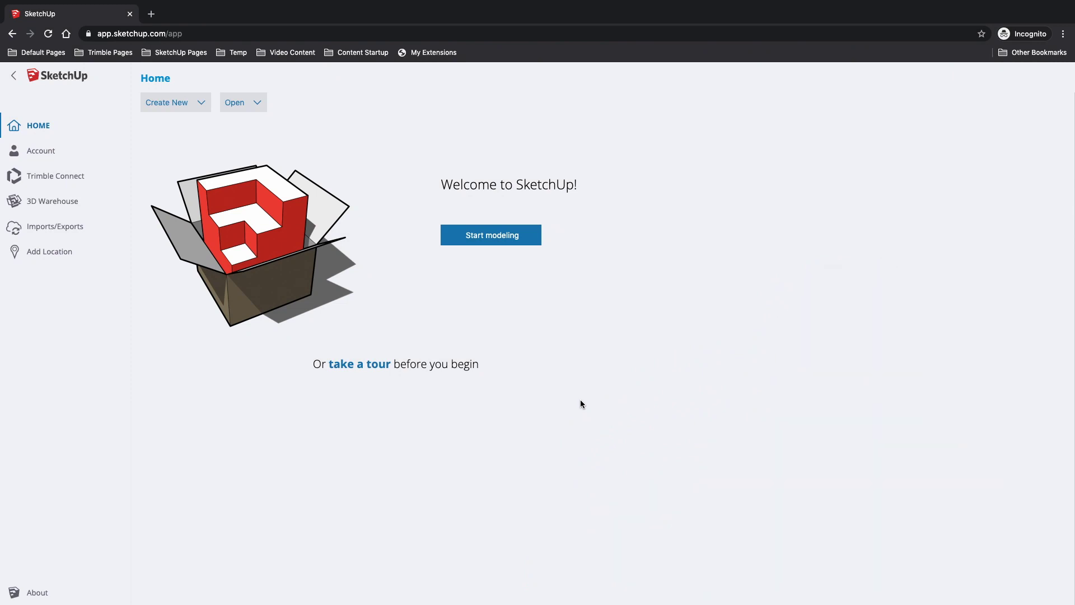
mouse_move(518, 316)
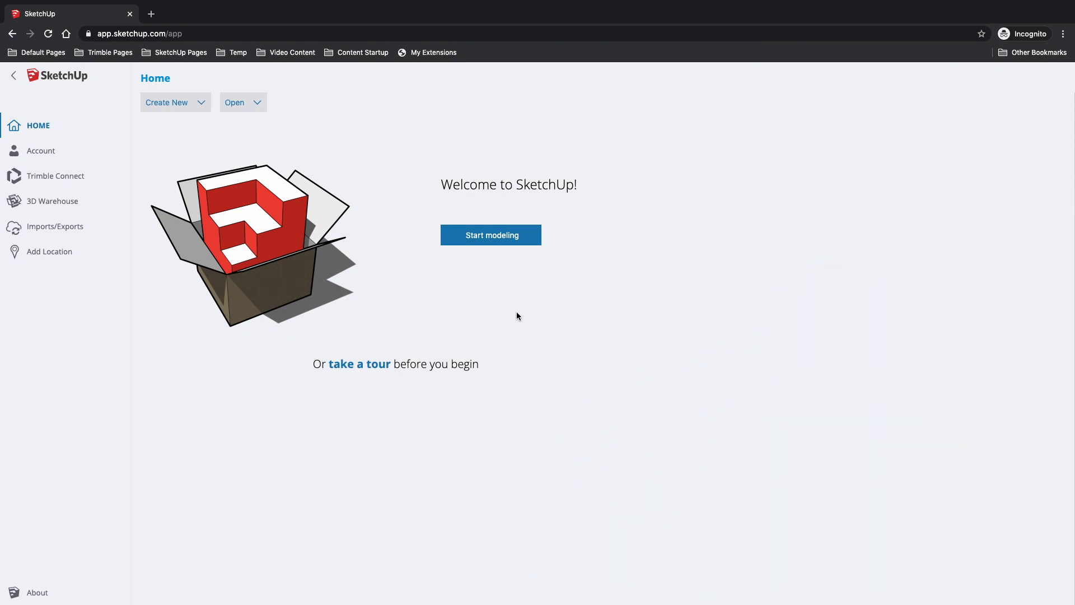
mouse_move(430, 426)
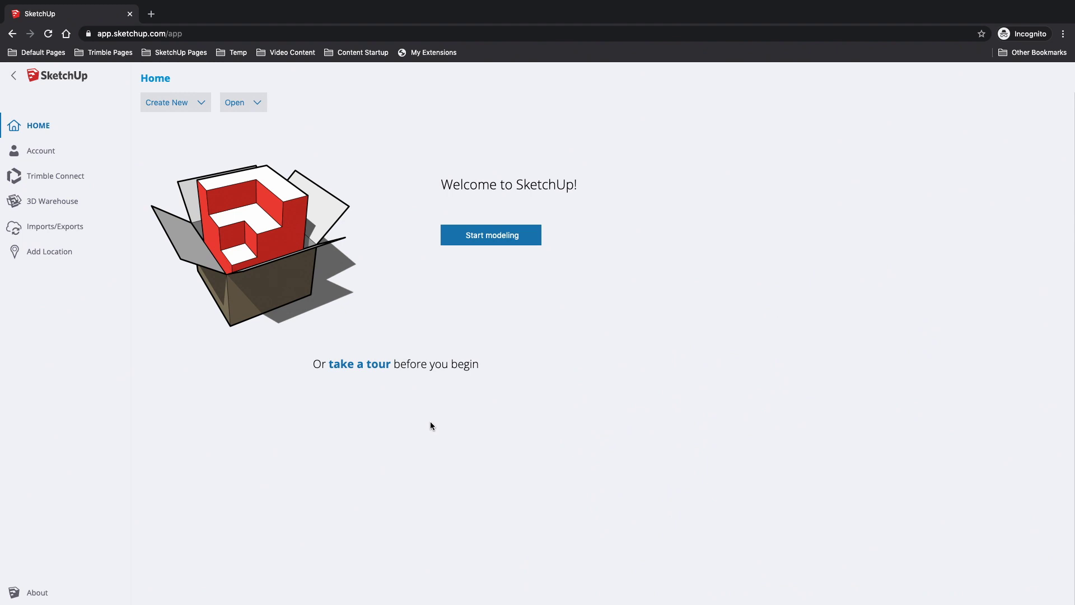
mouse_move(354, 141)
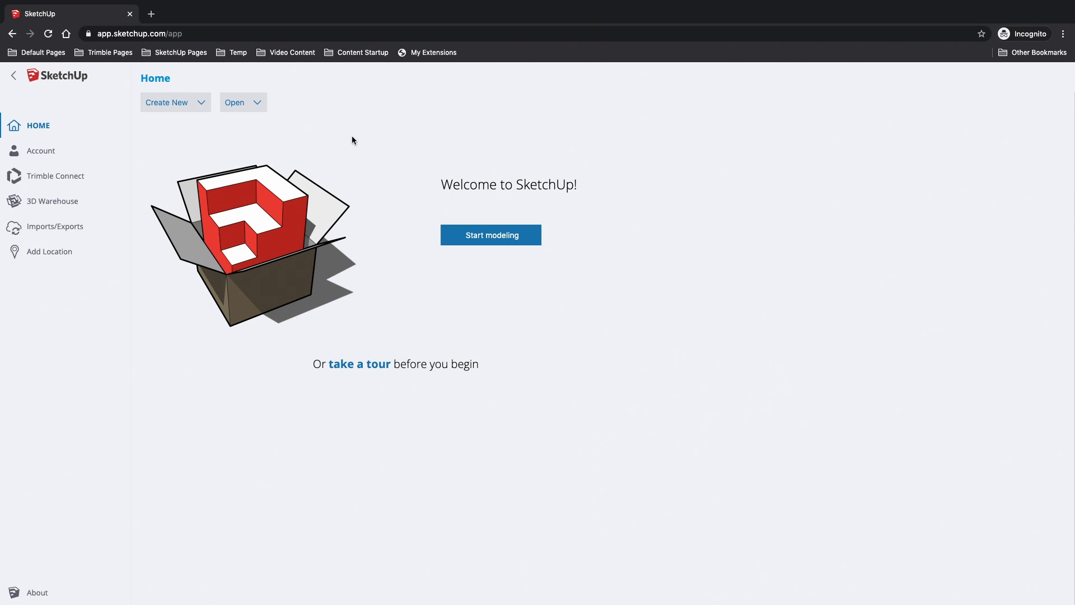
mouse_move(278, 149)
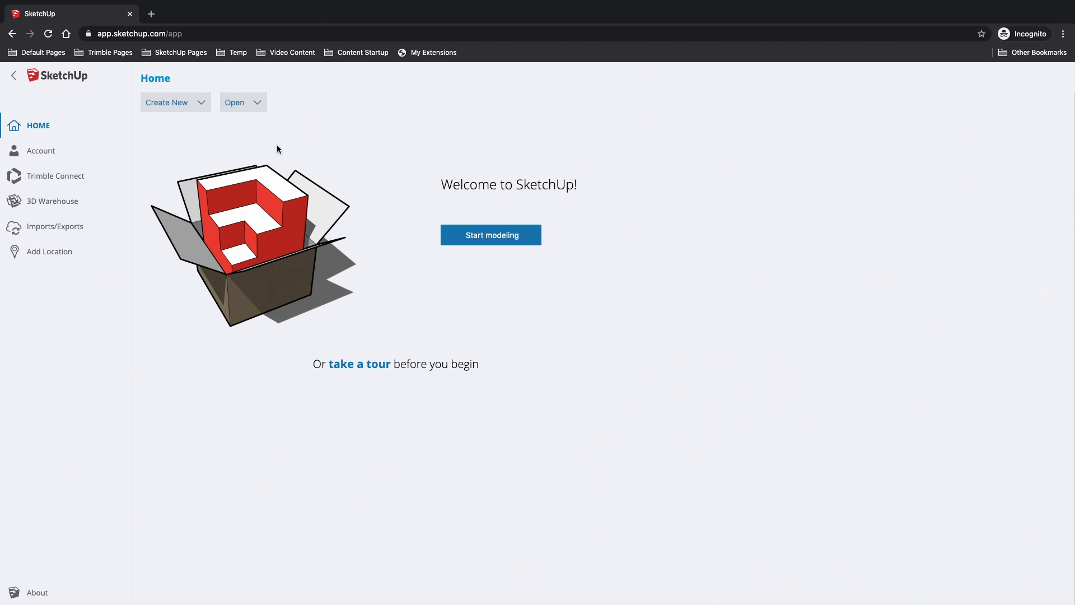
mouse_move(296, 145)
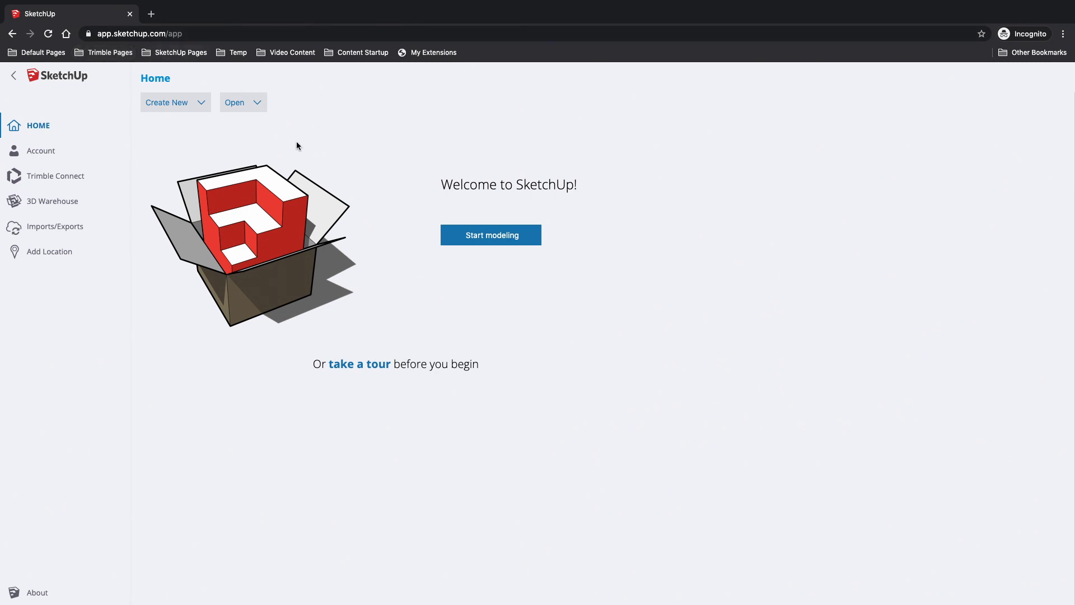
mouse_move(611, 297)
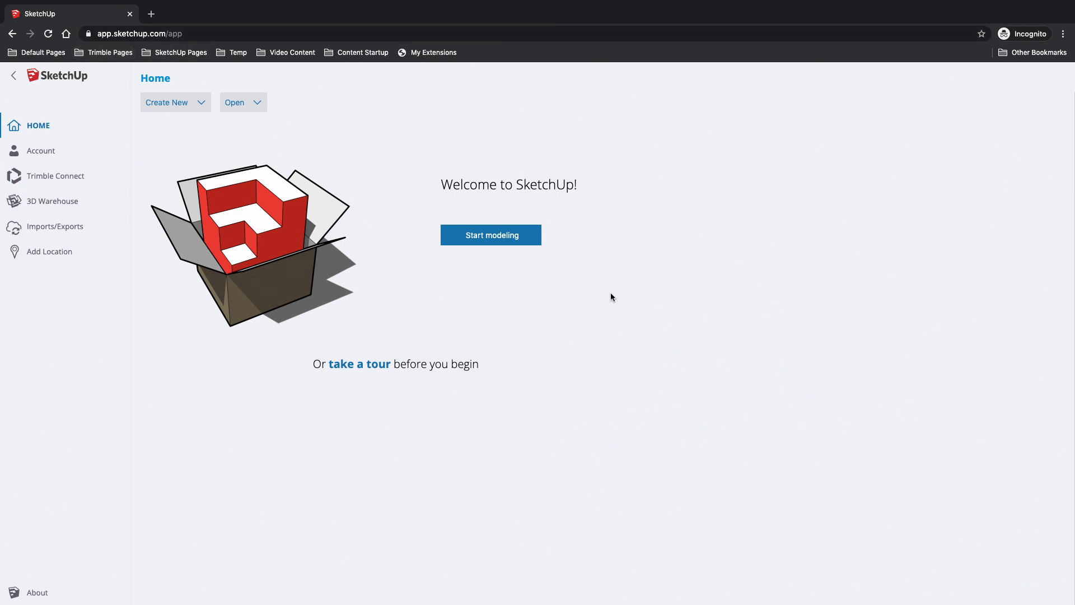
mouse_move(525, 308)
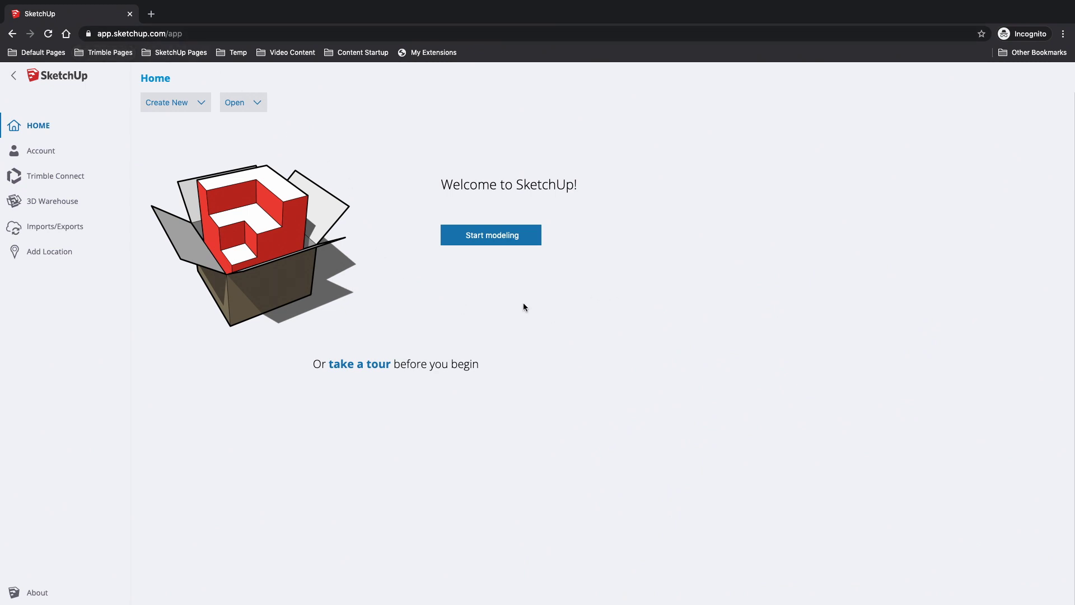
mouse_move(656, 195)
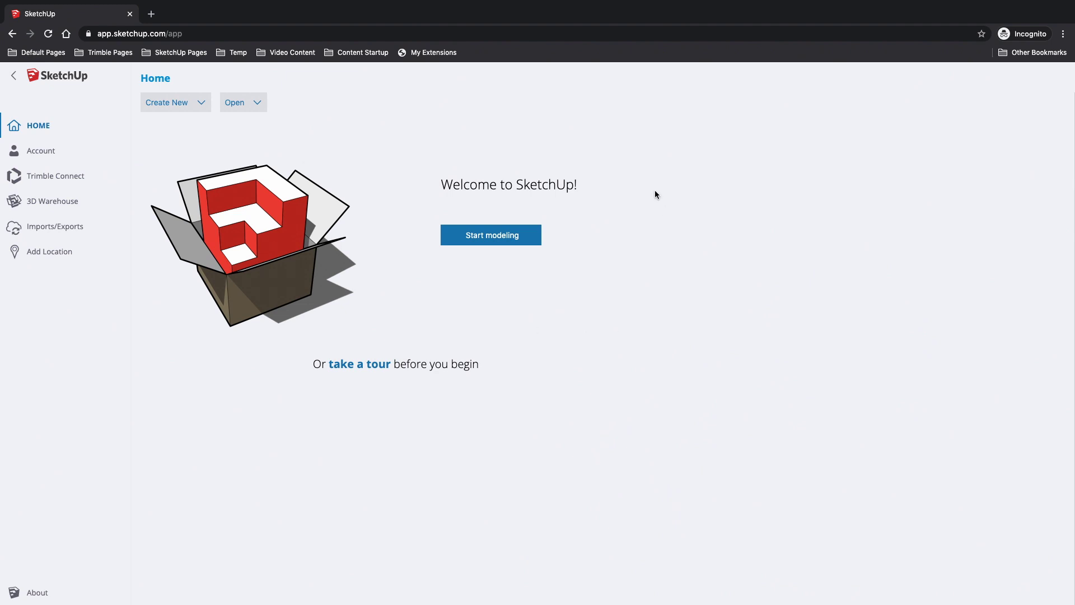
mouse_move(403, 178)
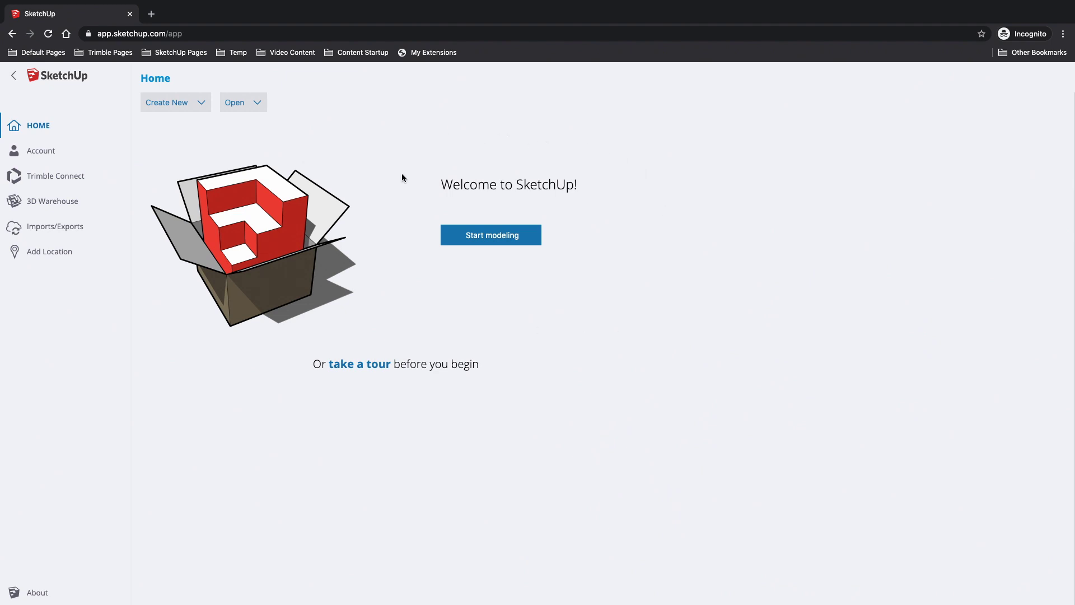
mouse_move(440, 304)
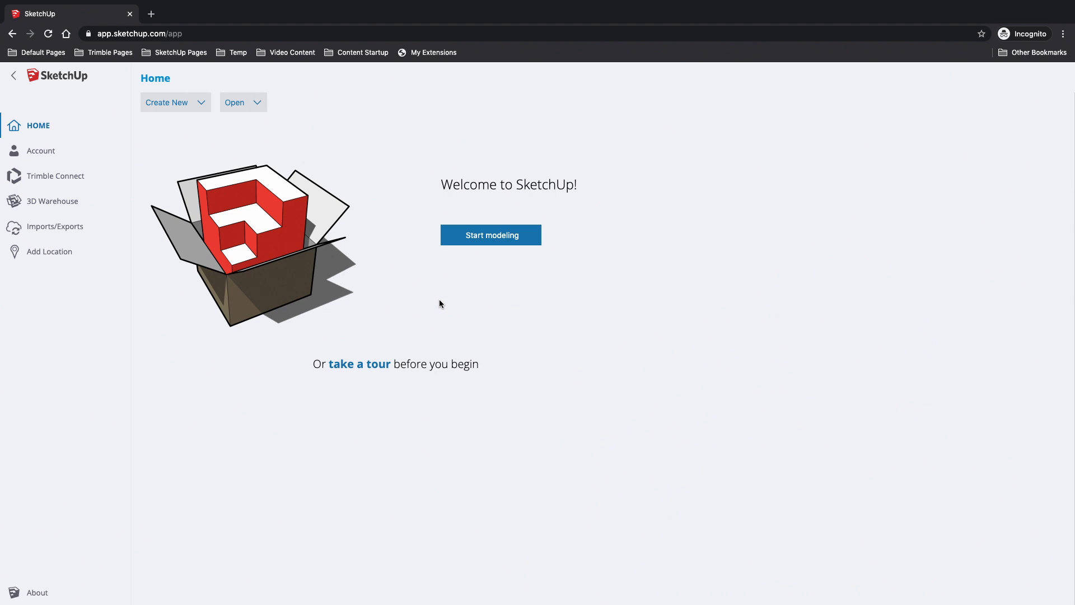
mouse_move(446, 204)
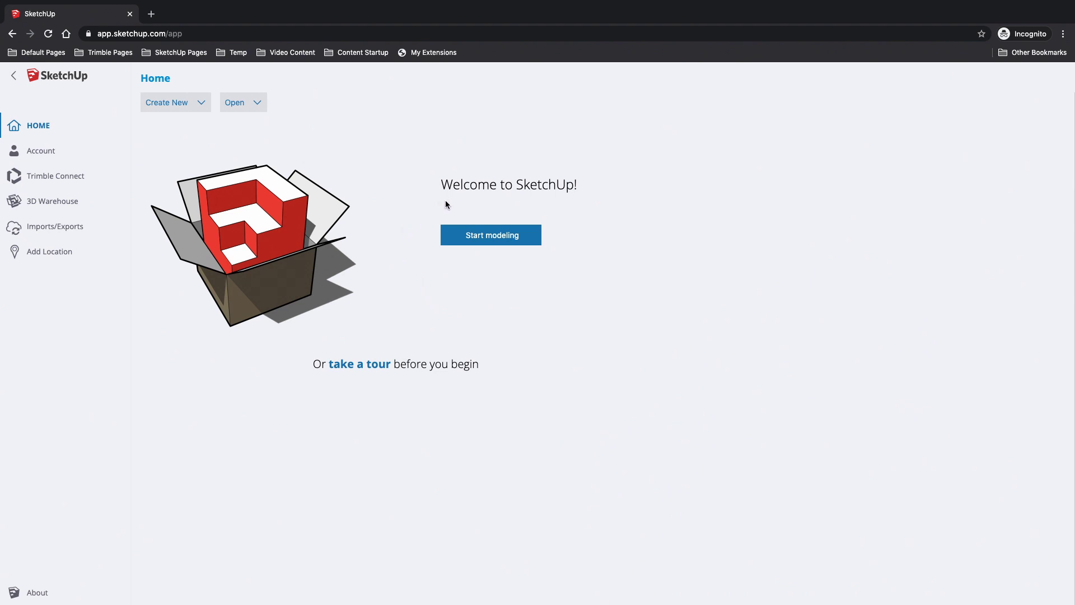
mouse_move(593, 205)
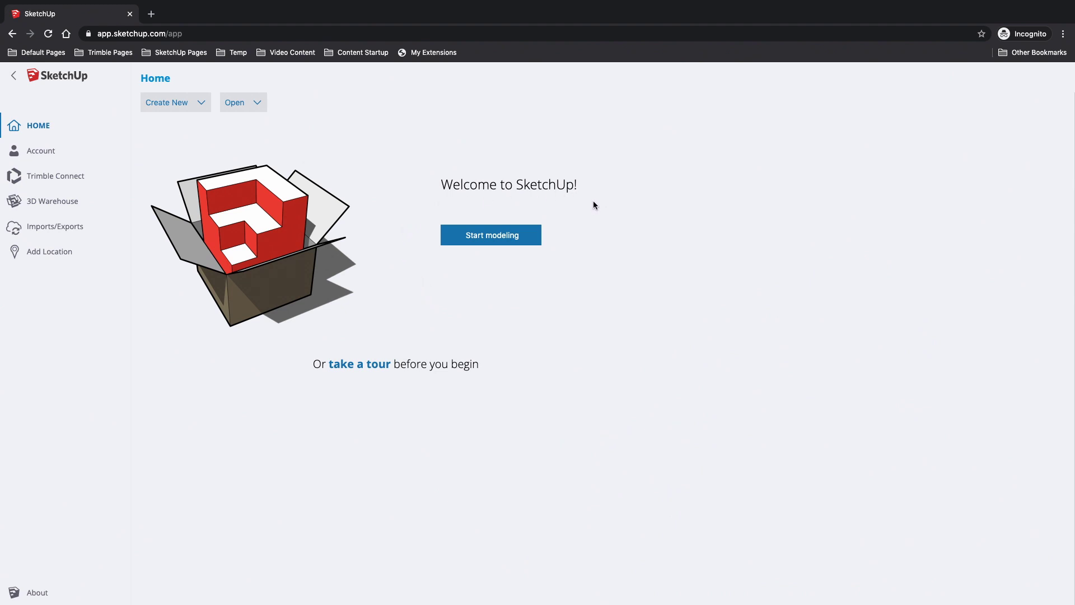
mouse_move(406, 193)
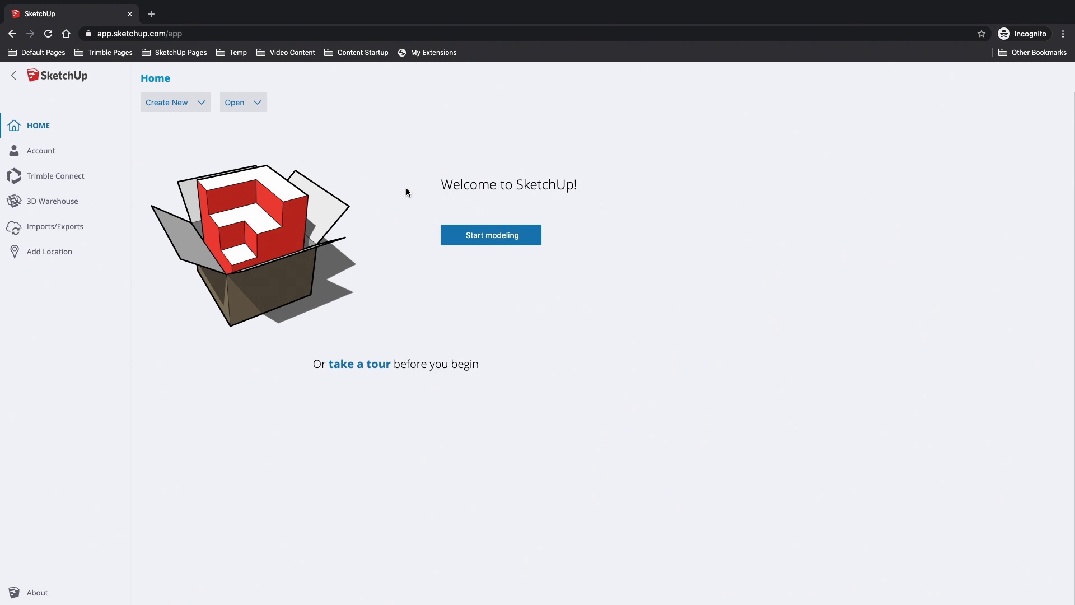
mouse_move(402, 184)
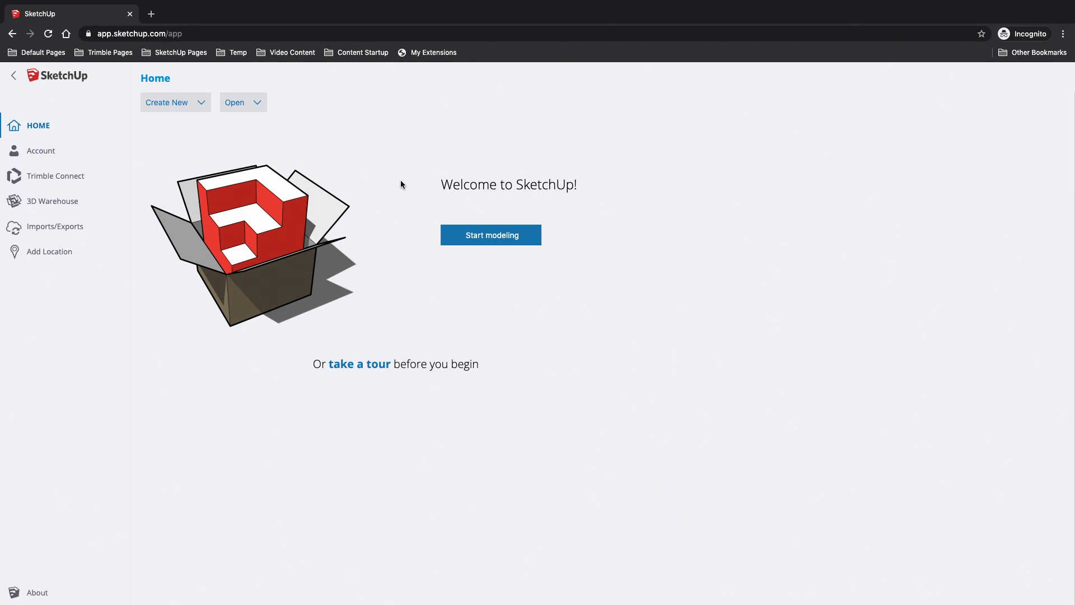
mouse_move(435, 204)
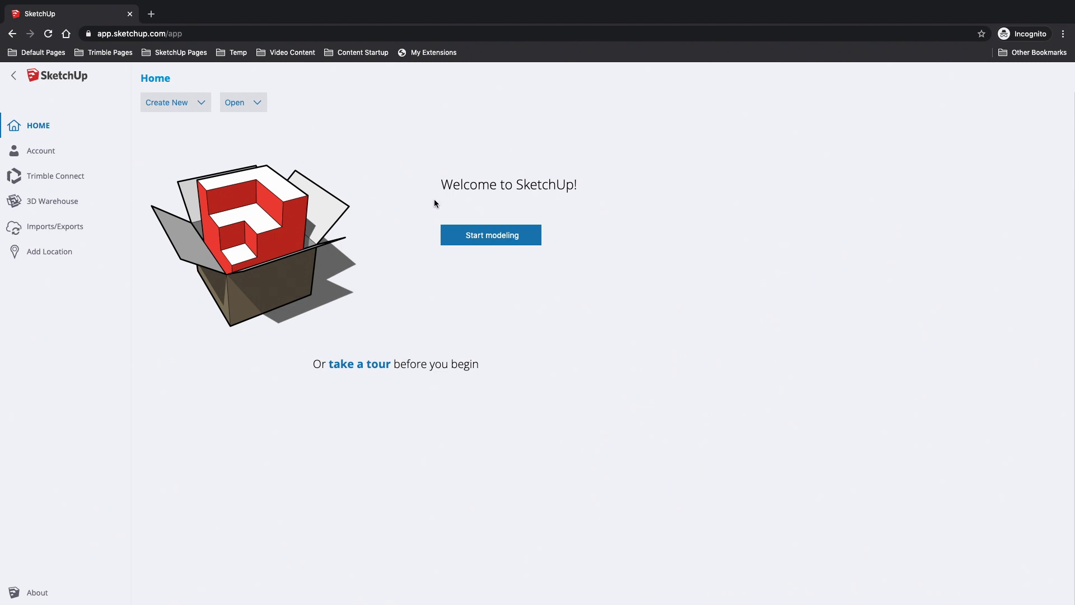
mouse_move(419, 267)
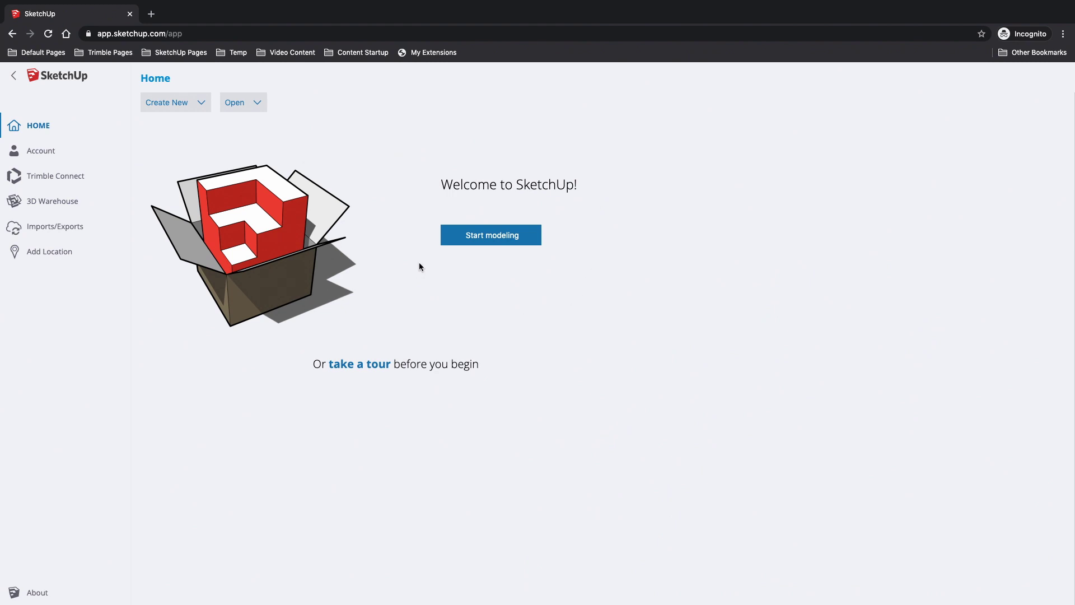
mouse_move(409, 207)
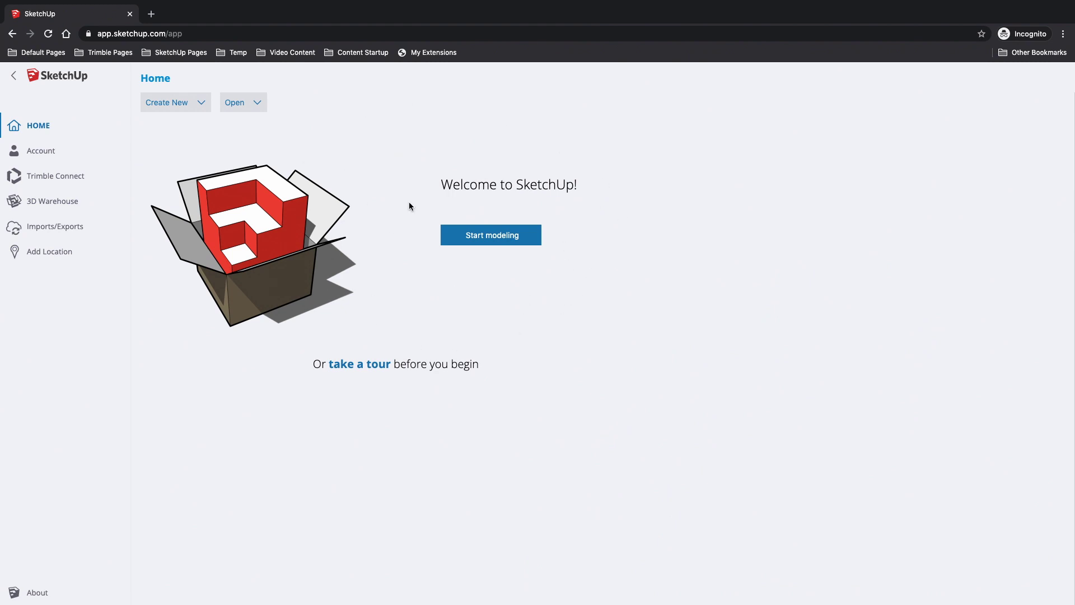
mouse_move(223, 291)
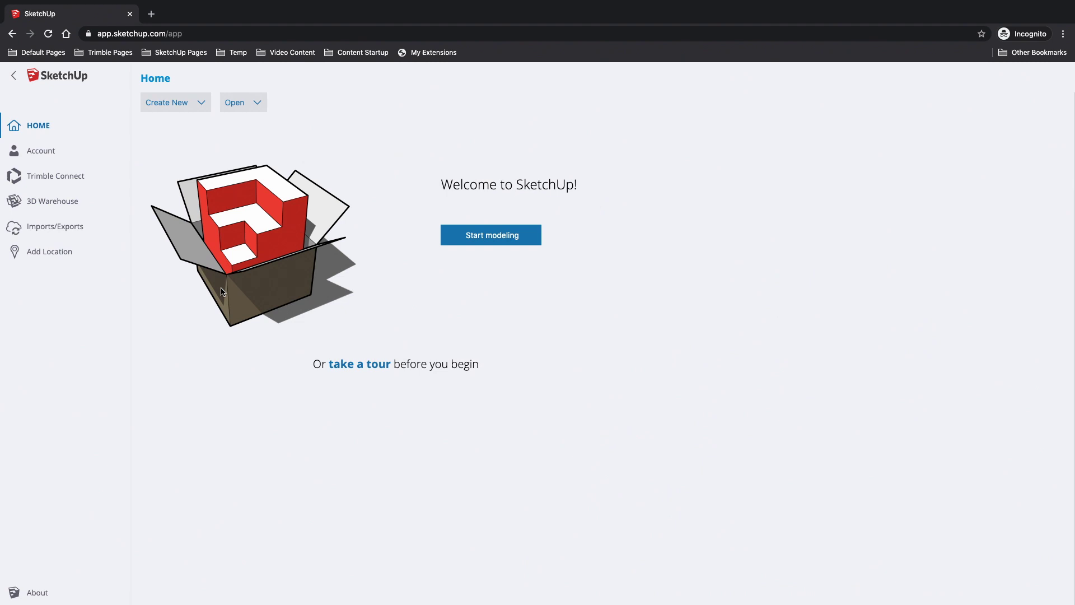
mouse_move(328, 157)
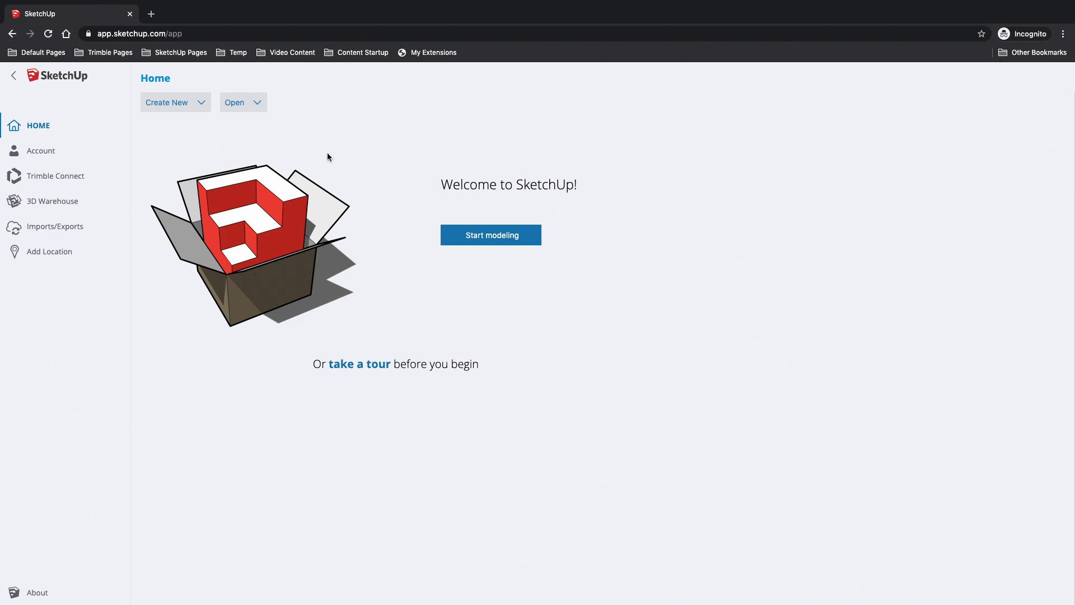
mouse_move(498, 161)
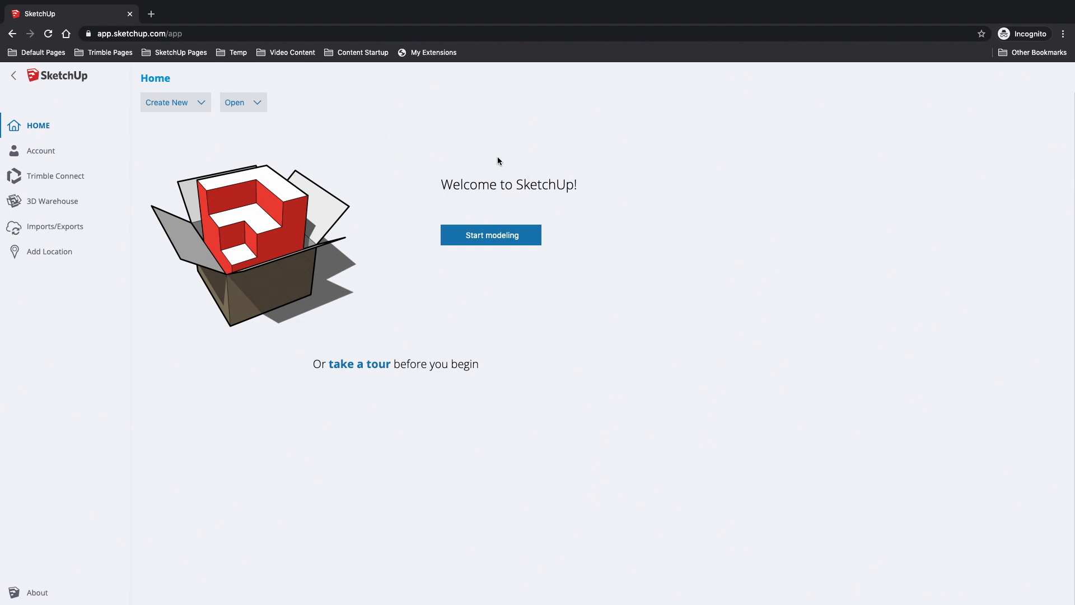
mouse_move(234, 102)
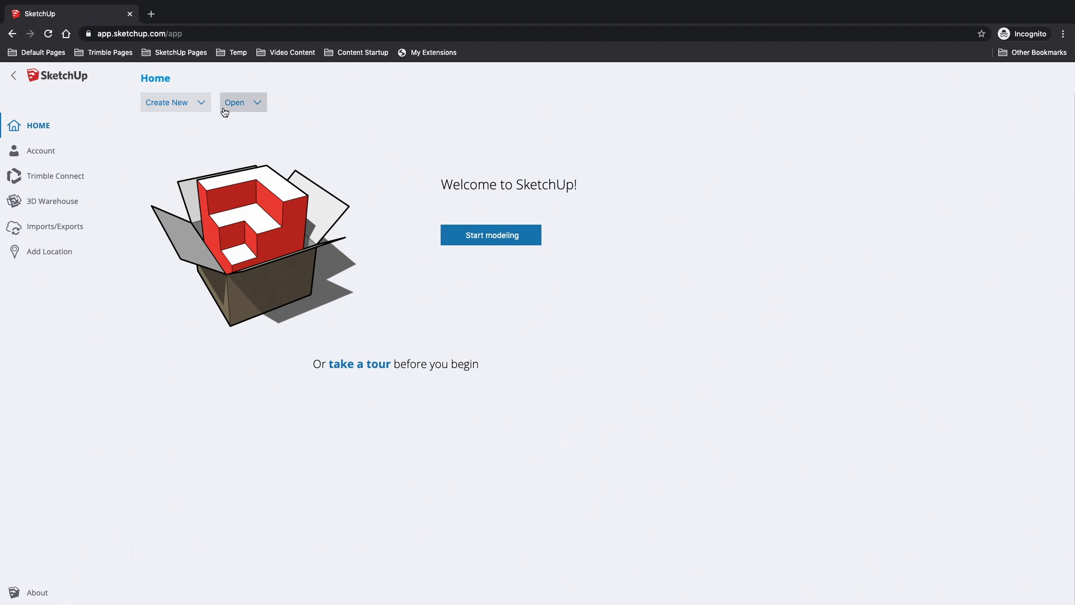
mouse_move(412, 352)
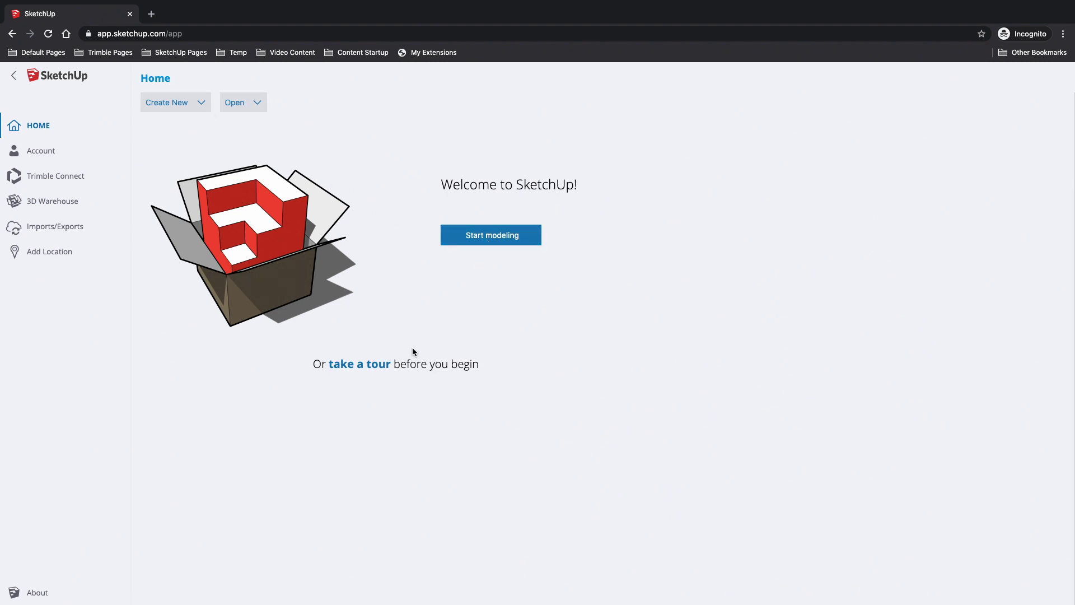
mouse_move(358, 364)
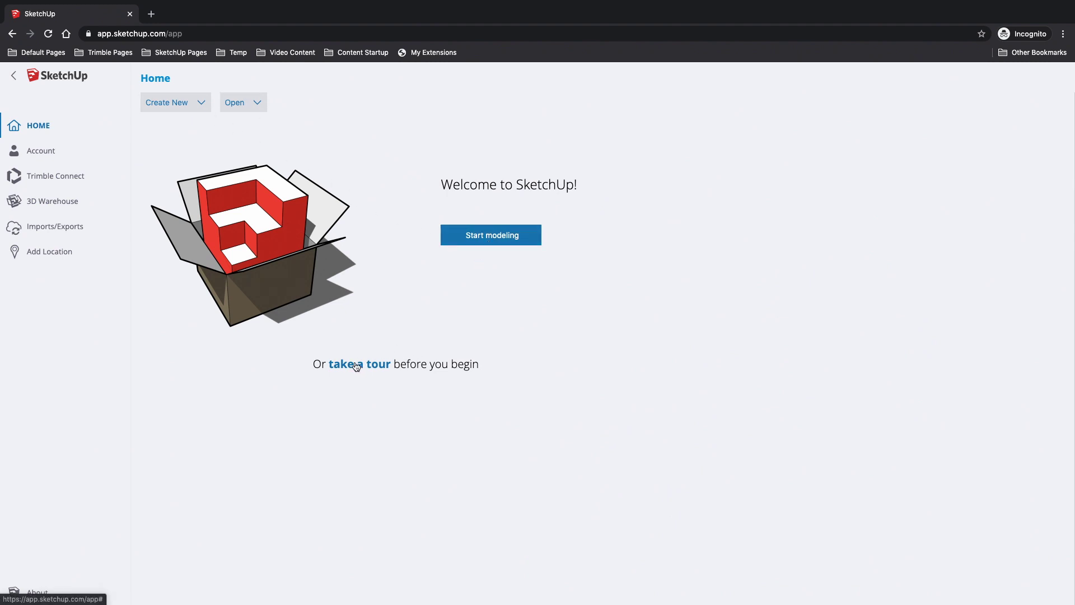
mouse_move(259, 94)
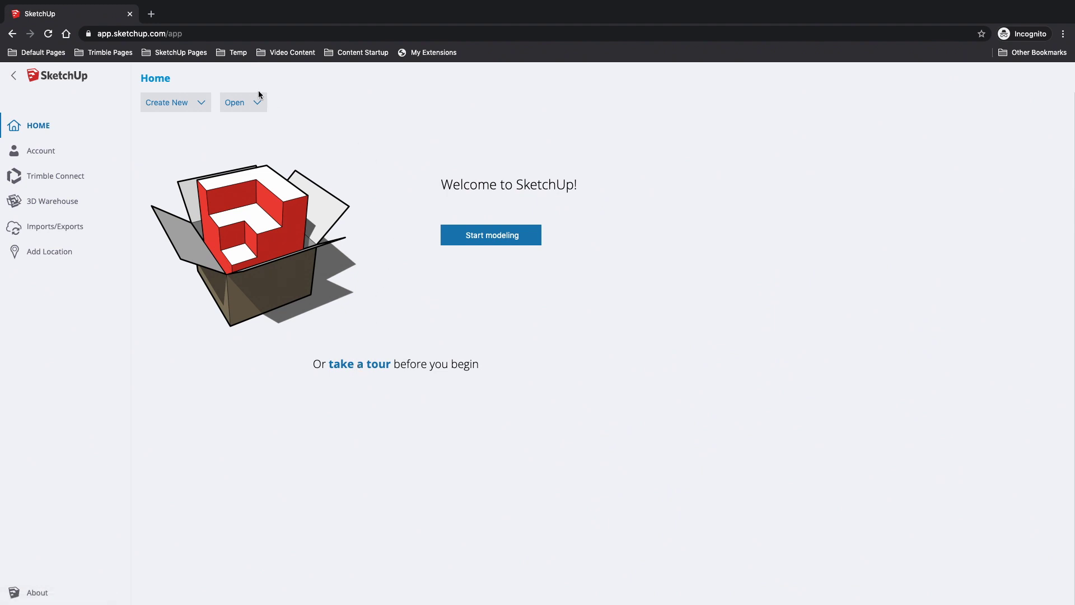
Reveal the Feet and Inches, Millimeters and Meters templates under Create New
left_click(175, 102)
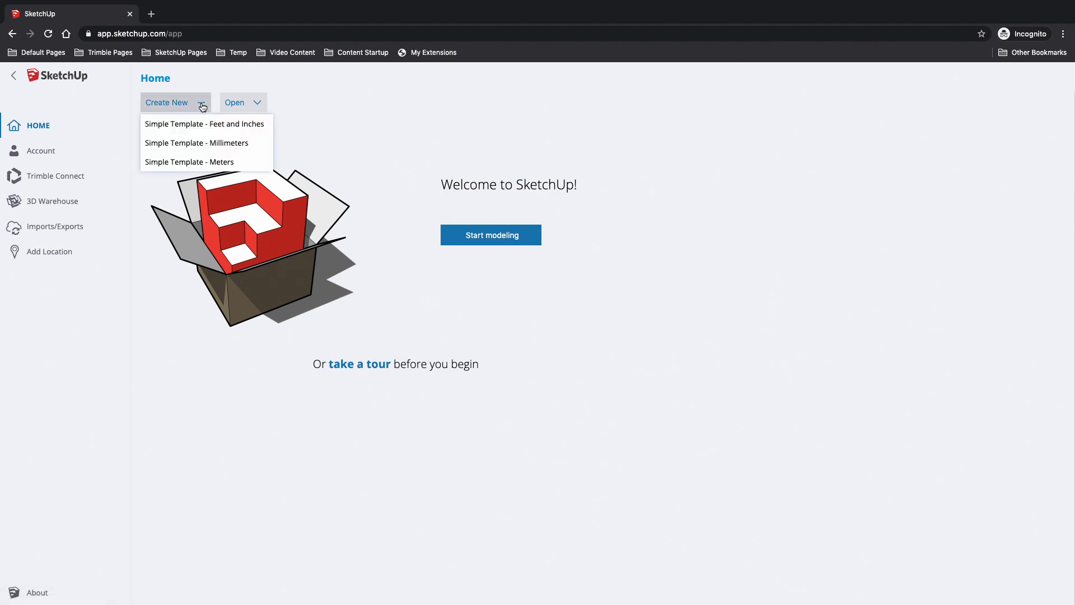
mouse_move(210, 170)
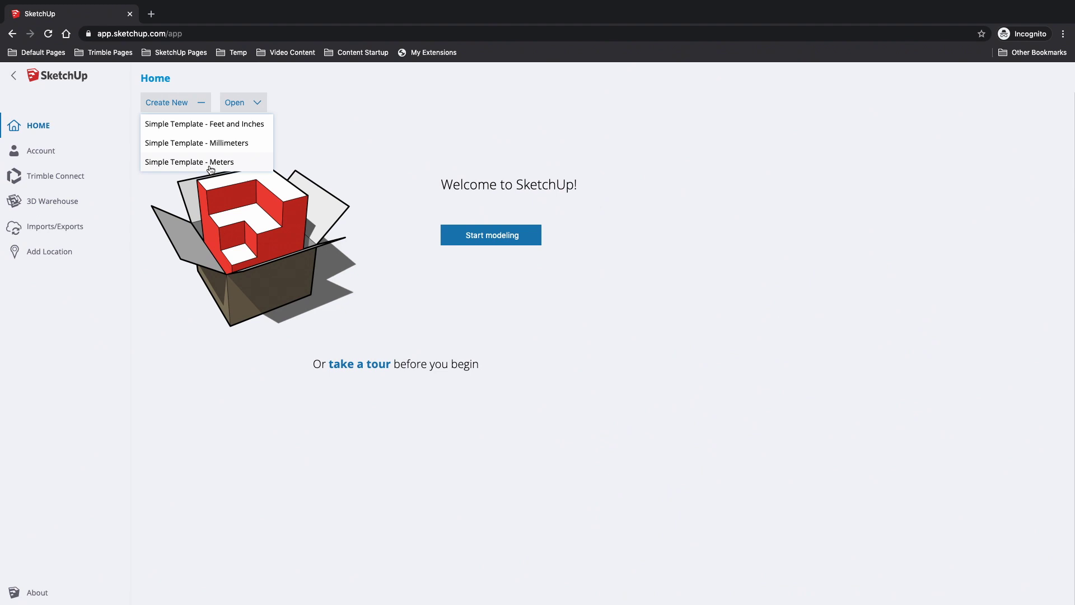
mouse_move(201, 125)
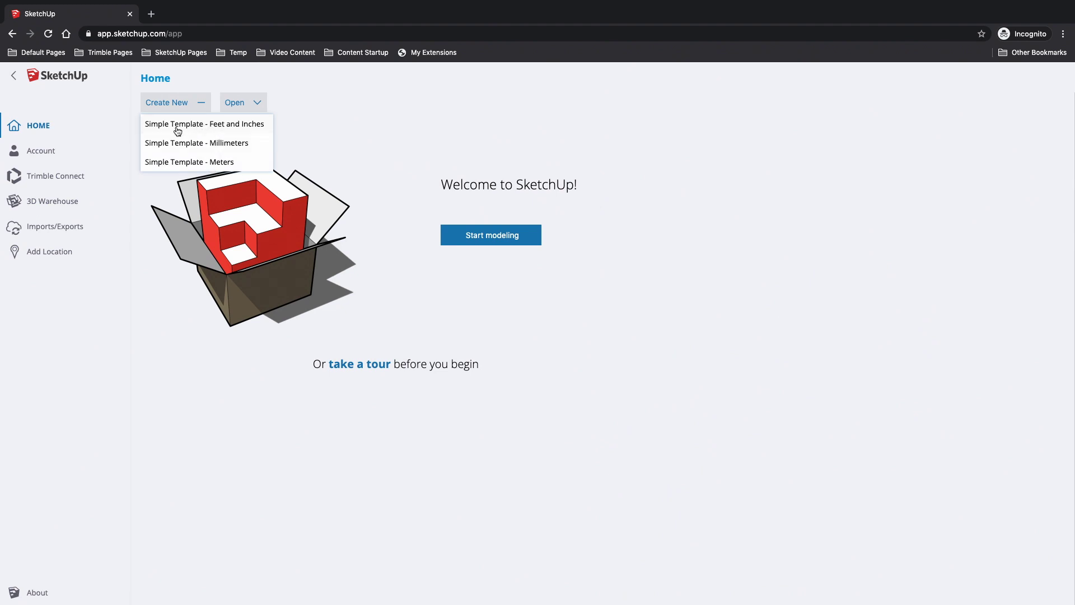
left_click(205, 125)
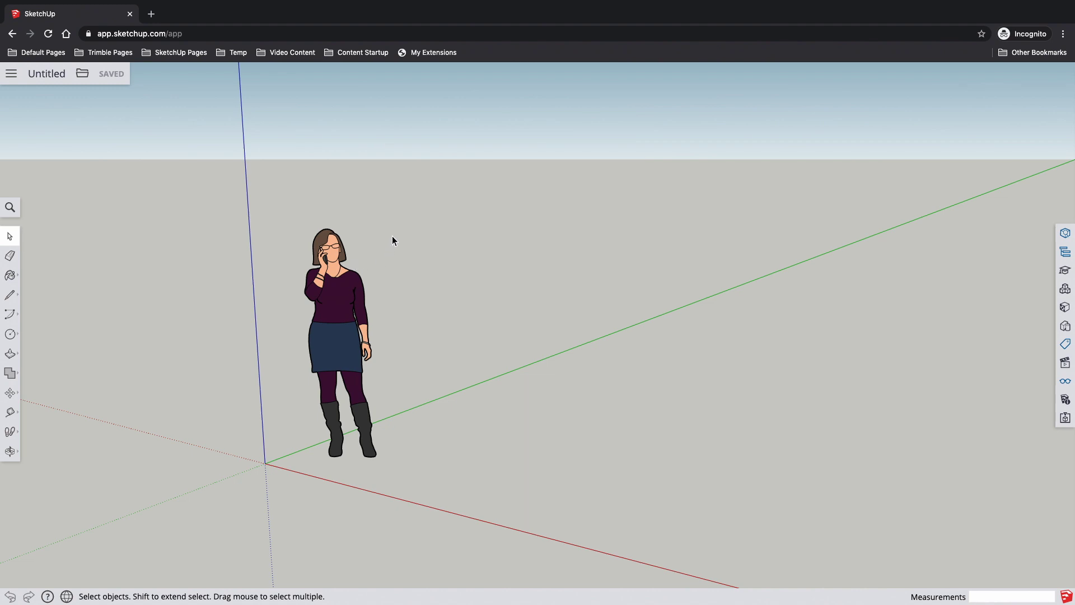
mouse_move(525, 304)
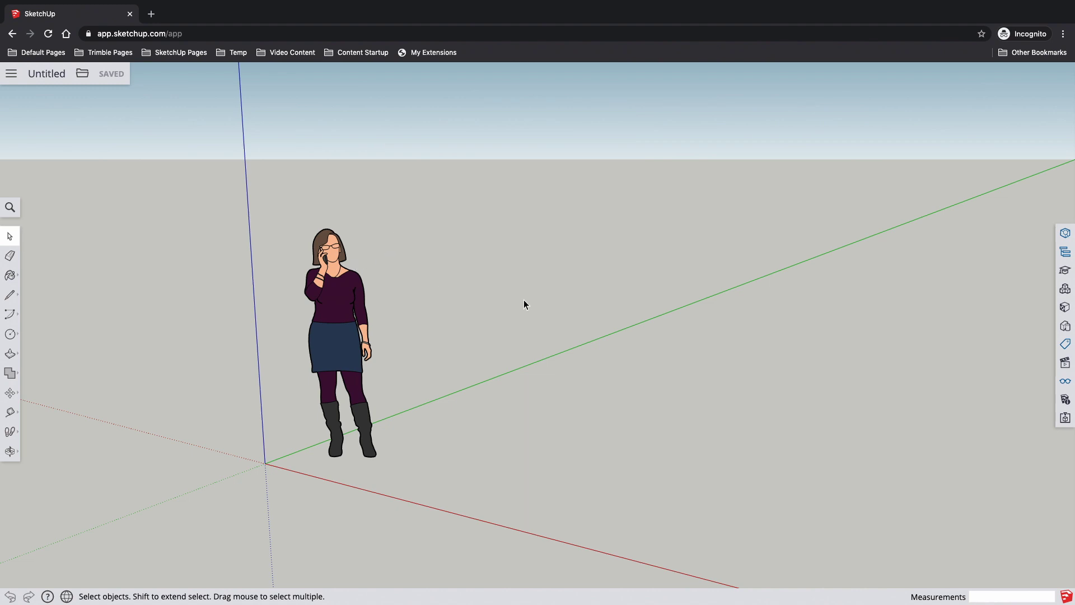
mouse_move(458, 368)
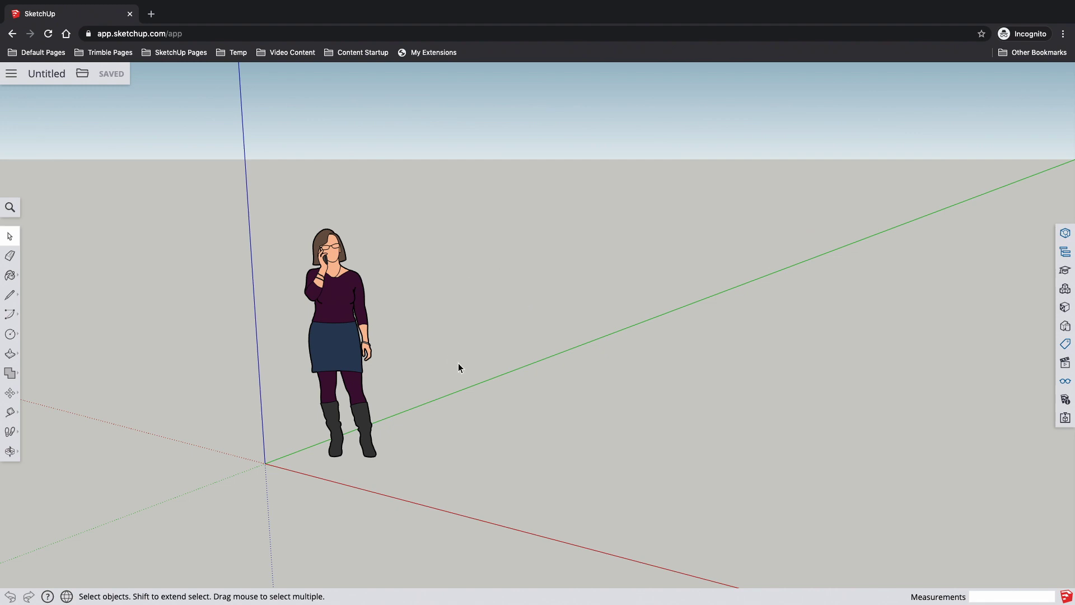
mouse_move(233, 356)
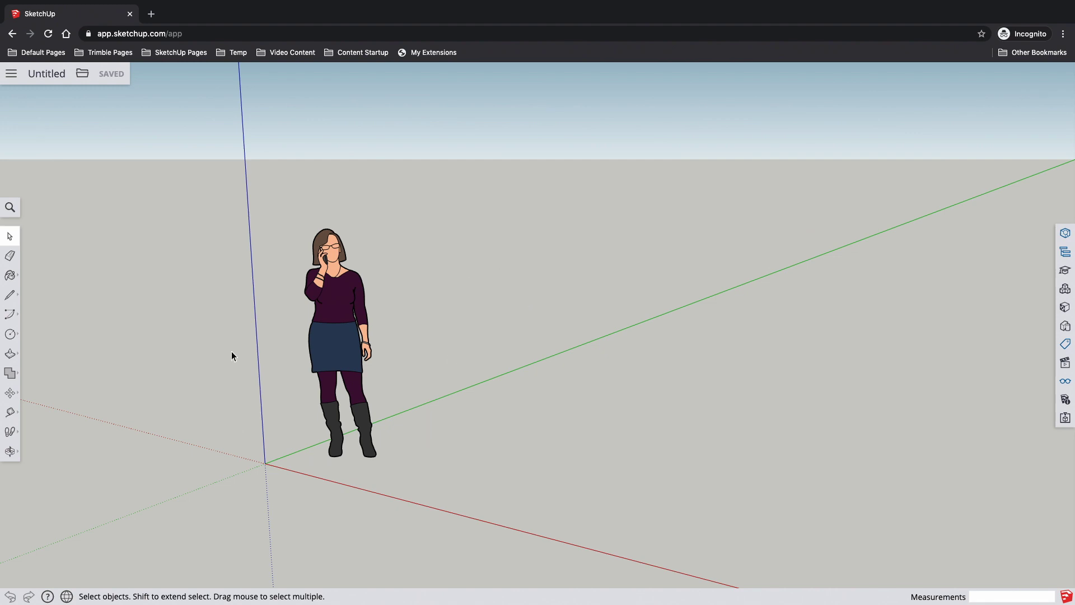
mouse_move(554, 290)
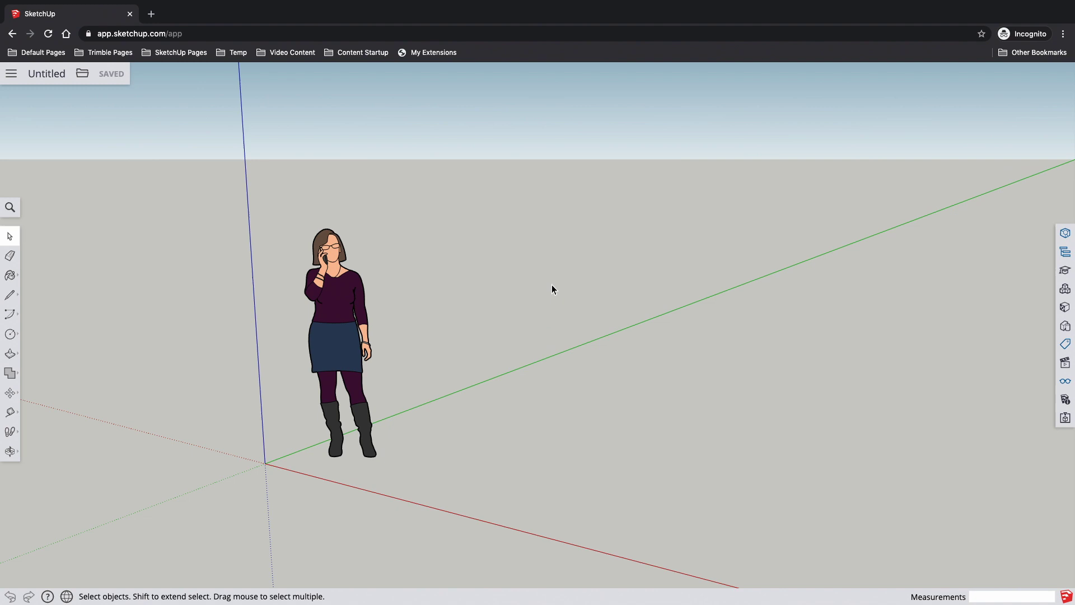
mouse_move(190, 271)
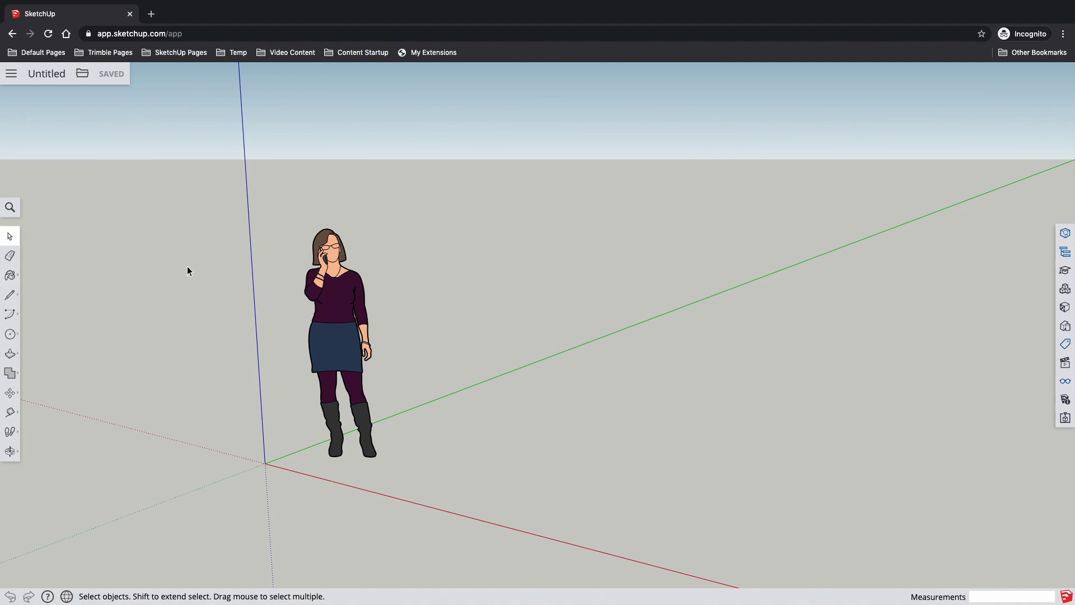
mouse_move(192, 284)
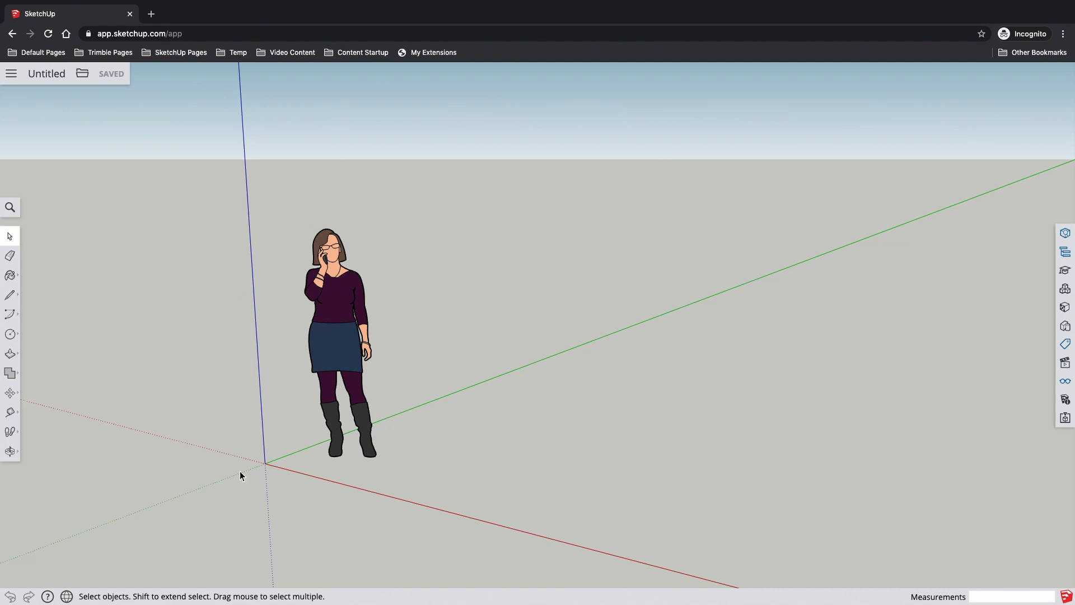
mouse_move(402, 409)
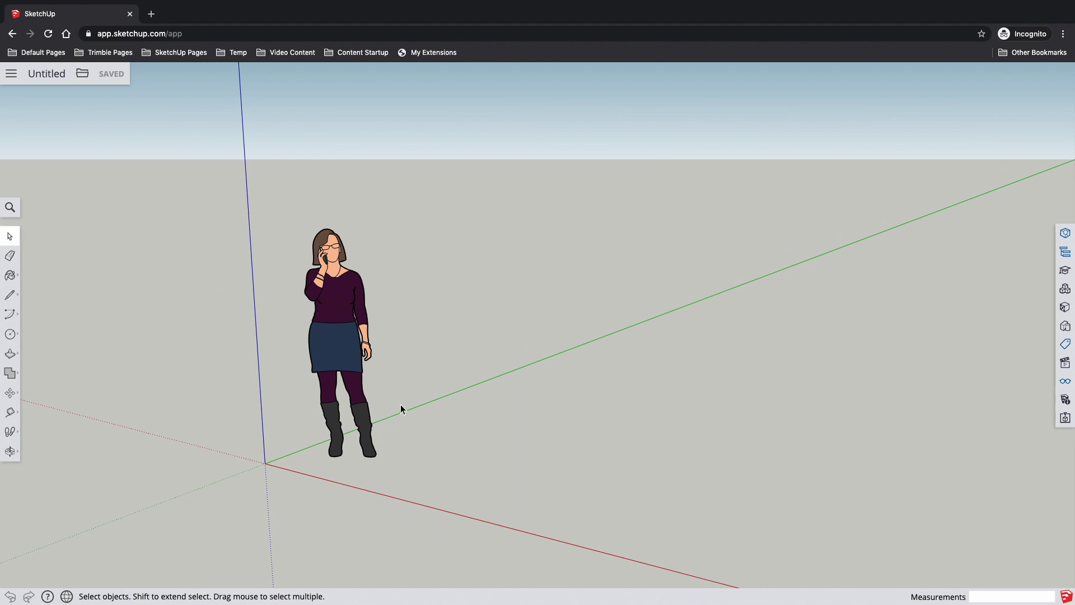
mouse_move(331, 341)
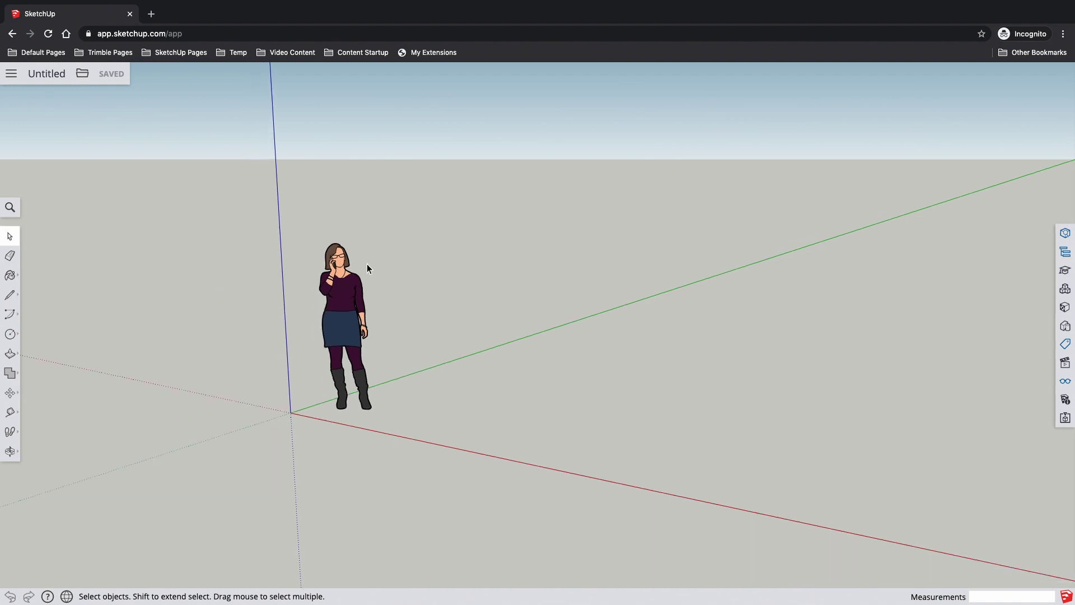
Zoom in toward the standing figure
scroll("down", 3)
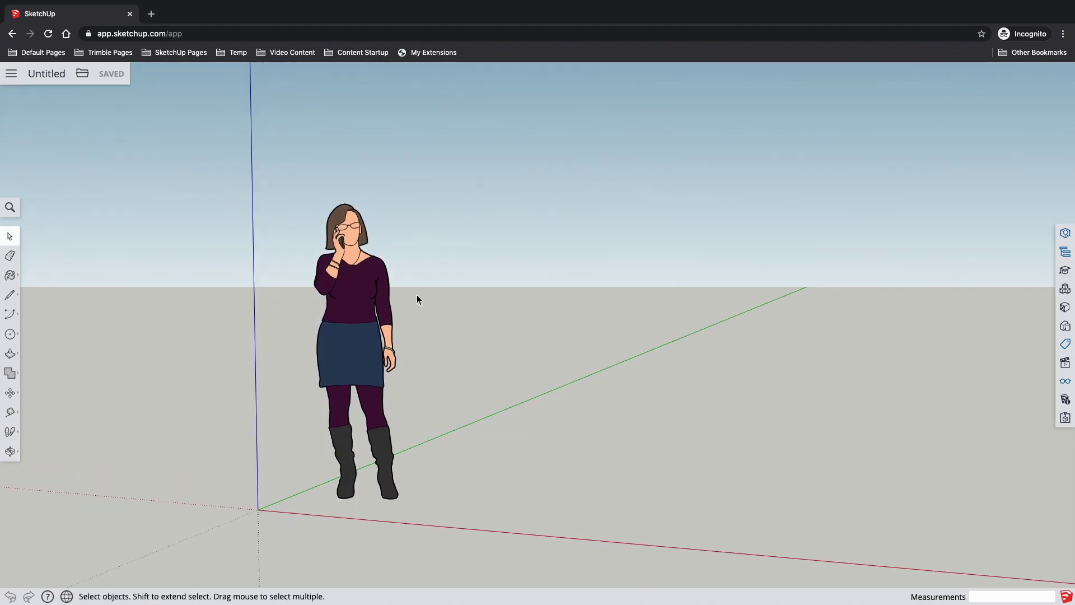
mouse_move(287, 181)
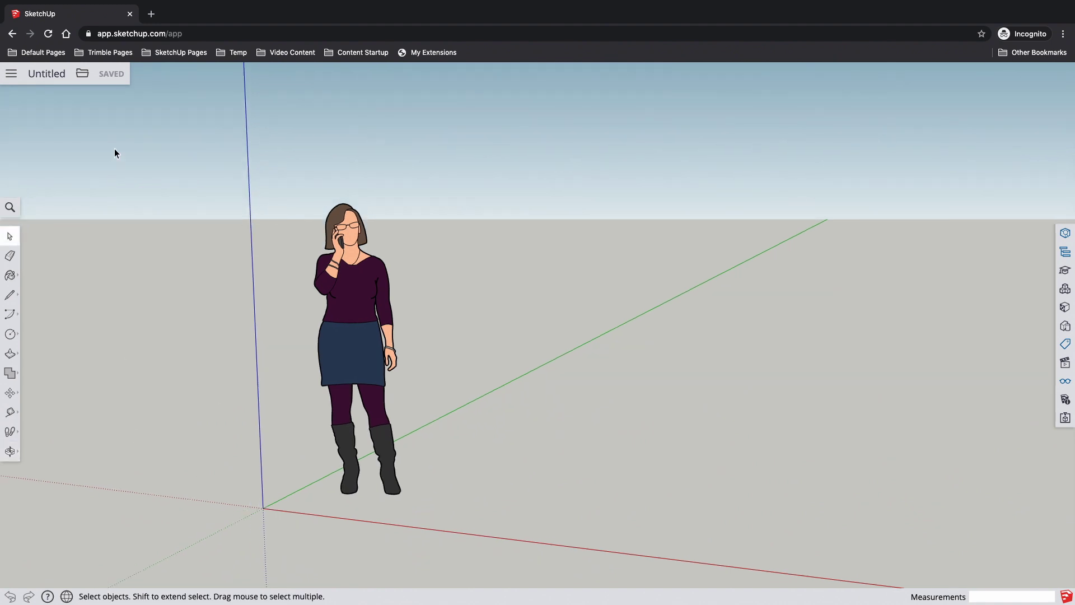
mouse_move(255, 122)
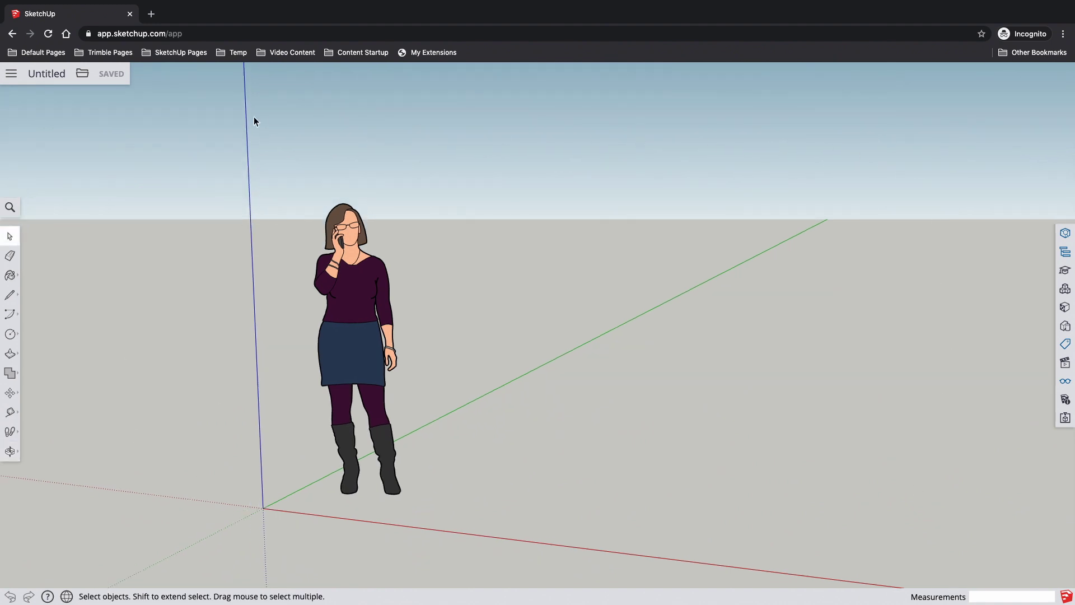
mouse_move(116, 177)
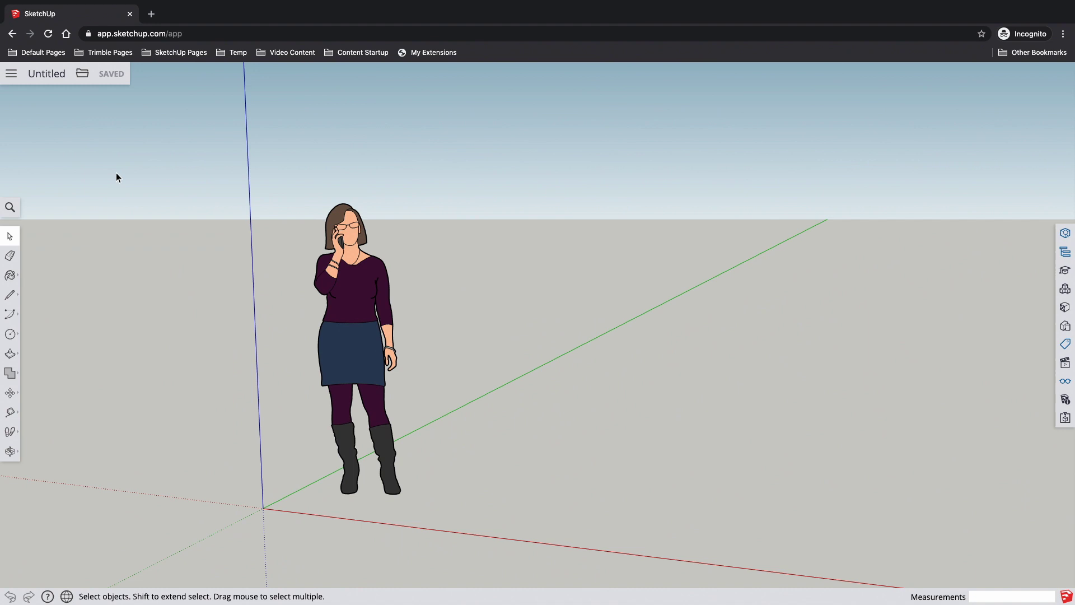
mouse_move(161, 161)
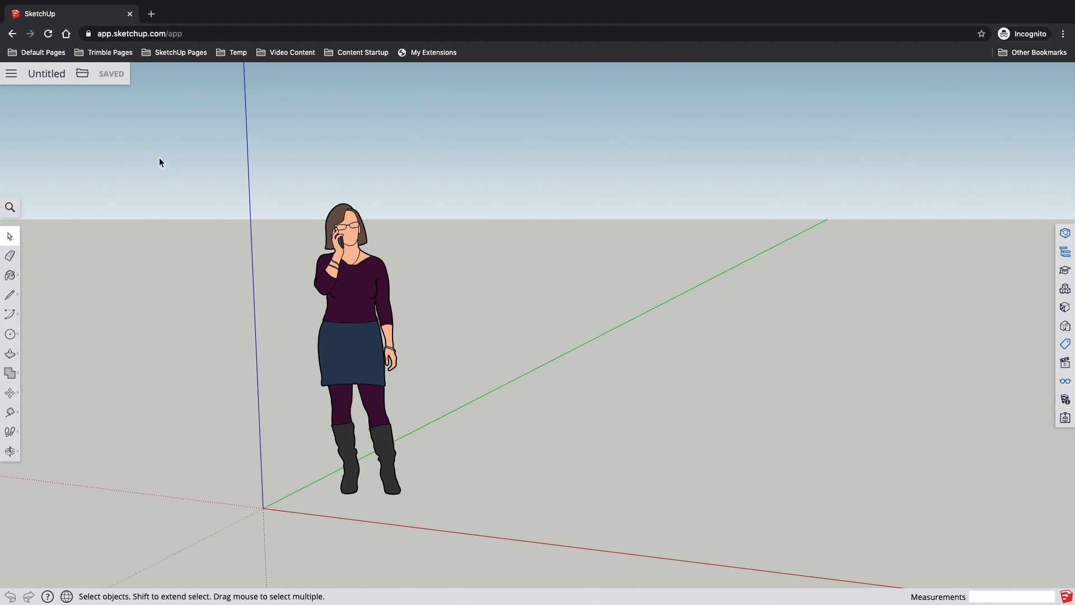
mouse_move(60, 148)
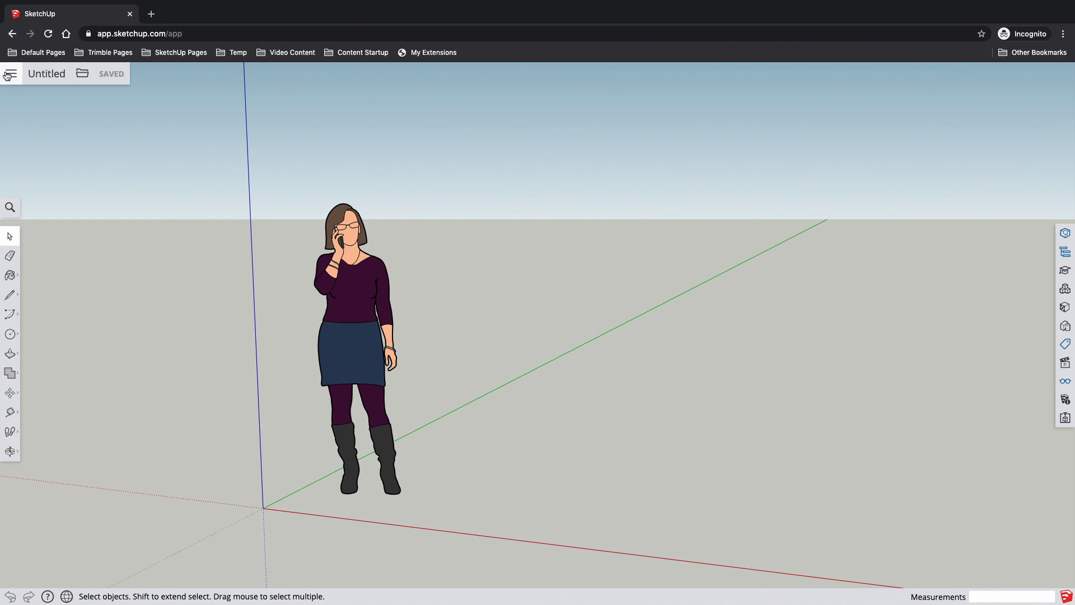
mouse_move(299, 141)
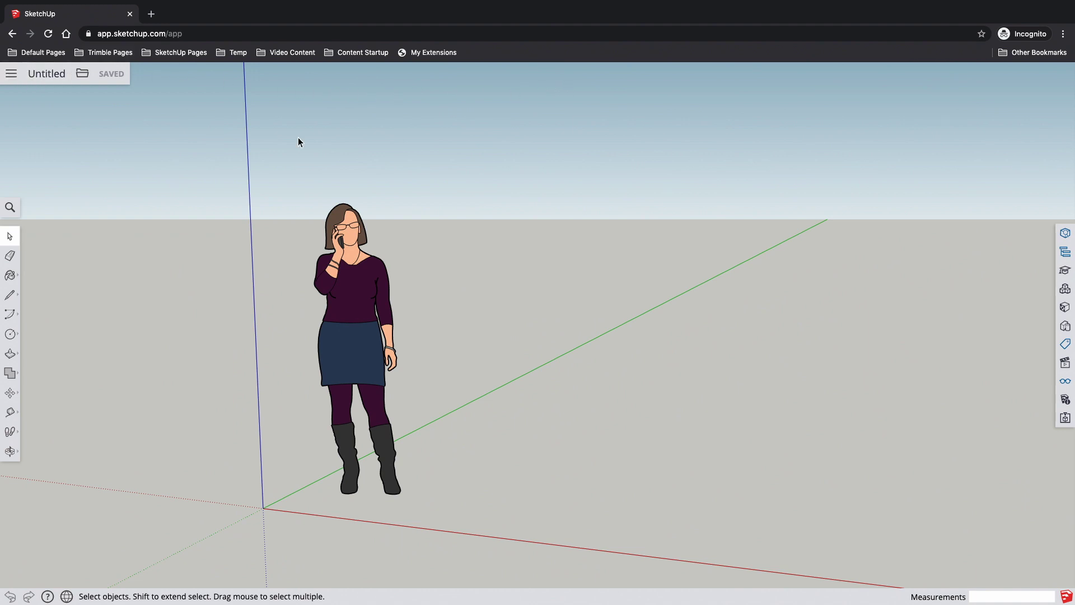
mouse_move(321, 107)
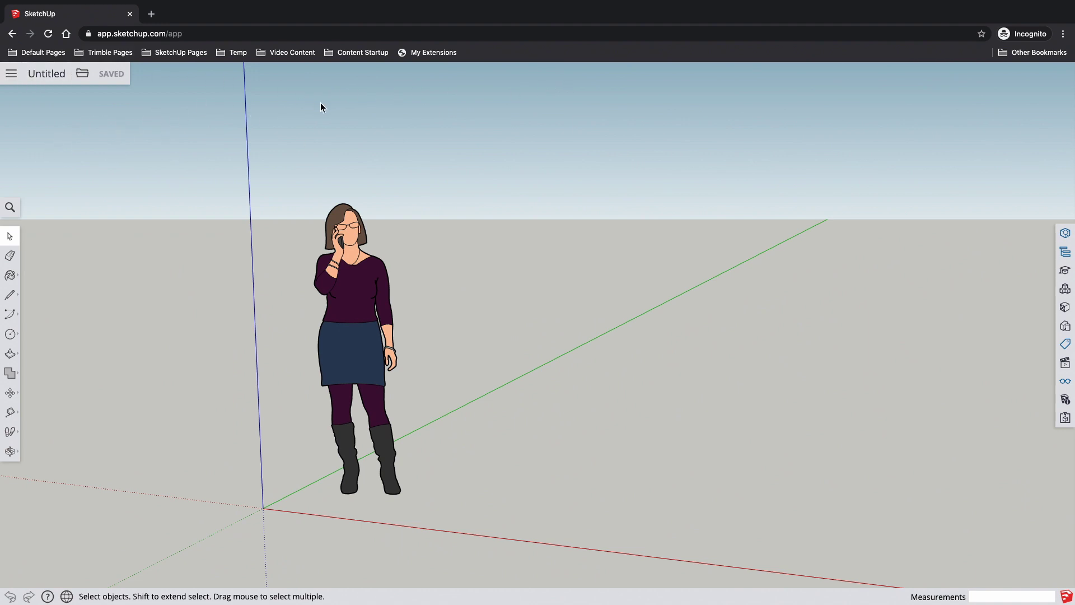
mouse_move(17, 93)
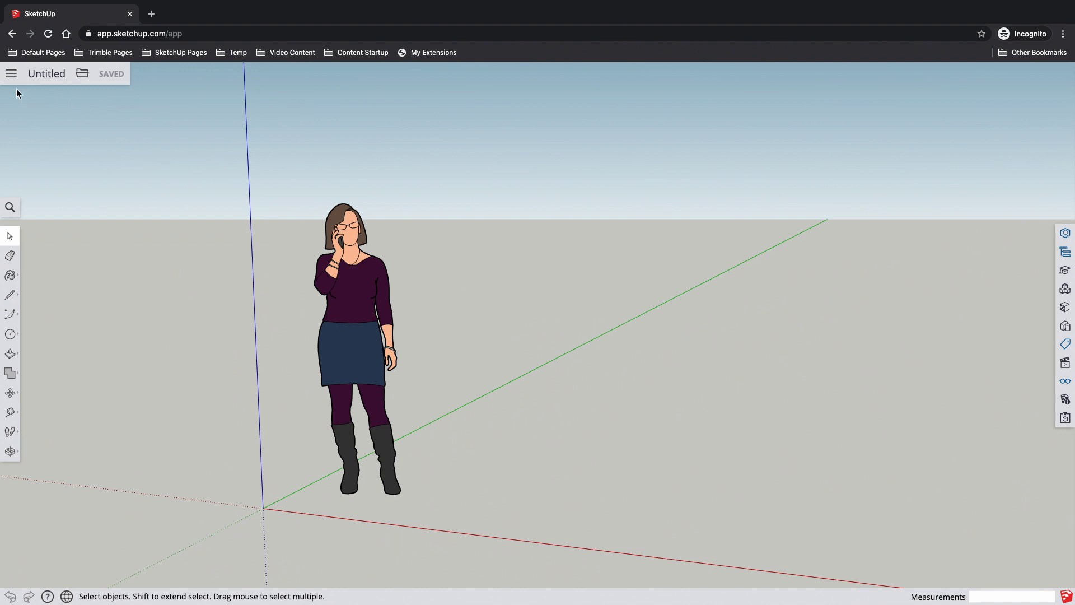
mouse_move(144, 76)
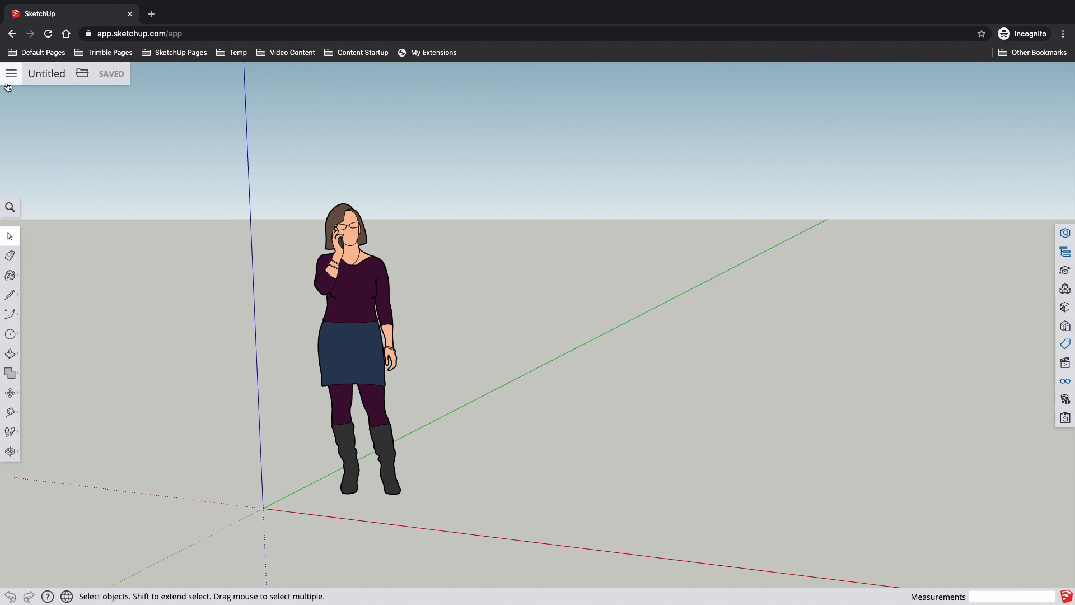
mouse_move(10, 73)
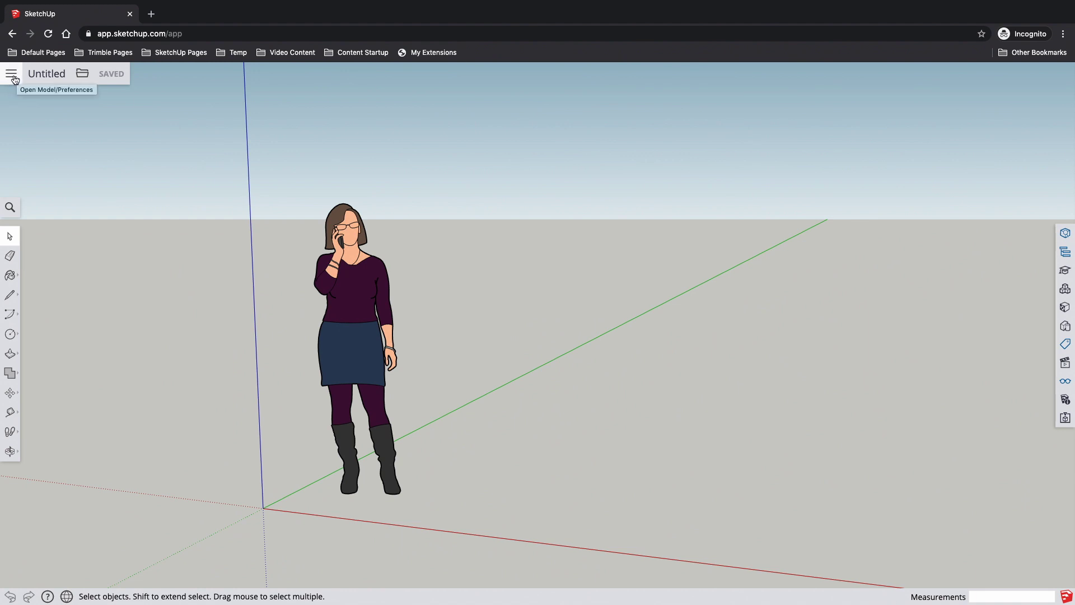
Show the Home page, briefly return to the model, then bring Home back
left_click(11, 73)
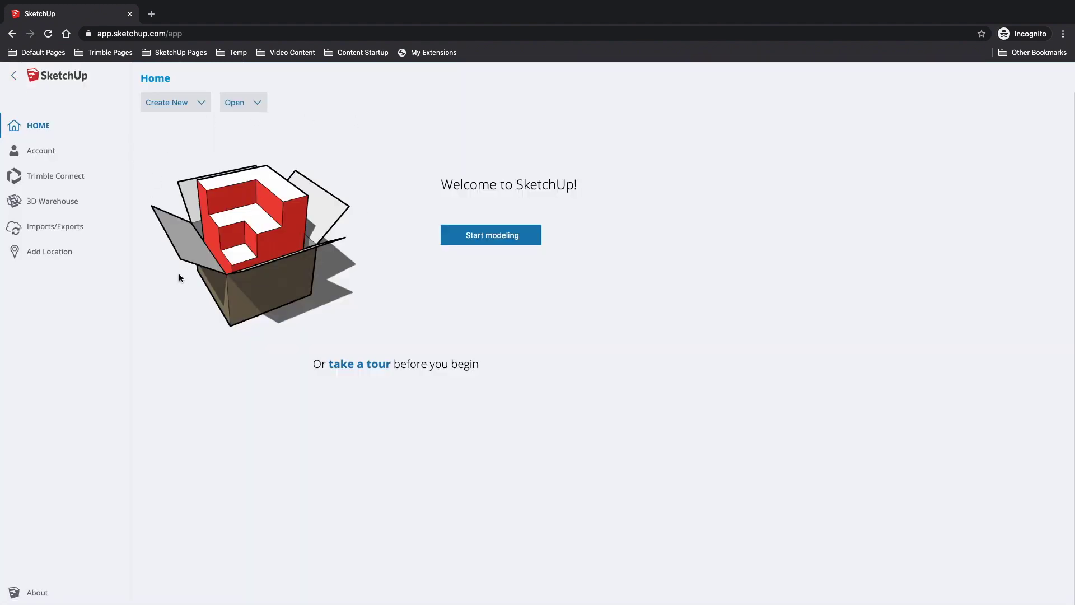
mouse_move(195, 150)
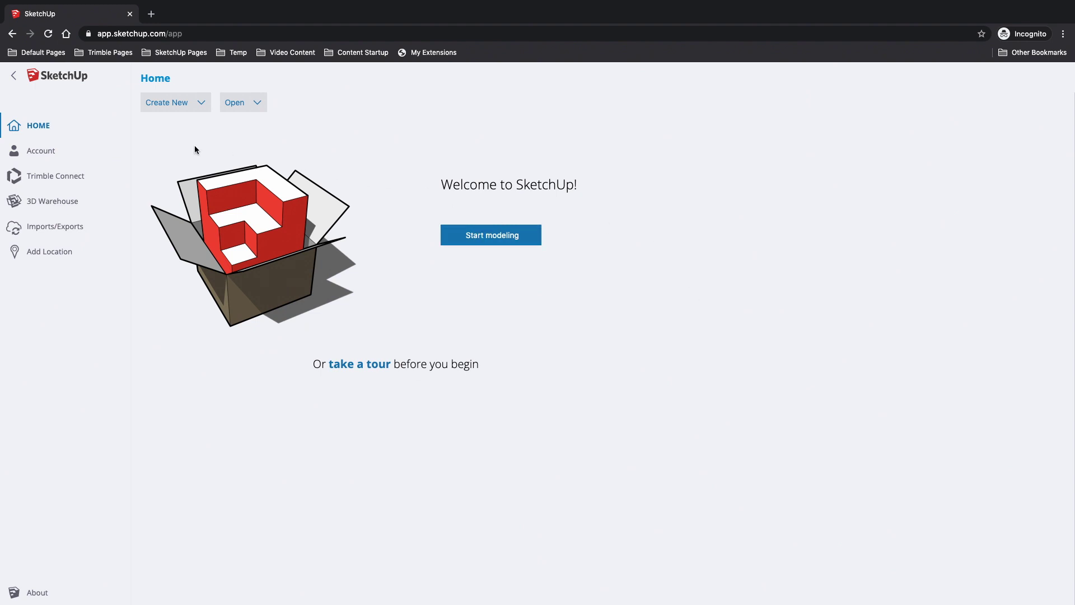
mouse_move(323, 363)
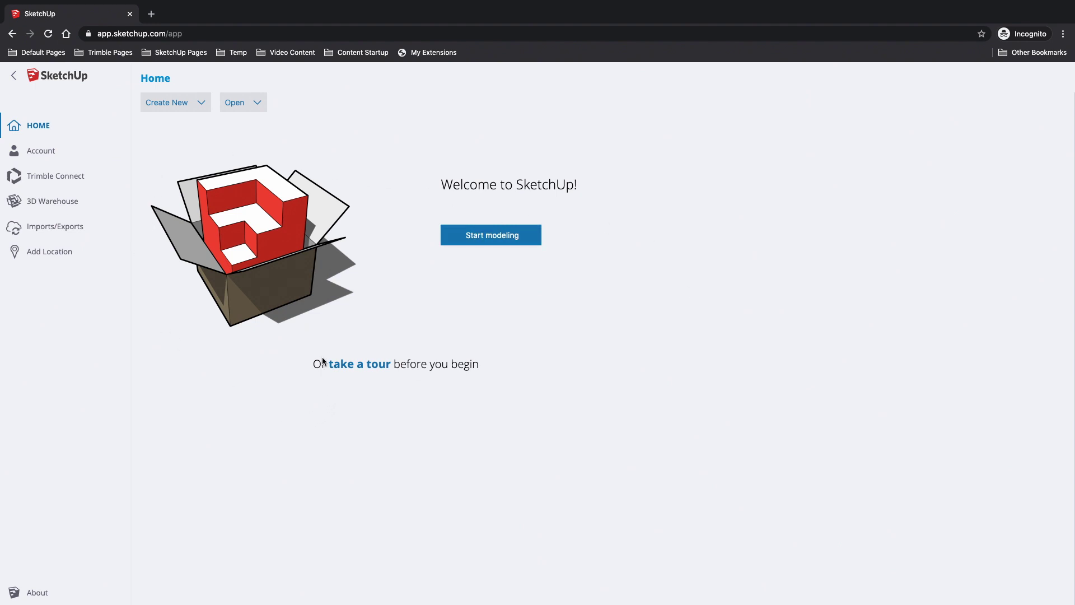
mouse_move(343, 374)
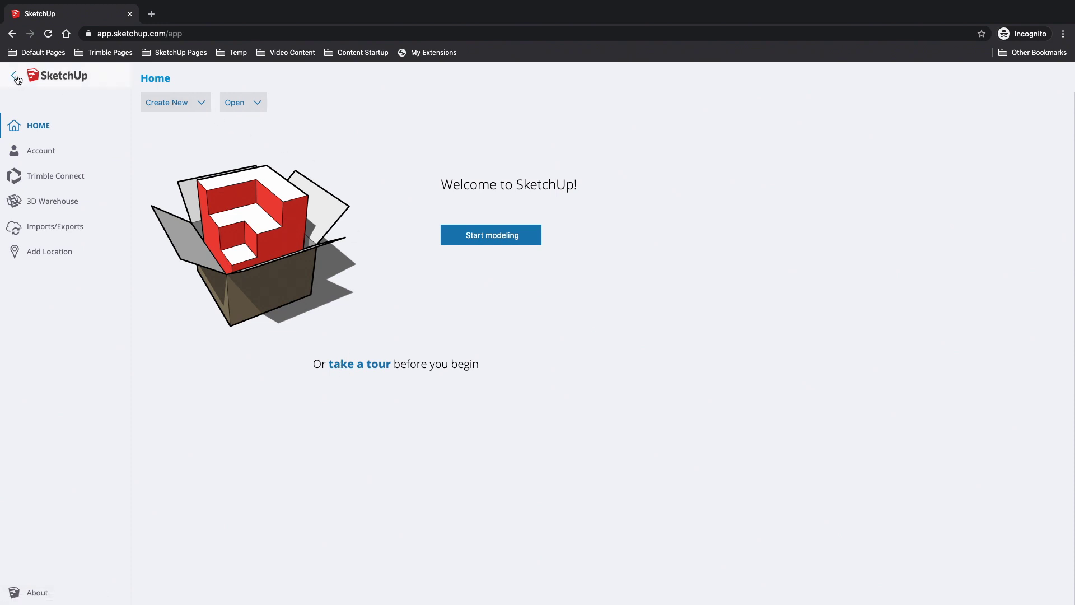
left_click(490, 235)
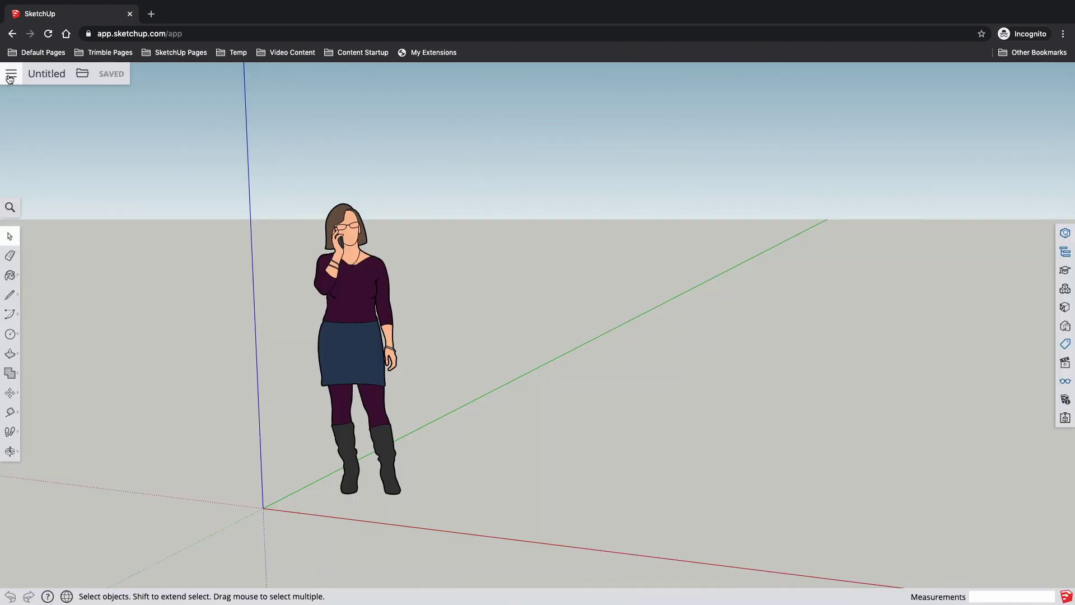
left_click(10, 74)
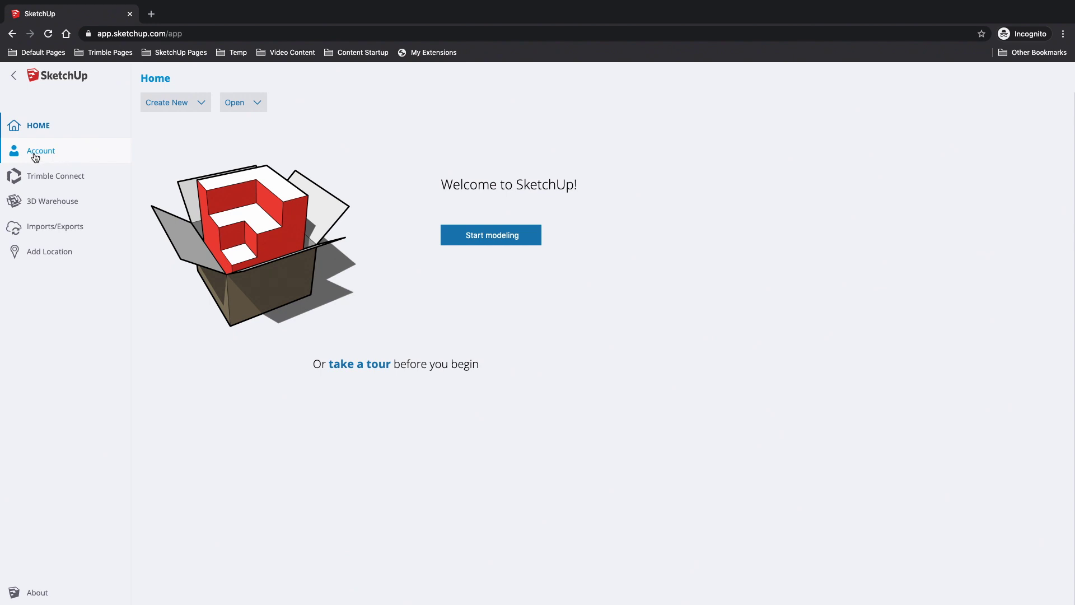
mouse_move(59, 153)
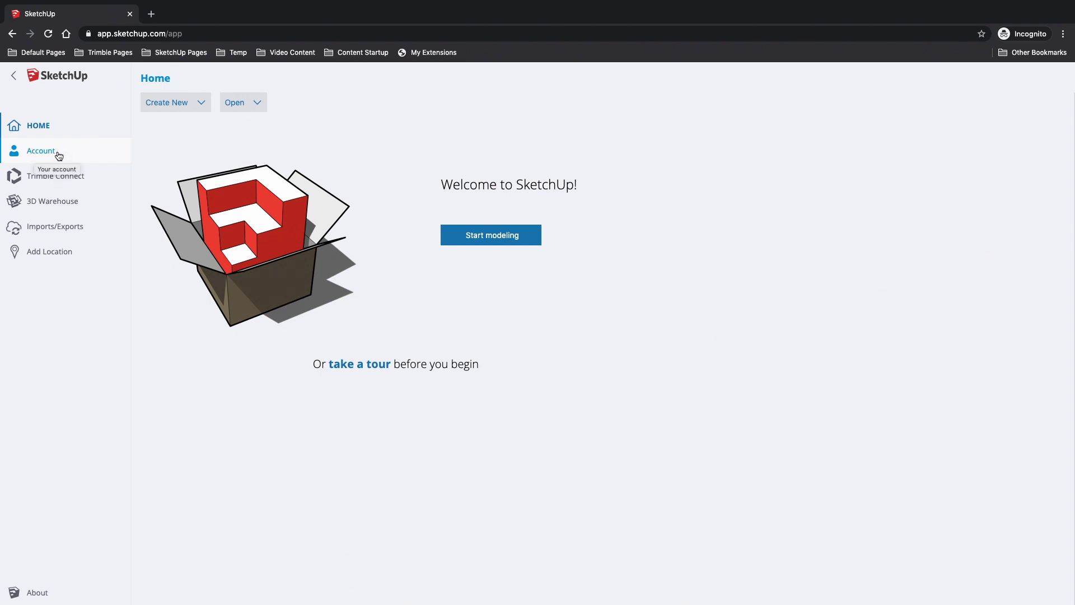
mouse_move(94, 175)
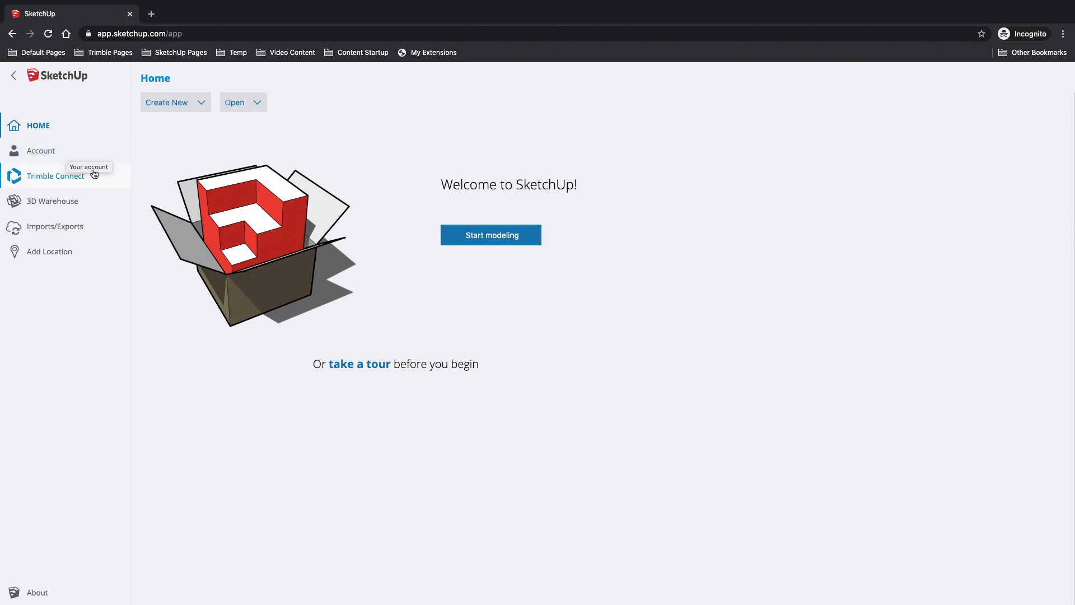
mouse_move(92, 197)
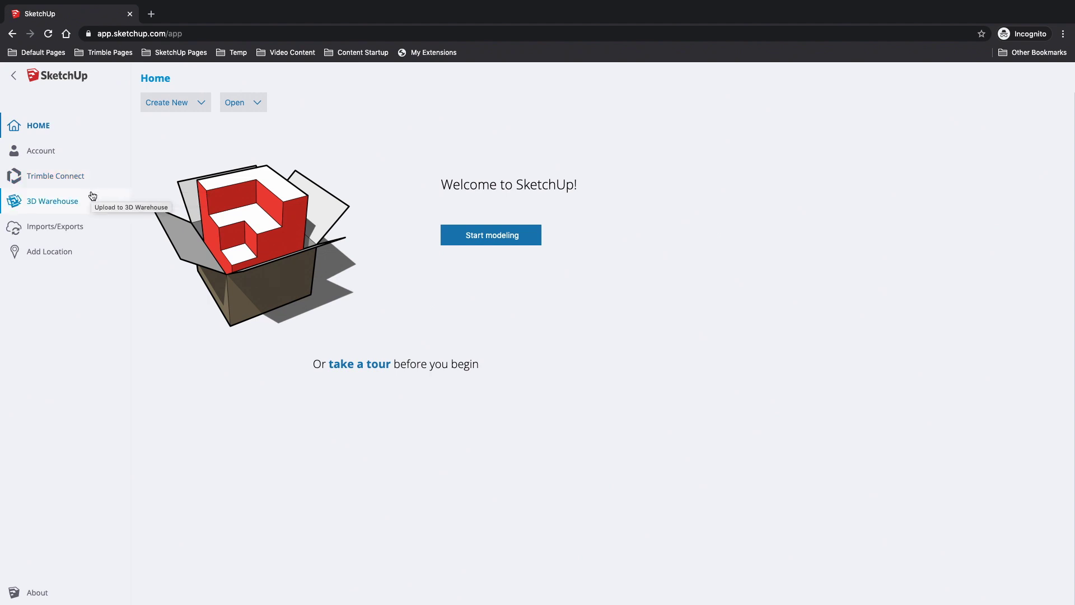
mouse_move(84, 205)
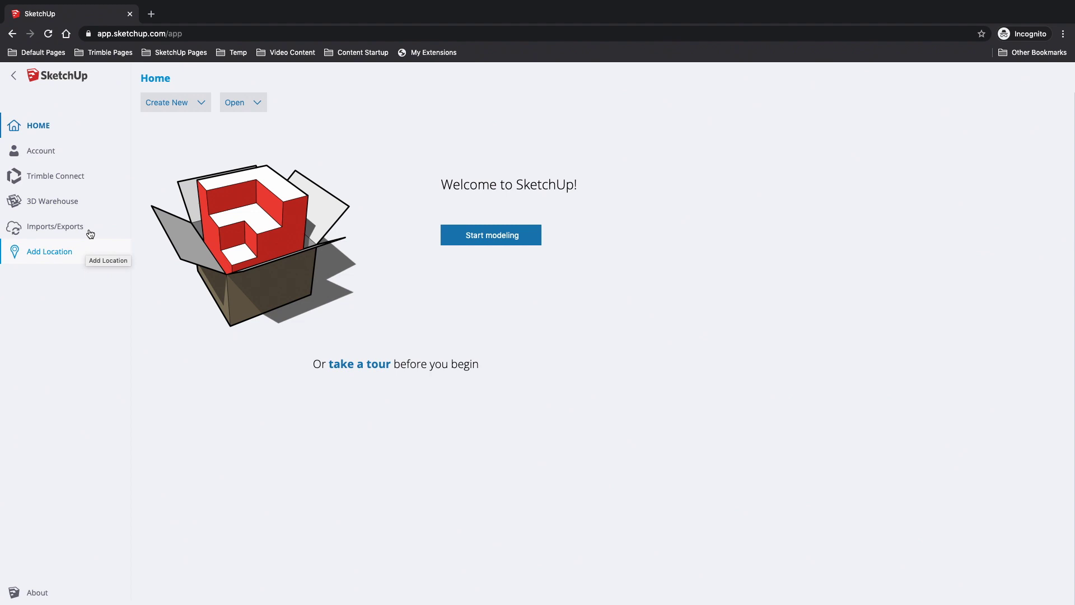
mouse_move(75, 125)
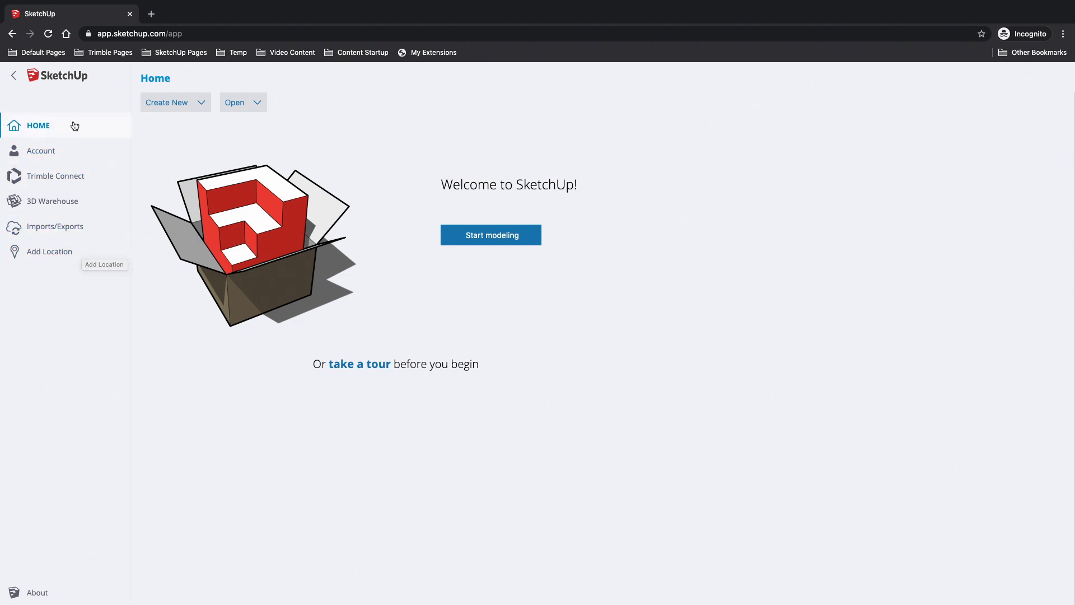
mouse_move(12, 76)
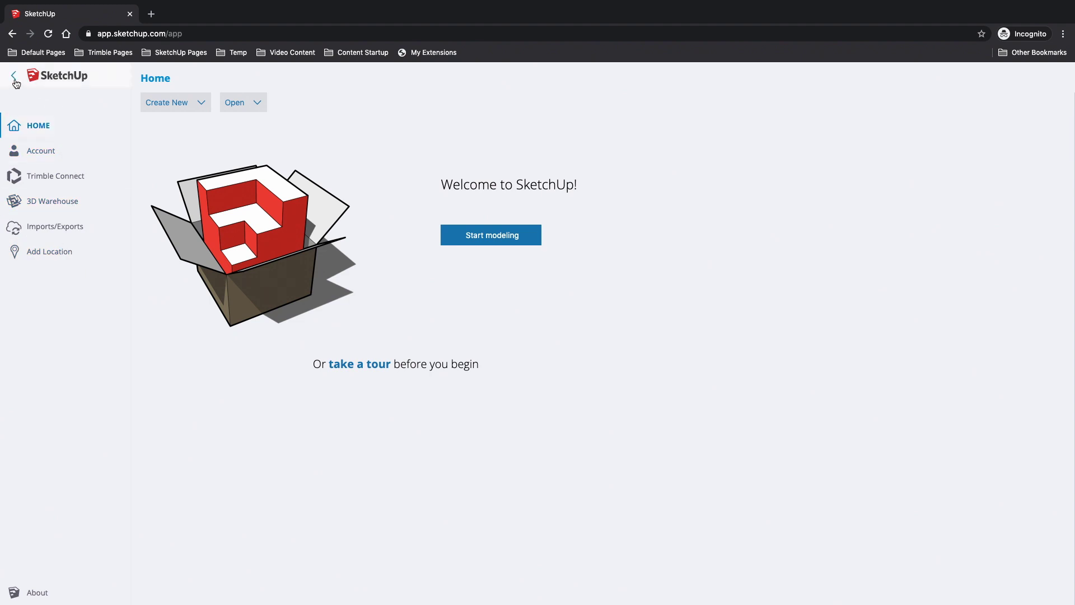
Leave the Home page and return to the untitled model with the figure
left_click(490, 235)
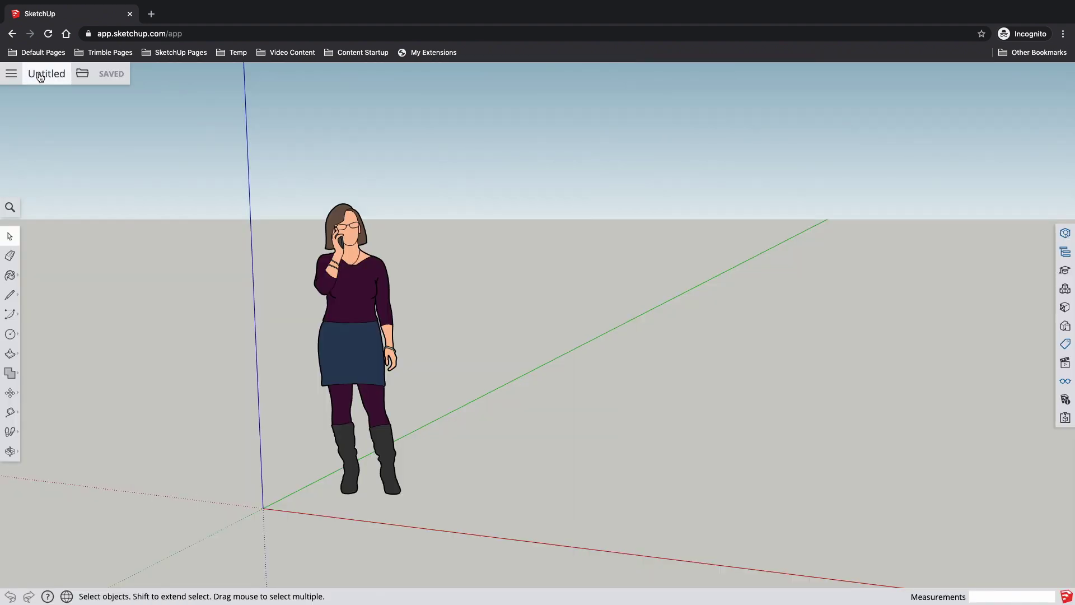
mouse_move(47, 80)
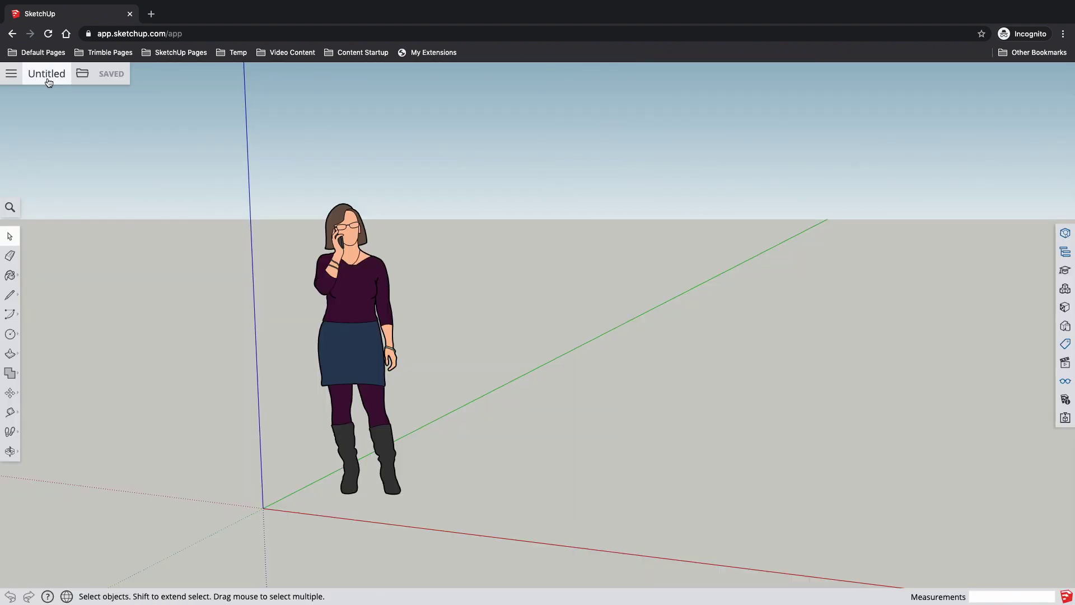
mouse_move(186, 194)
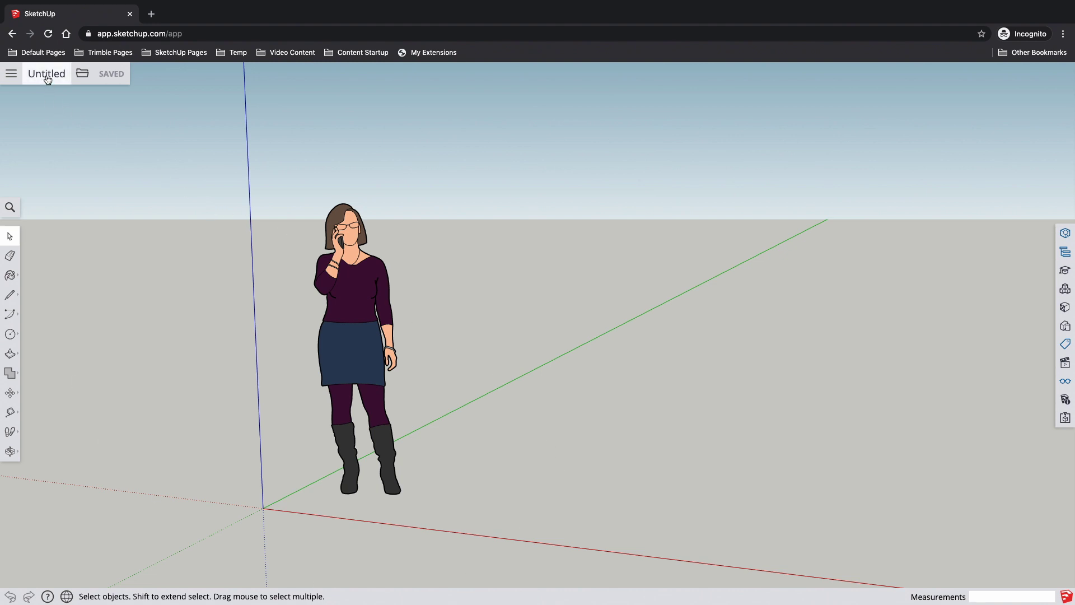
mouse_move(46, 73)
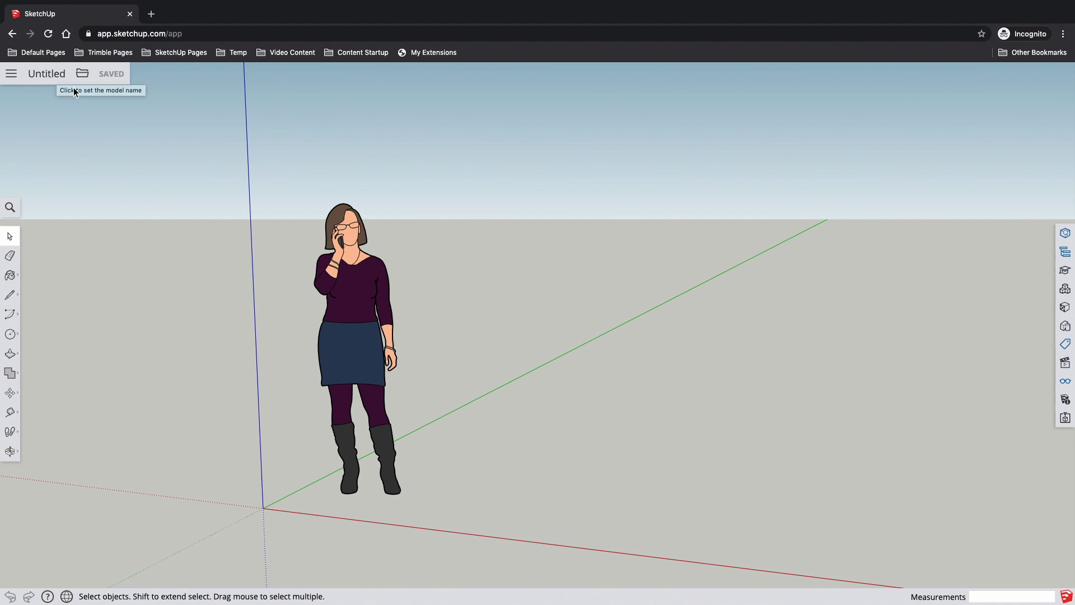
mouse_move(46, 74)
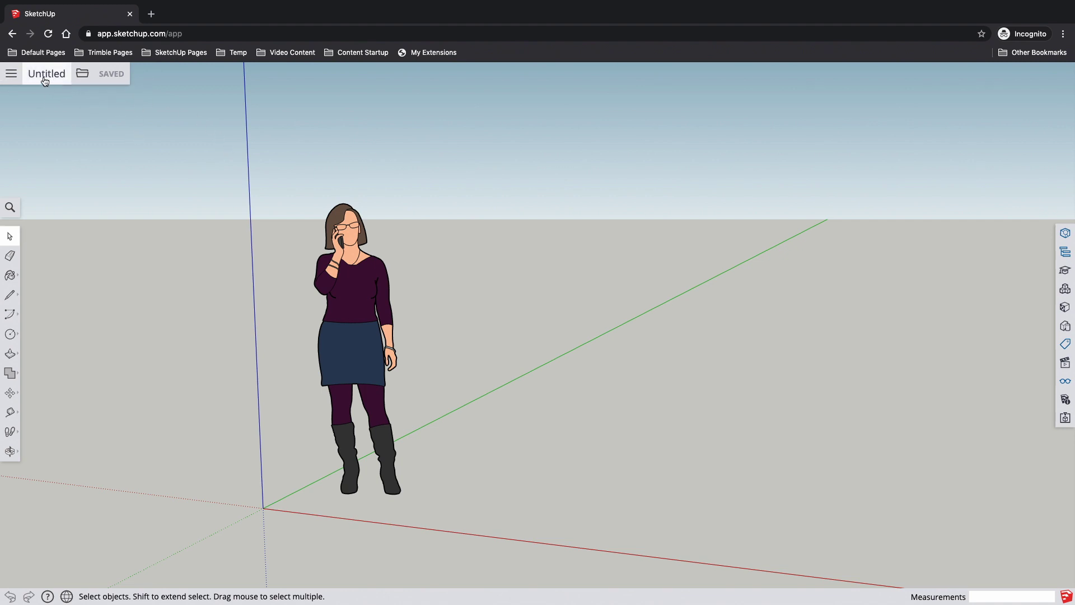
mouse_move(56, 129)
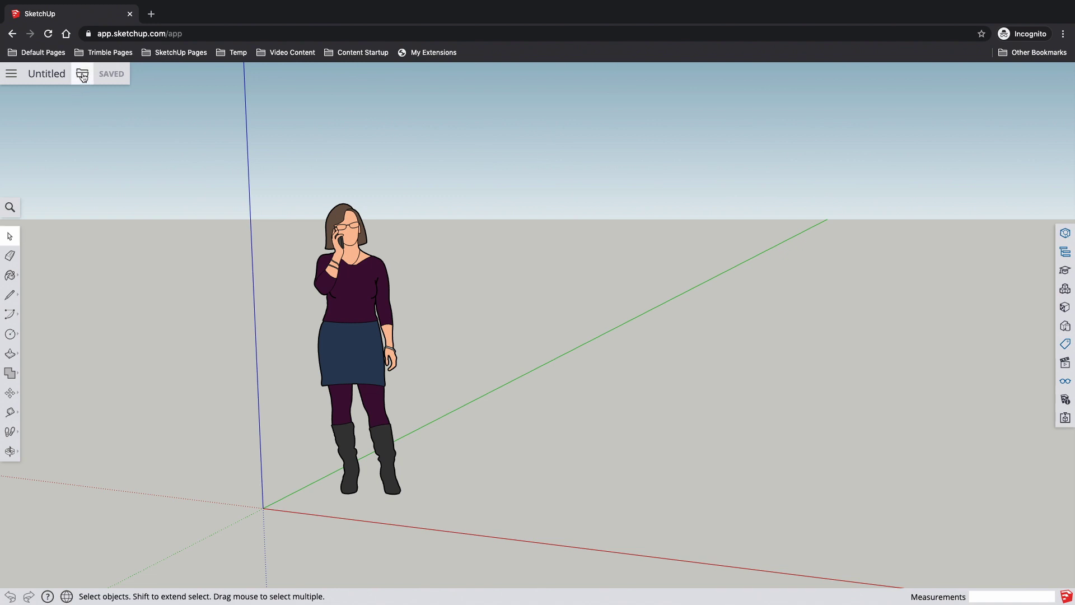
Show the File menu from the folder icon beside the model name
left_click(81, 73)
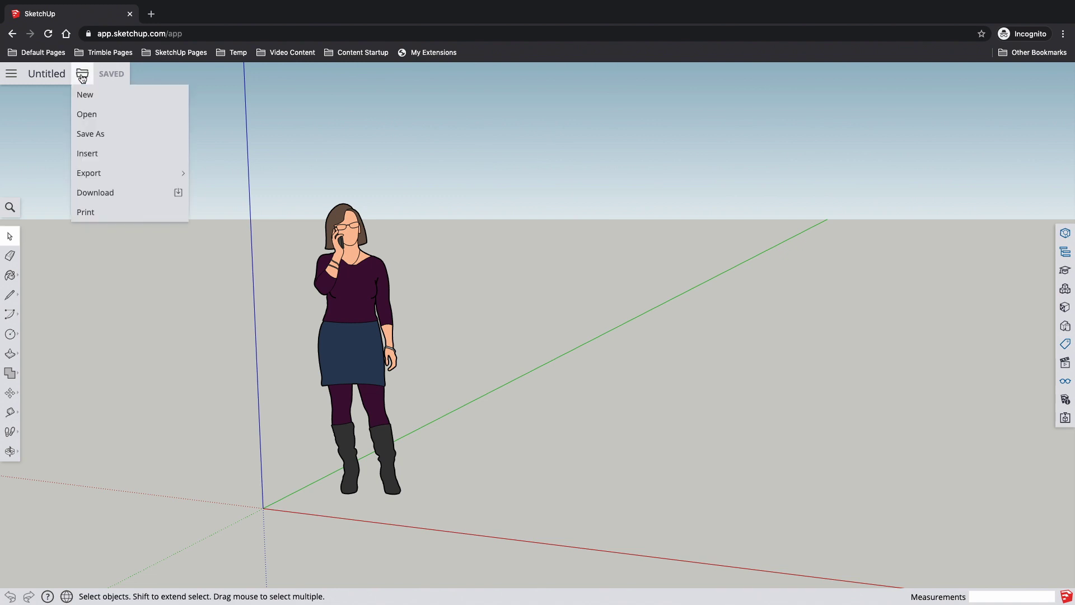
mouse_move(114, 198)
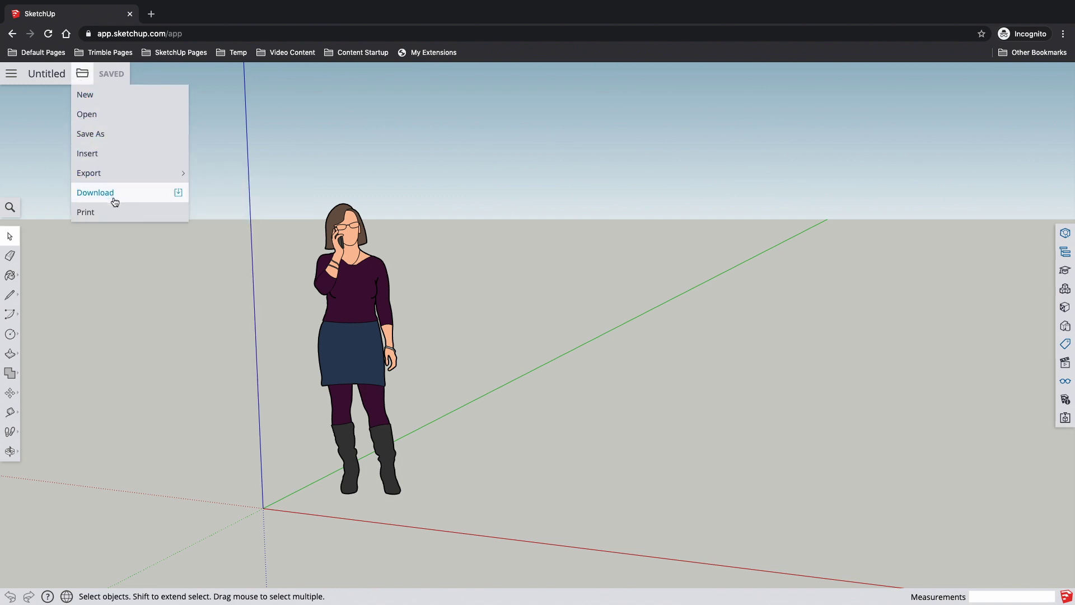
mouse_move(122, 114)
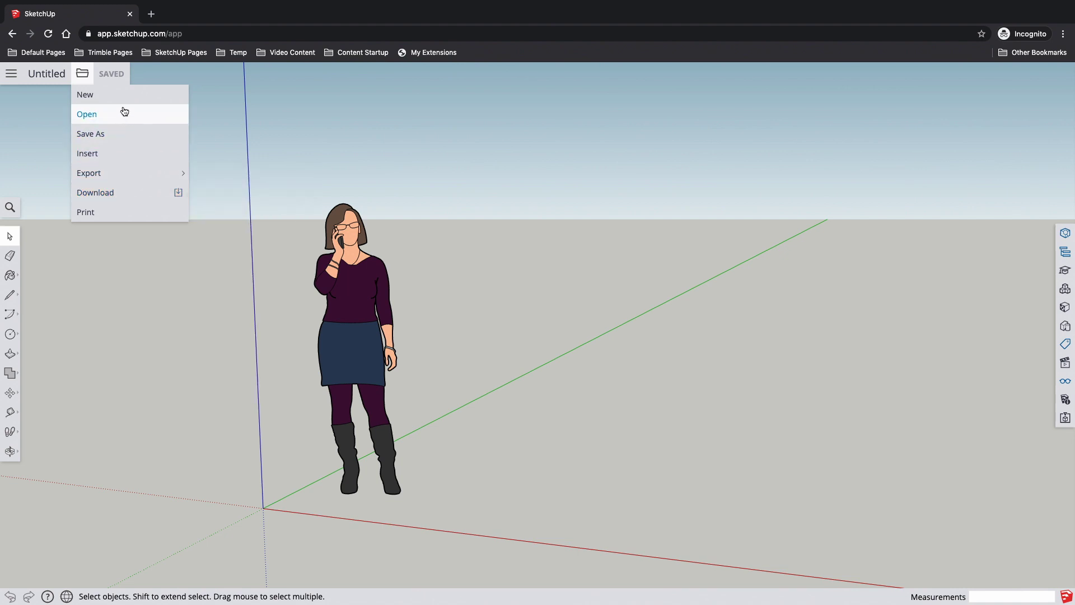
mouse_move(121, 134)
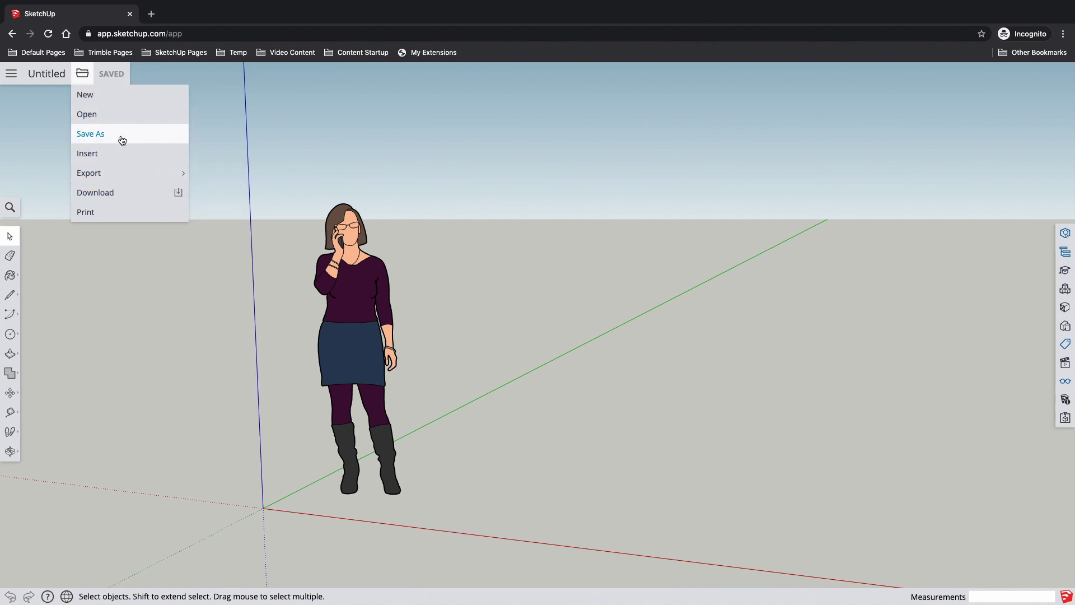
mouse_move(88, 153)
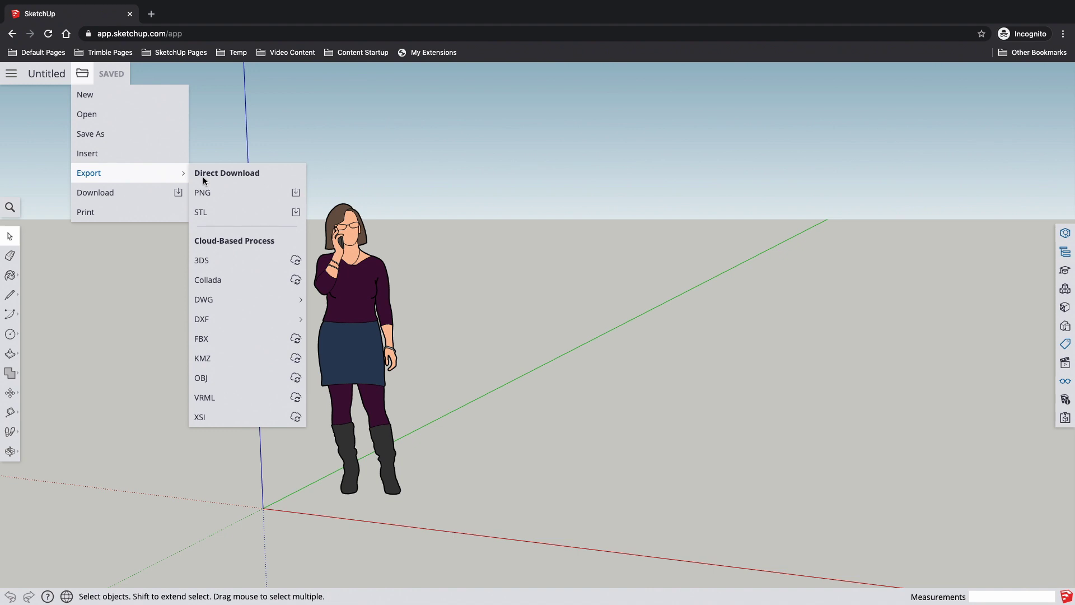
mouse_move(232, 183)
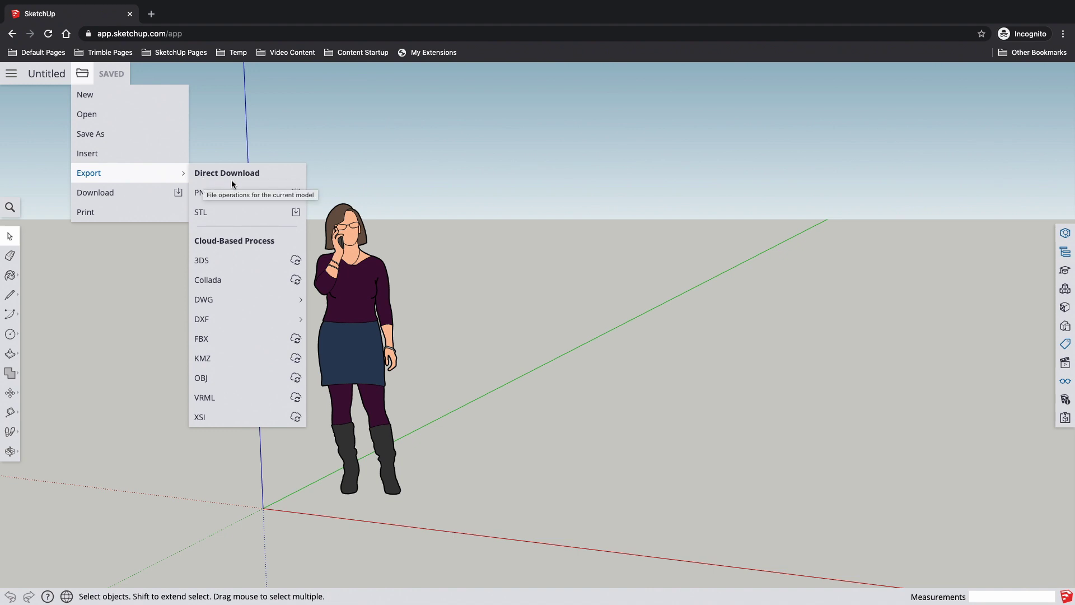
mouse_move(240, 197)
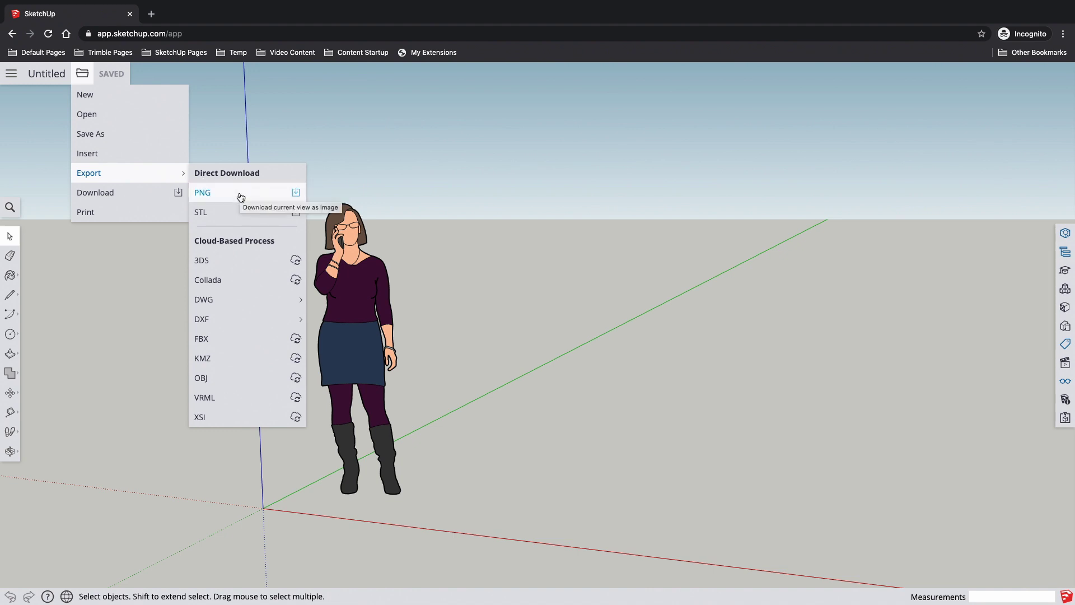
mouse_move(251, 378)
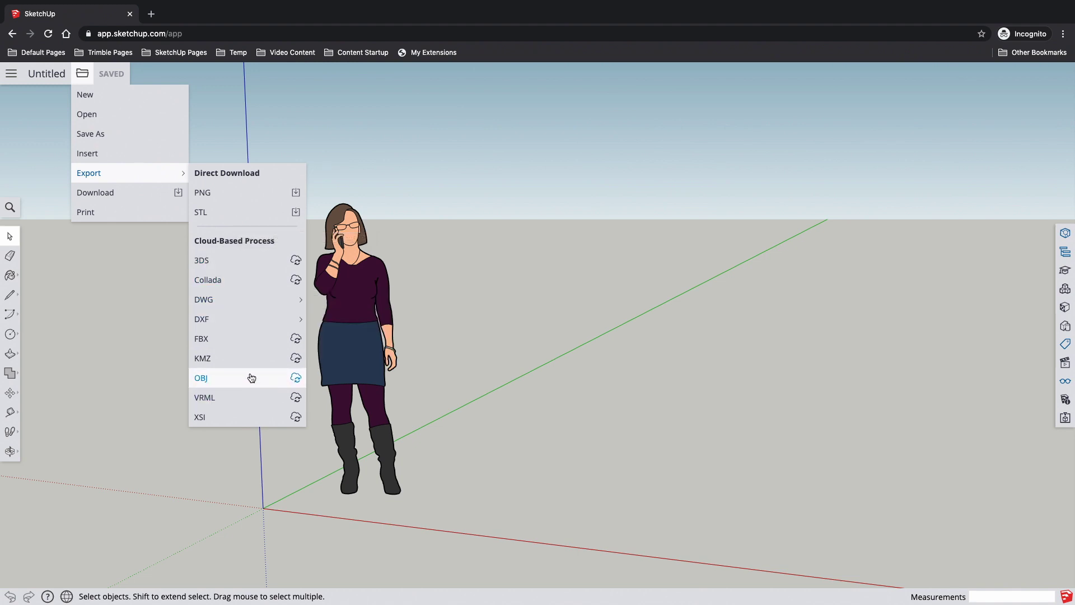
mouse_move(249, 349)
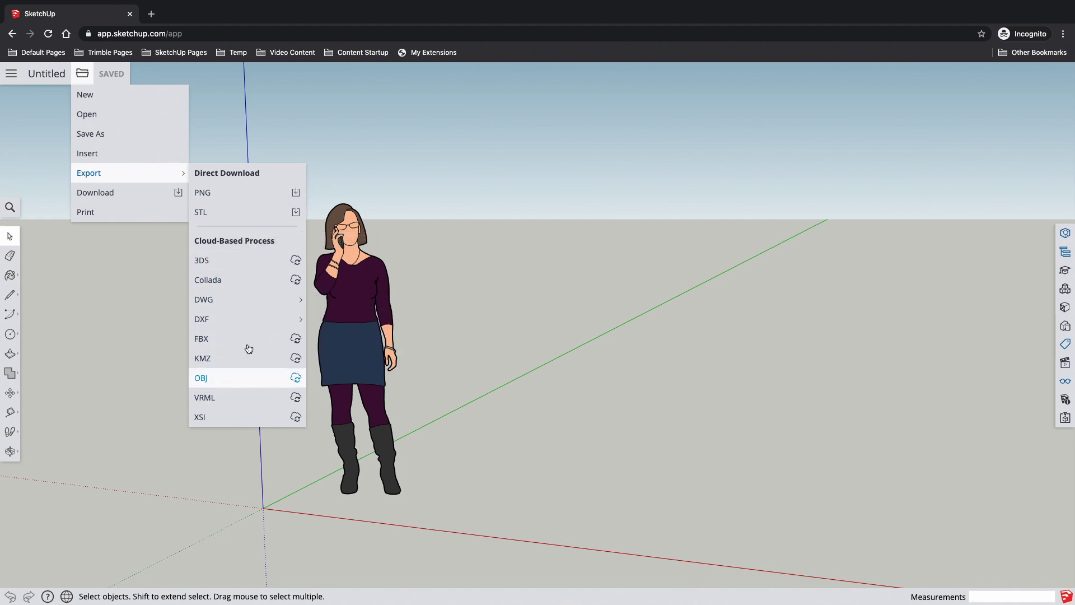
mouse_move(240, 241)
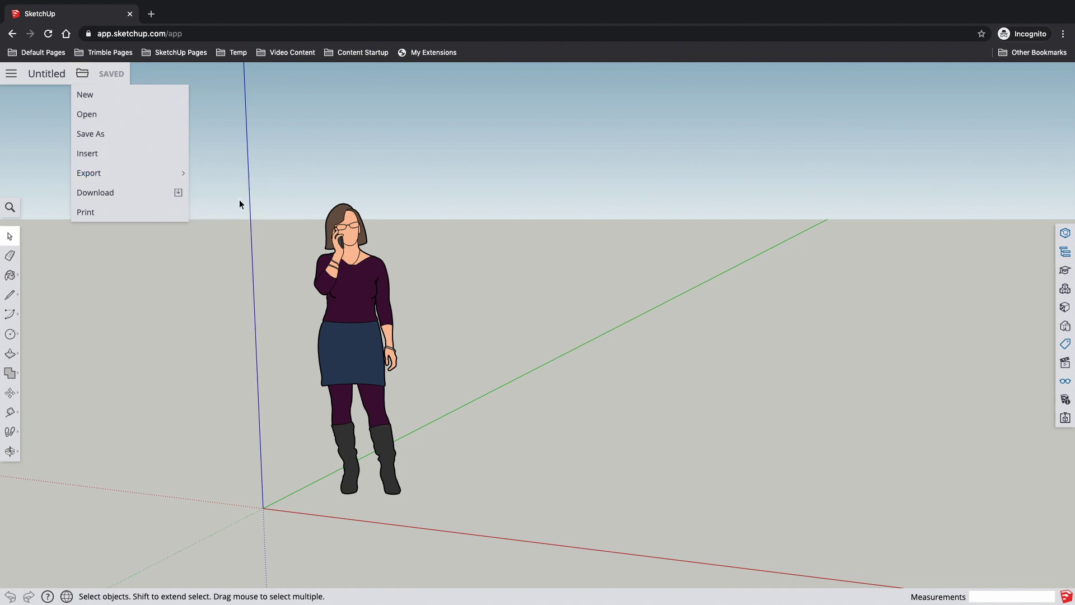
List the export formats: PNG, STL and cloud formats like 3DS, DWG, OBJ
left_click(89, 173)
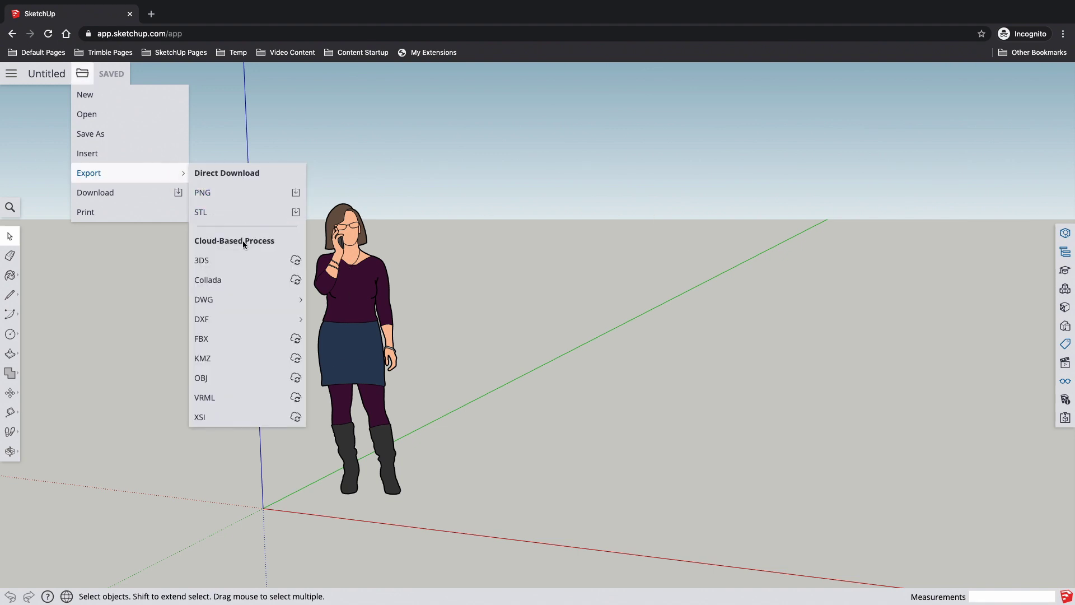
mouse_move(224, 226)
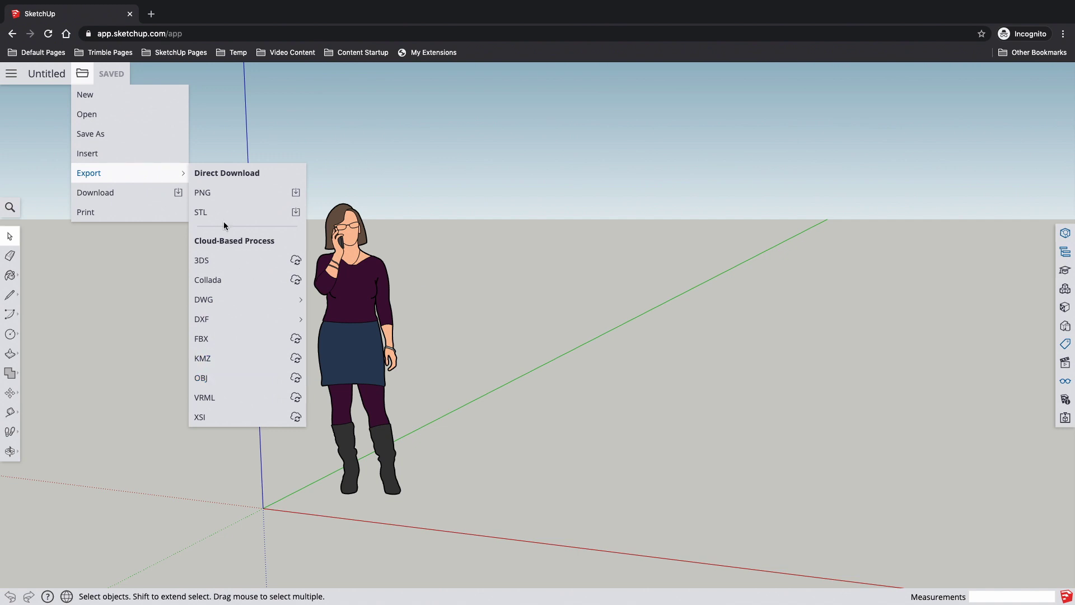
mouse_move(88, 153)
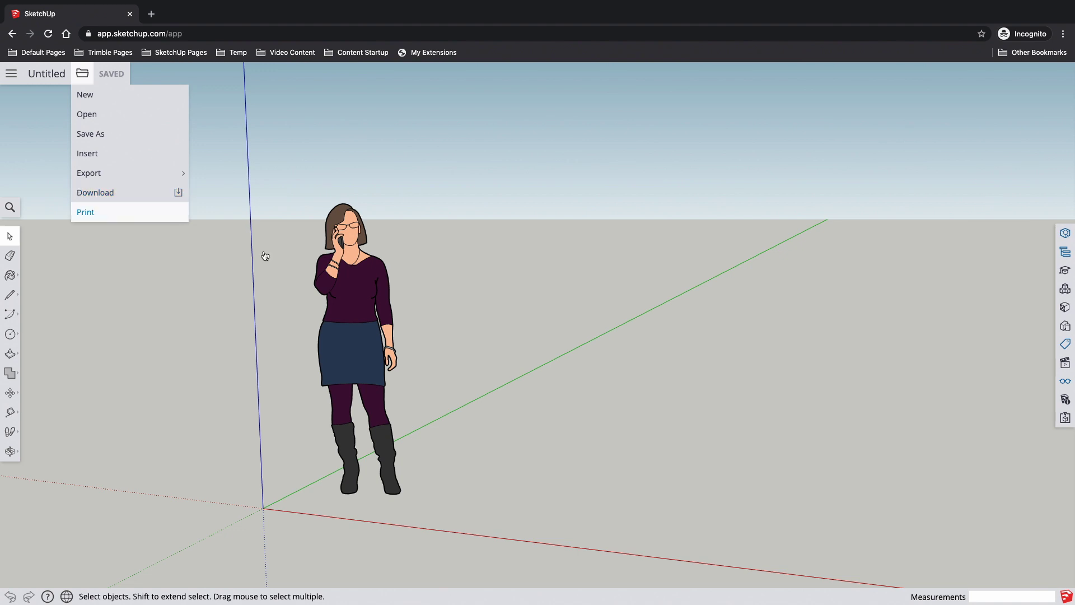
mouse_move(274, 409)
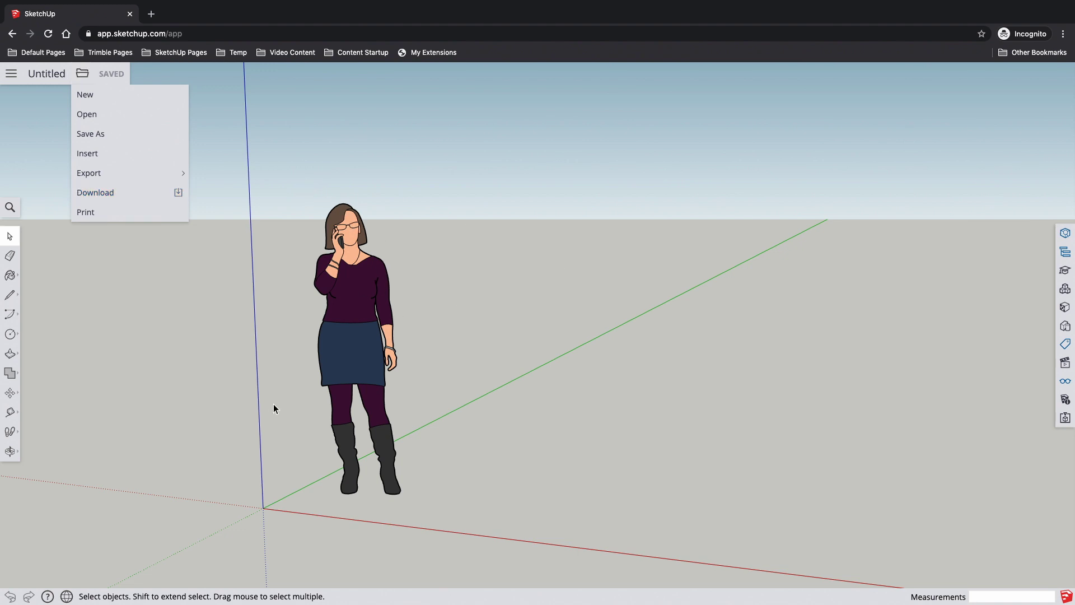
mouse_move(270, 324)
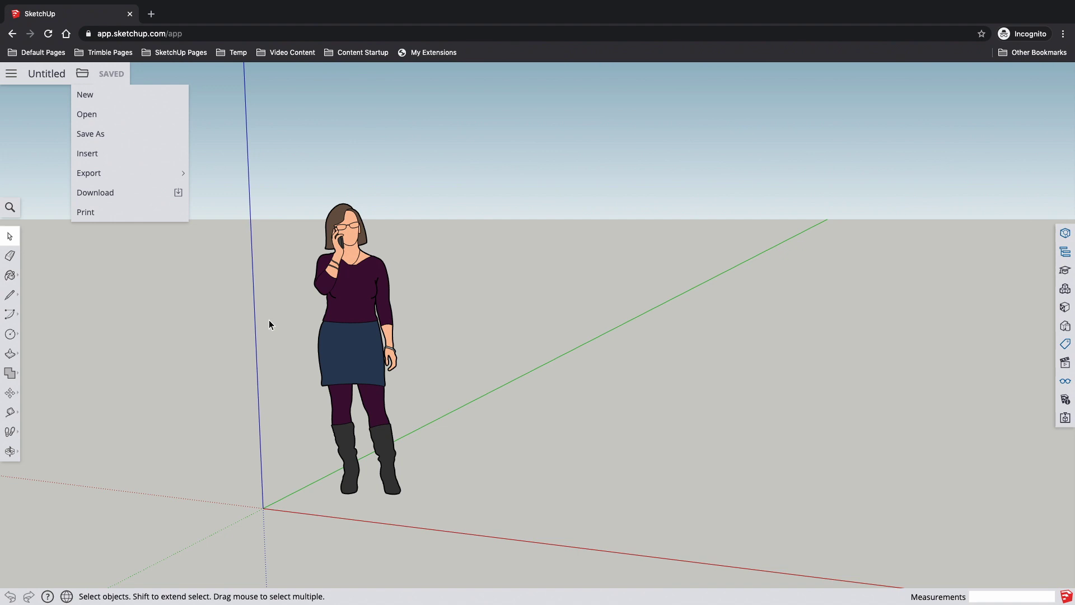
mouse_move(246, 208)
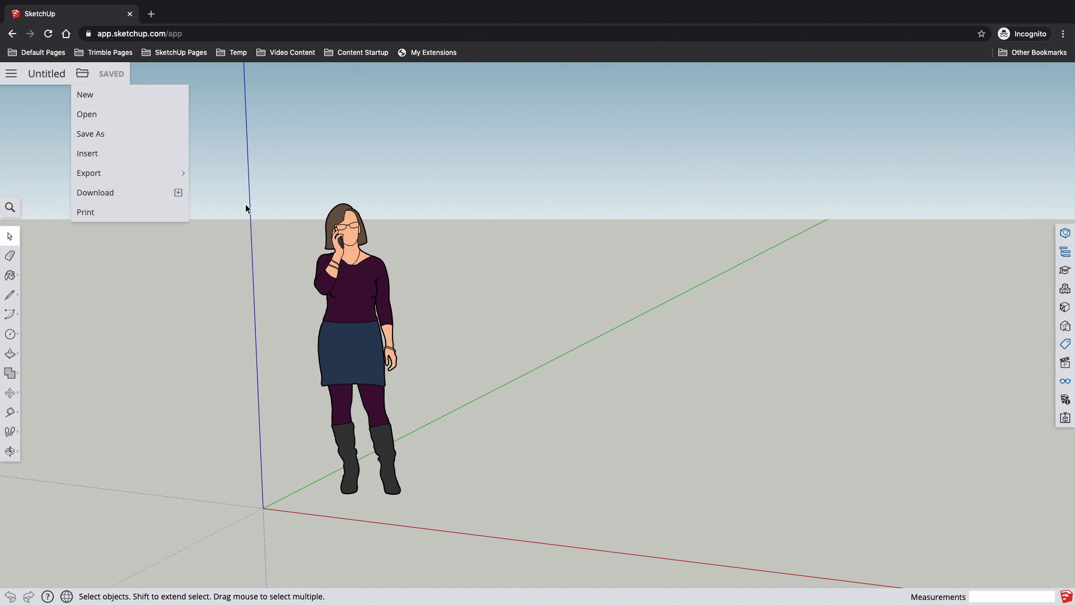
mouse_move(259, 288)
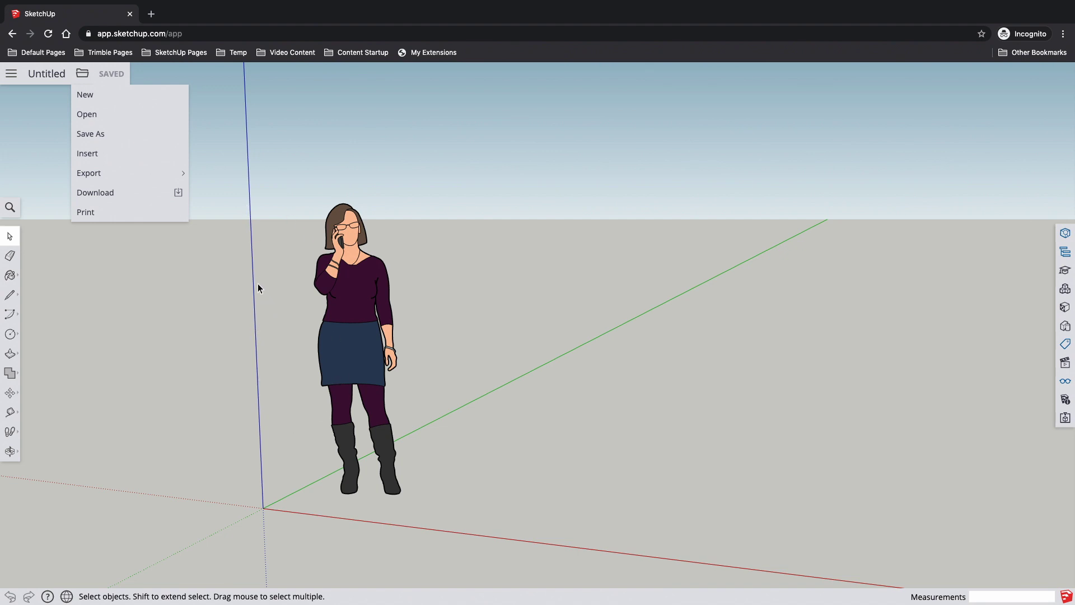
mouse_move(437, 276)
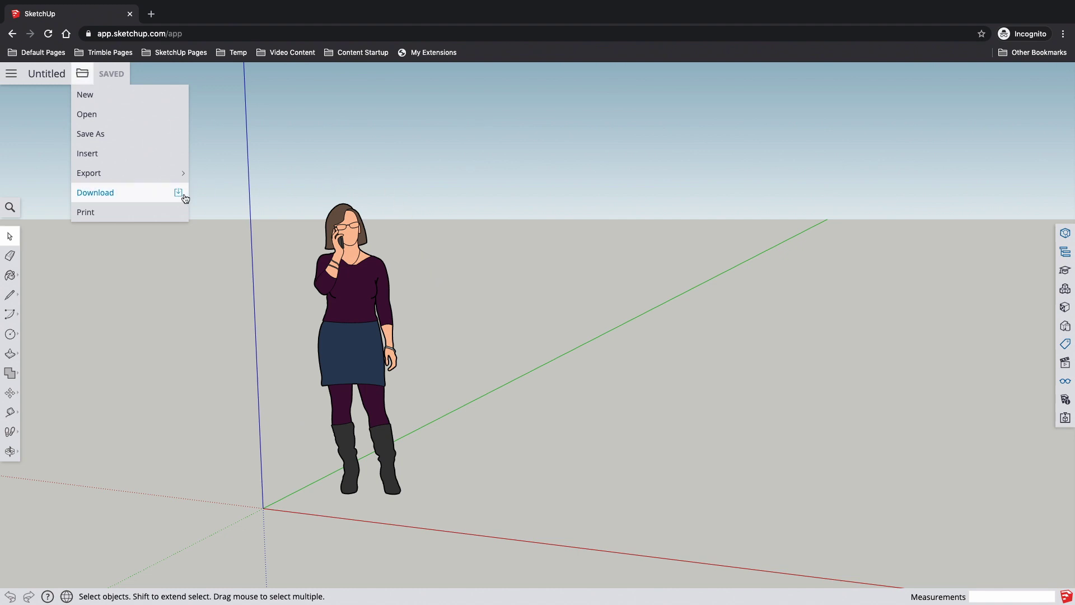
mouse_move(130, 194)
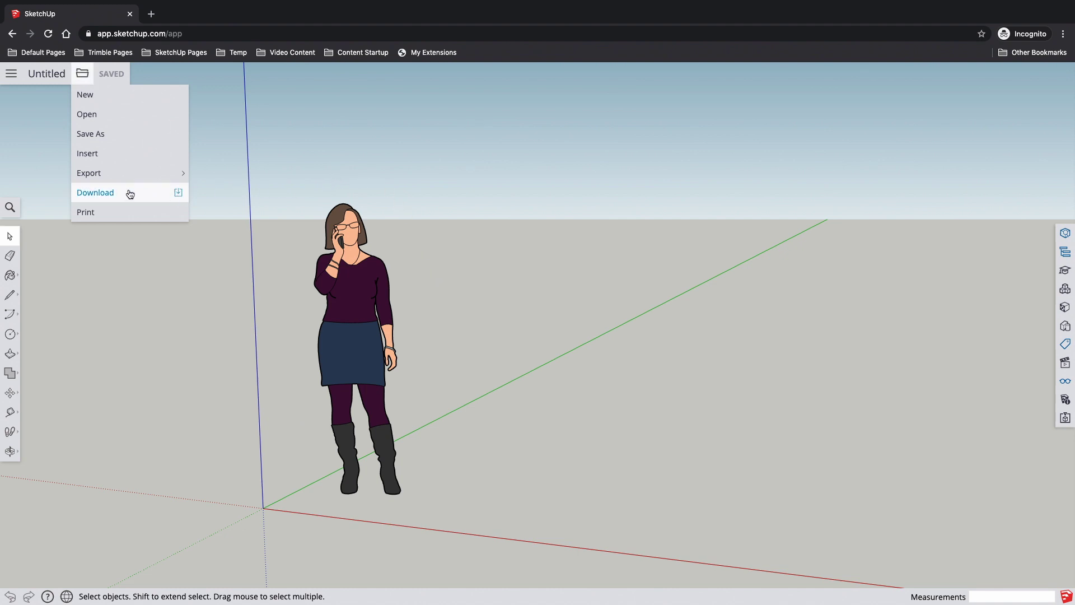
mouse_move(113, 152)
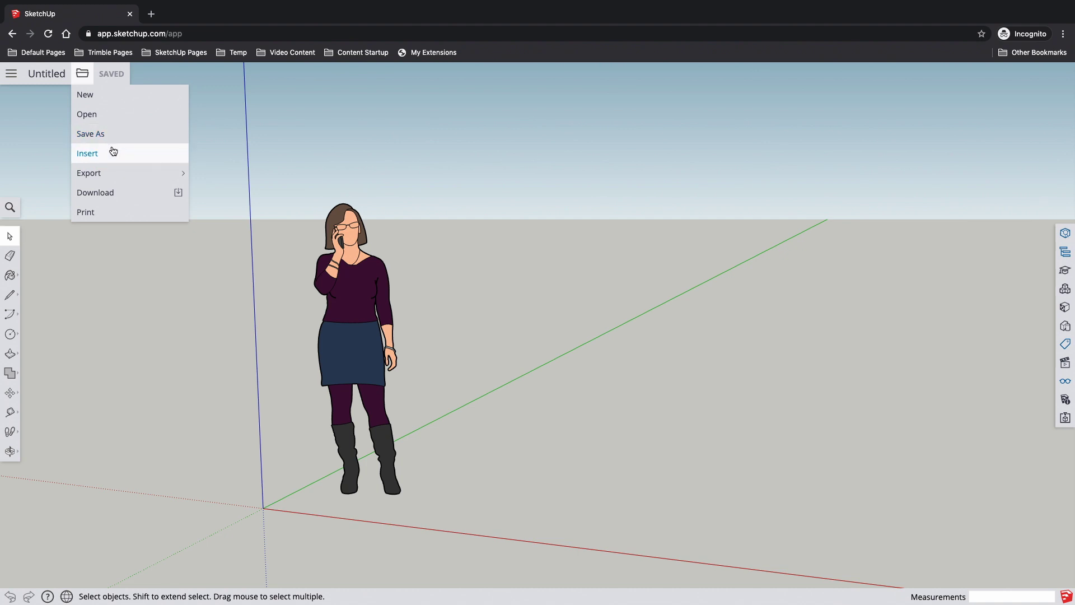
mouse_move(125, 221)
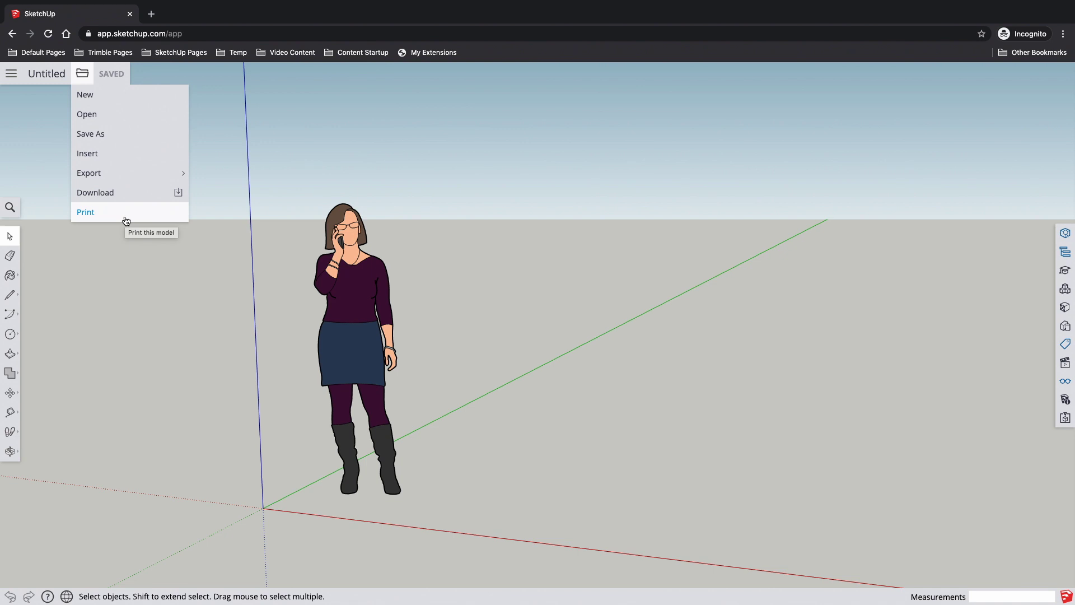
mouse_move(124, 80)
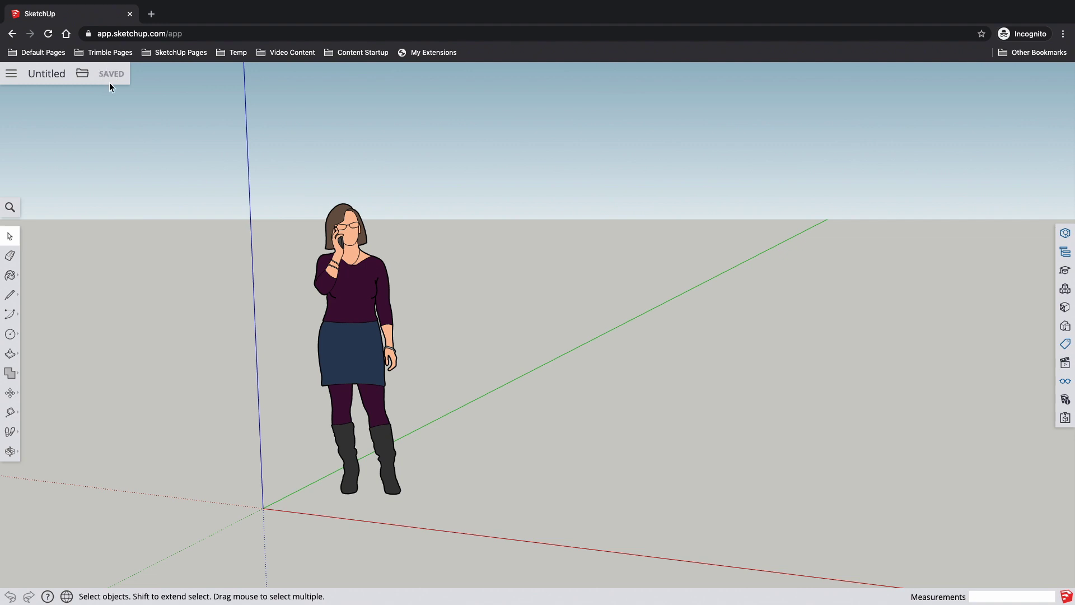
mouse_move(124, 74)
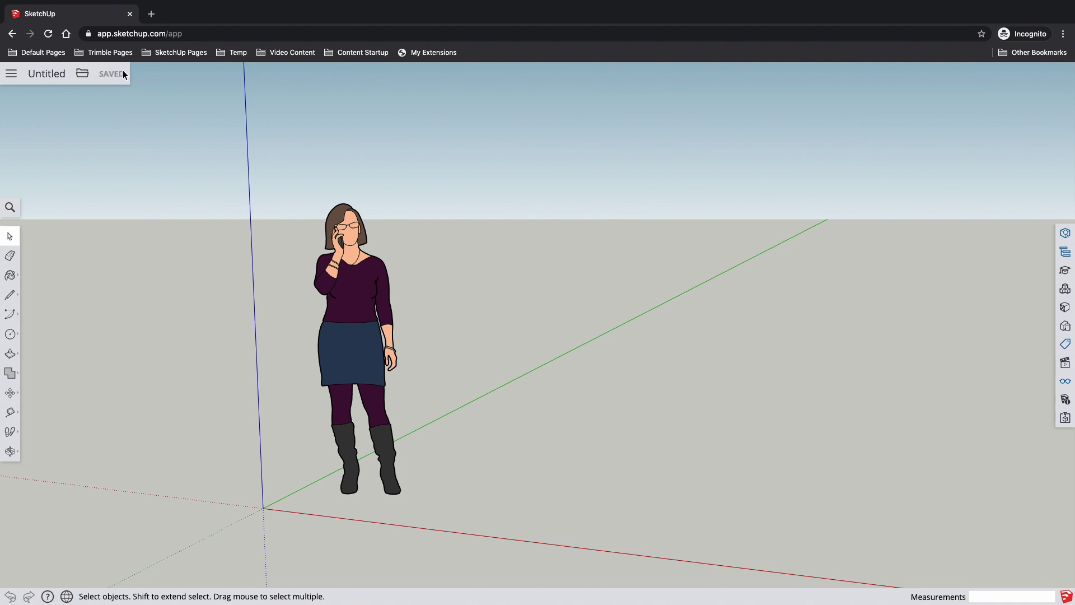
mouse_move(167, 109)
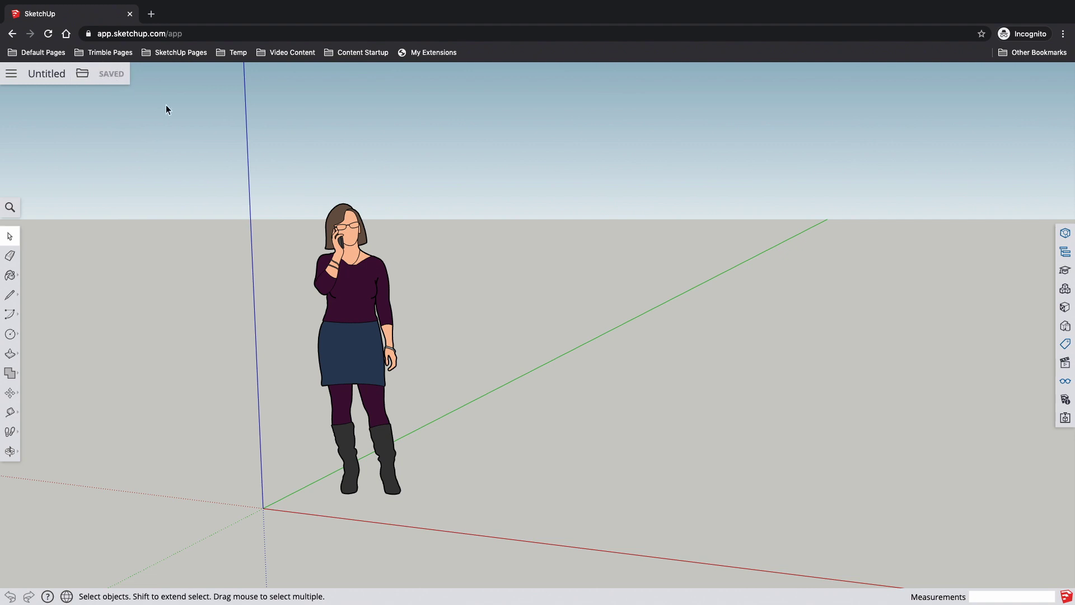
mouse_move(171, 386)
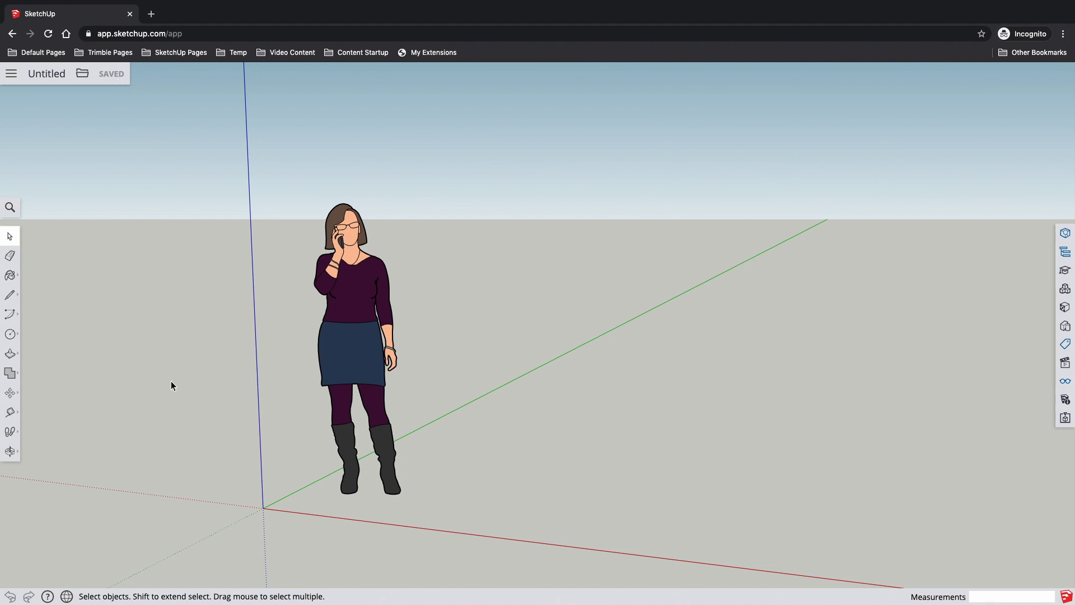
mouse_move(208, 302)
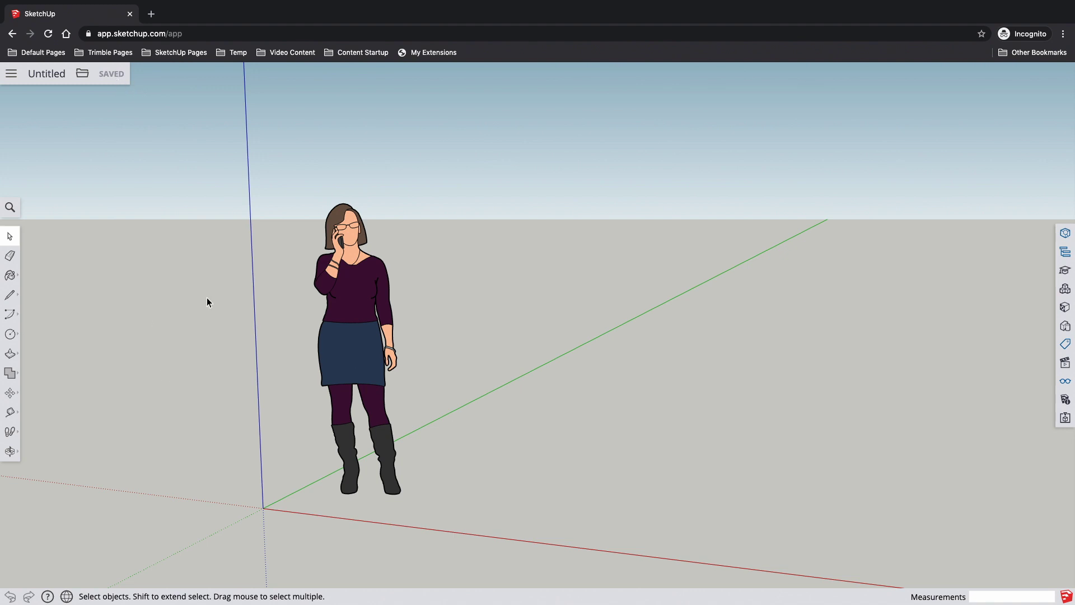
mouse_move(141, 205)
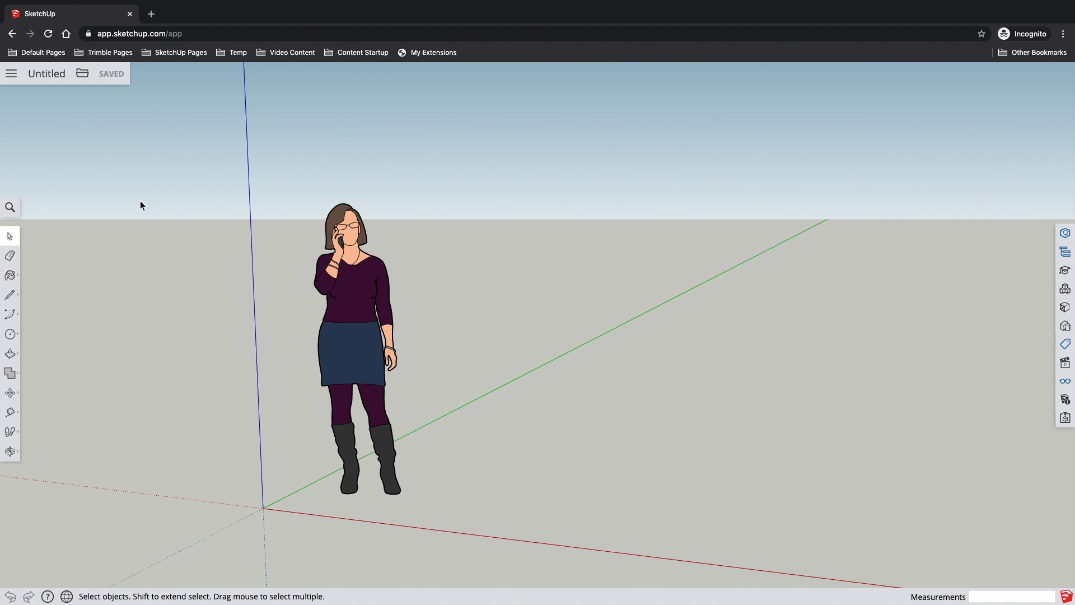
mouse_move(240, 87)
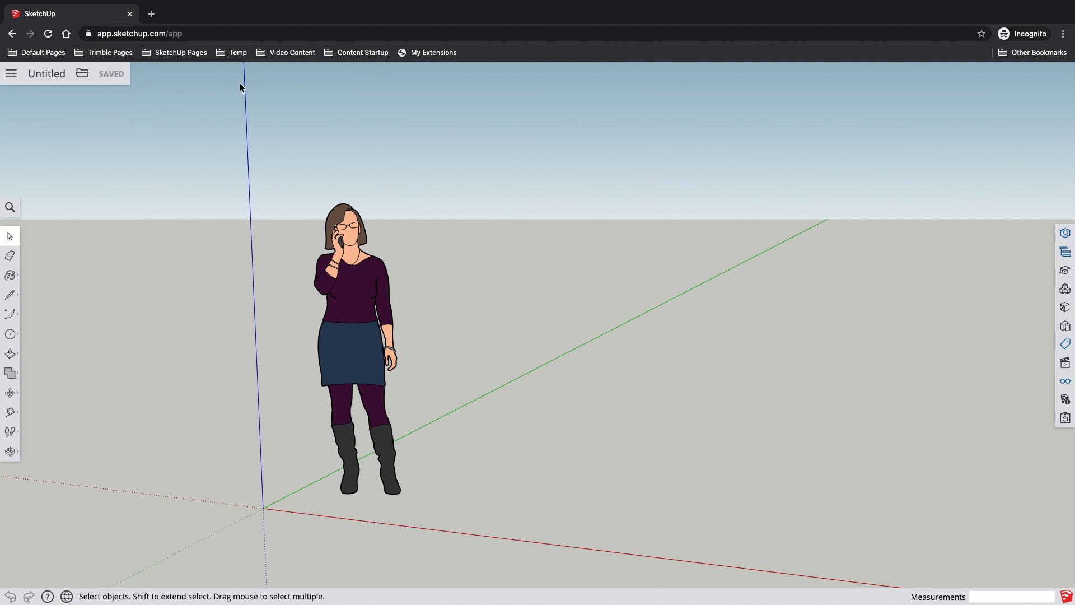
mouse_move(294, 89)
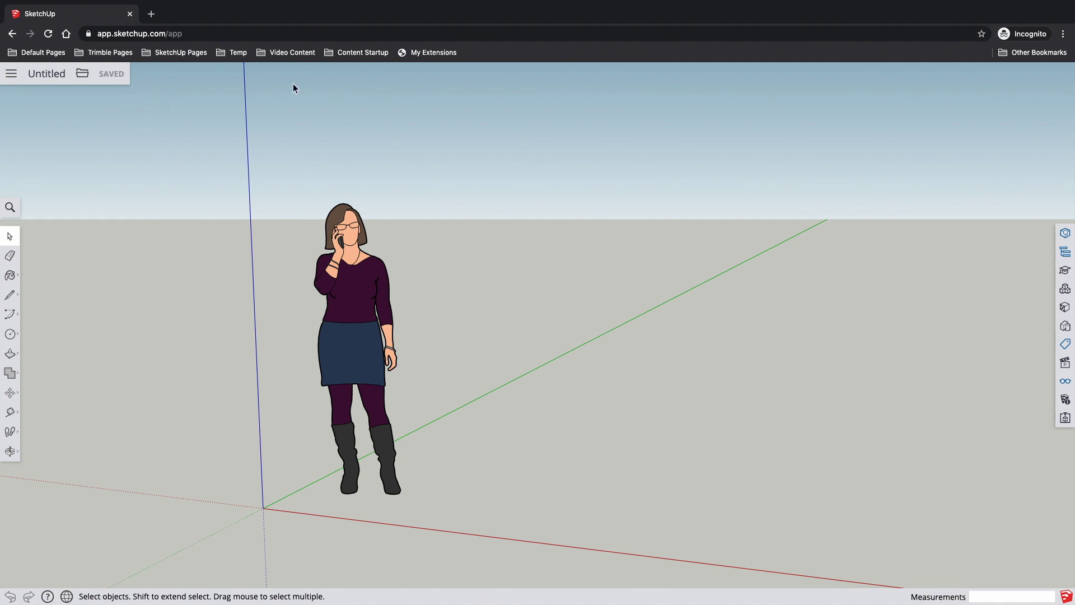
mouse_move(517, 81)
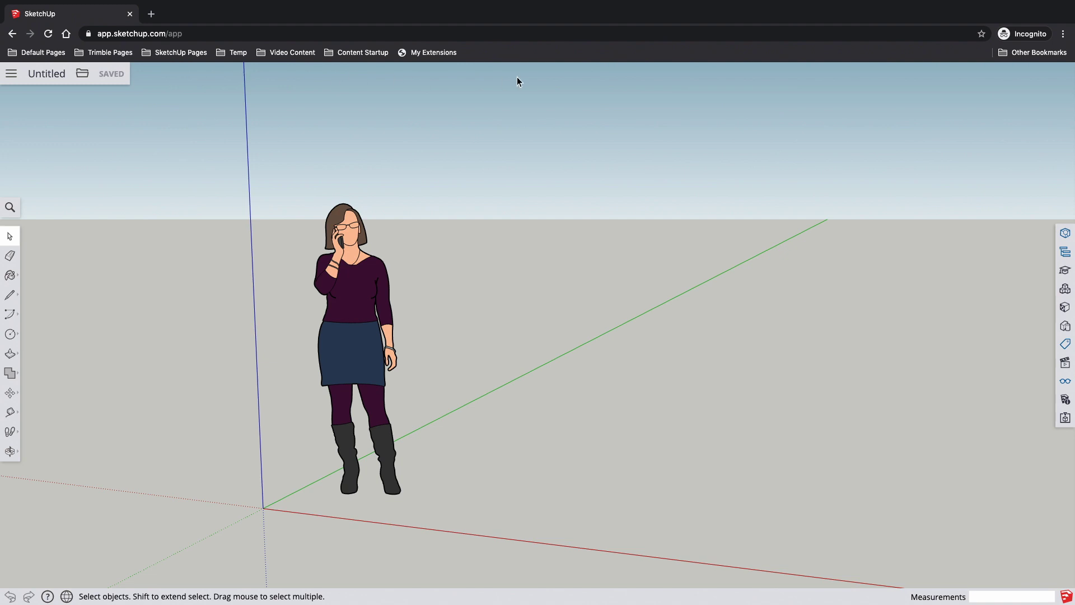
mouse_move(156, 87)
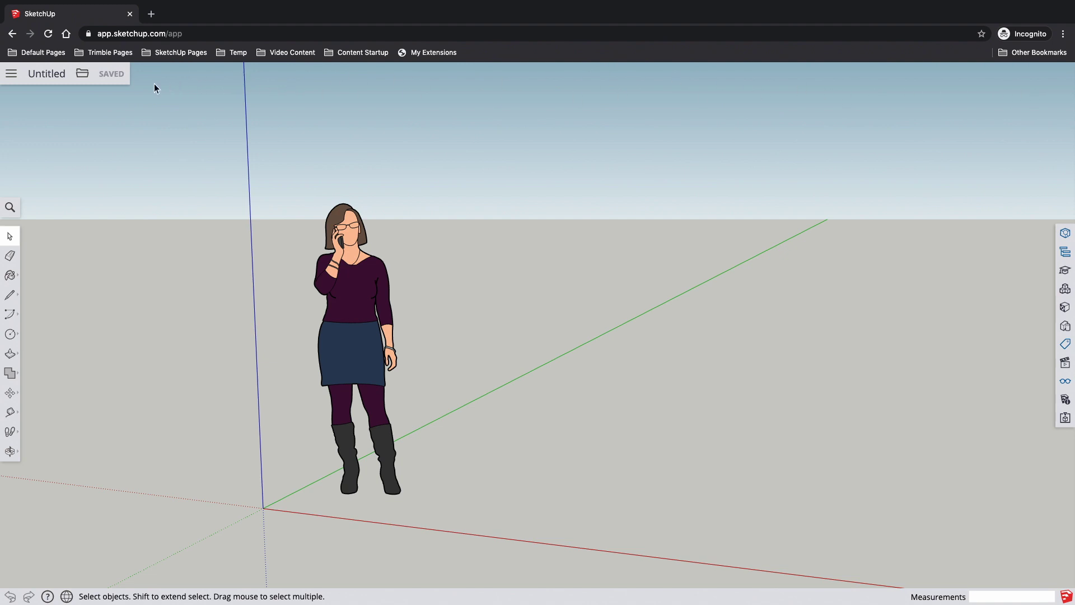
mouse_move(245, 156)
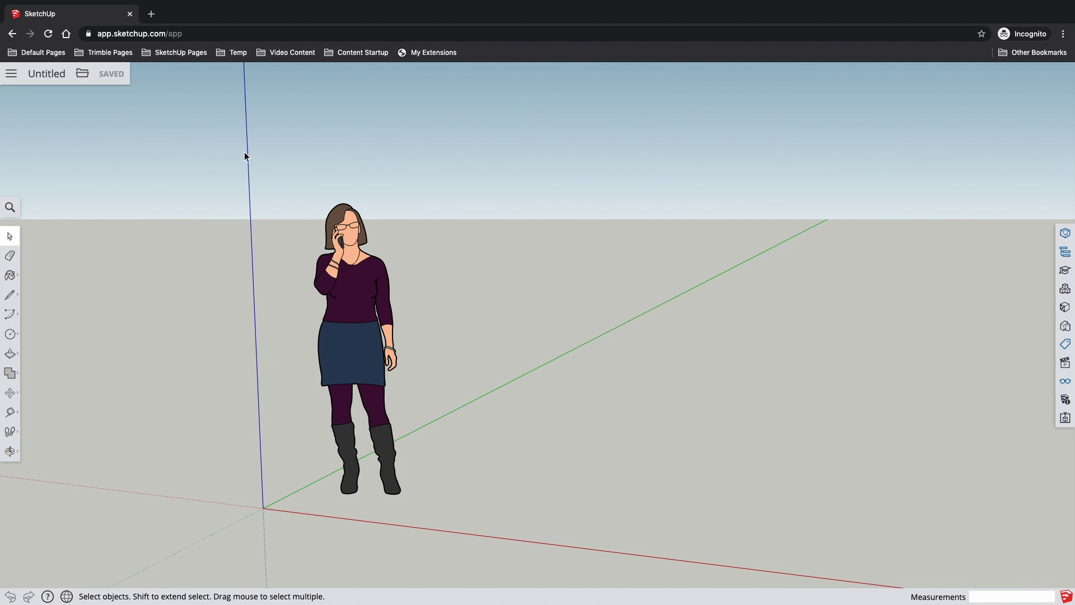
mouse_move(21, 214)
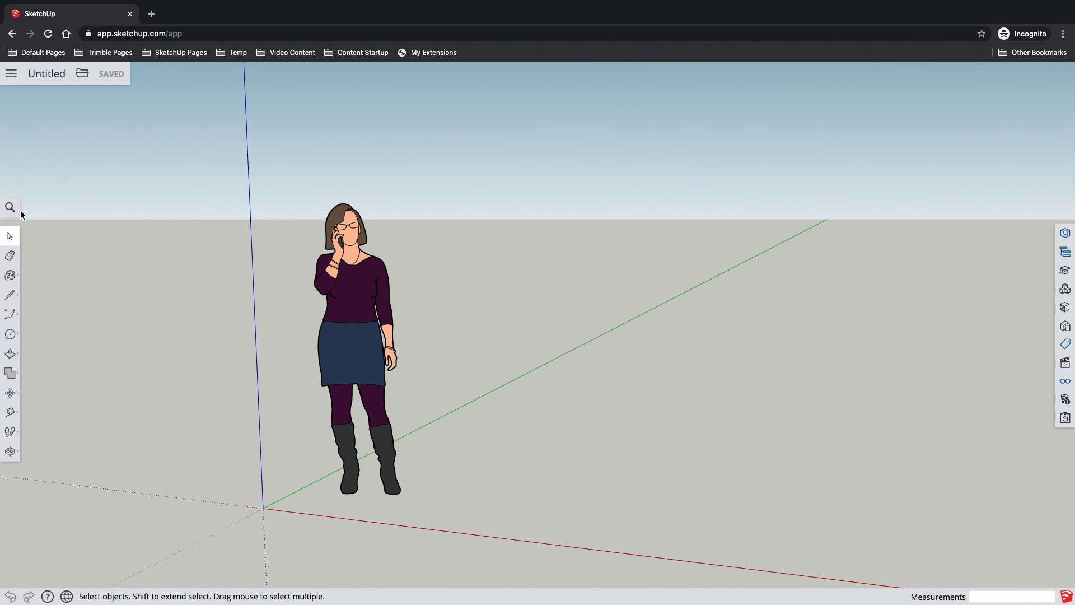
mouse_move(10, 419)
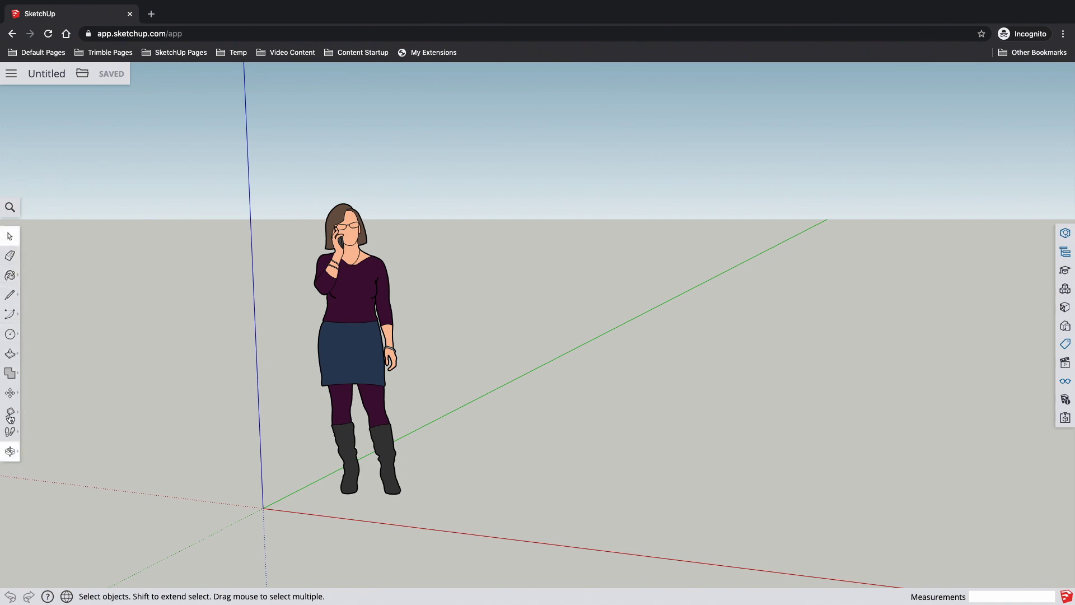
mouse_move(10, 531)
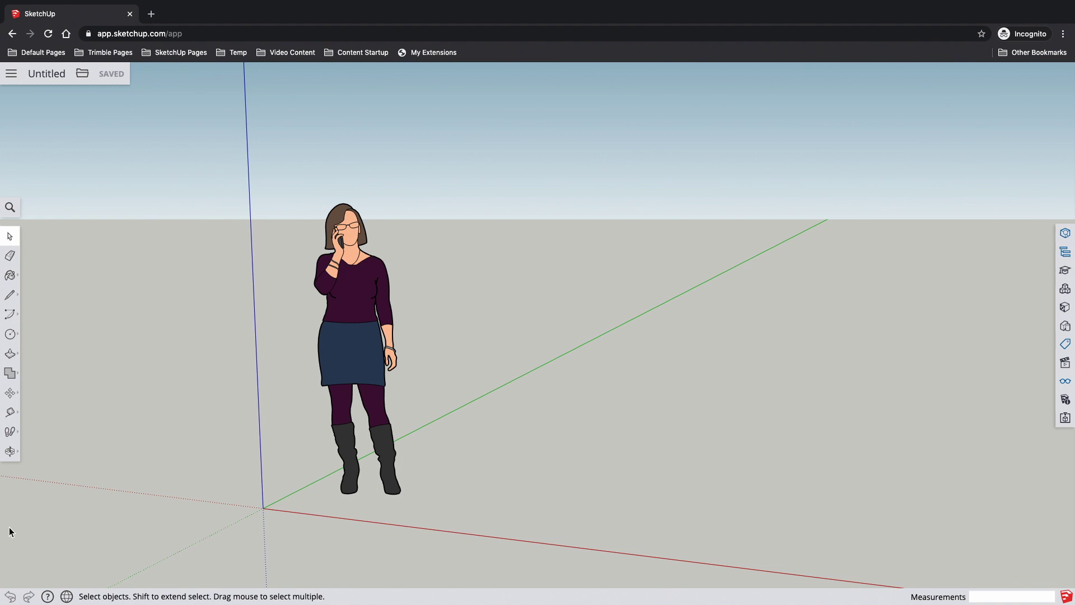
mouse_move(3, 232)
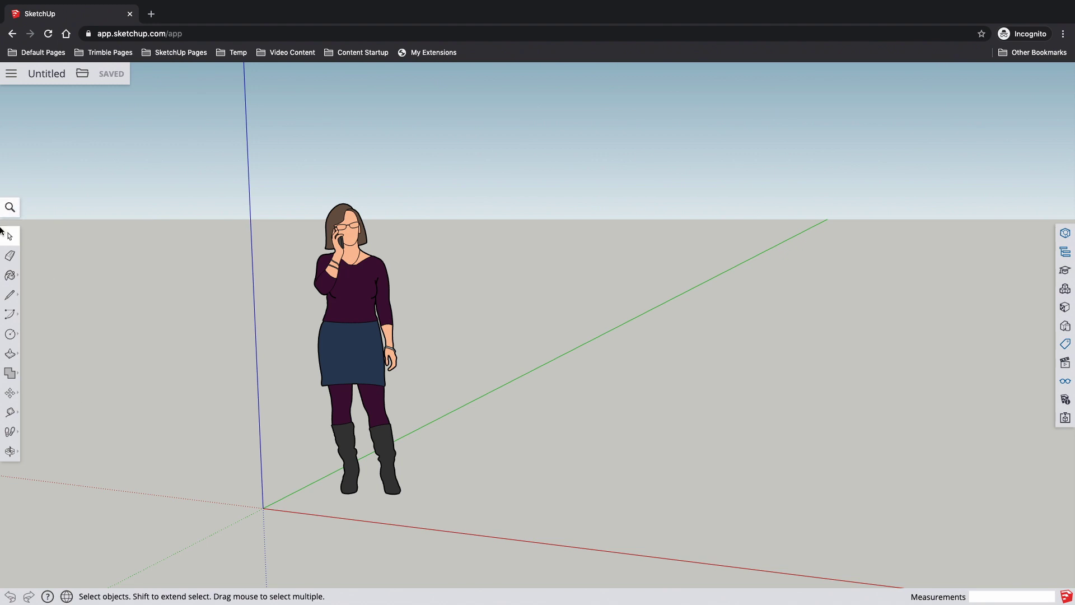
mouse_move(6, 443)
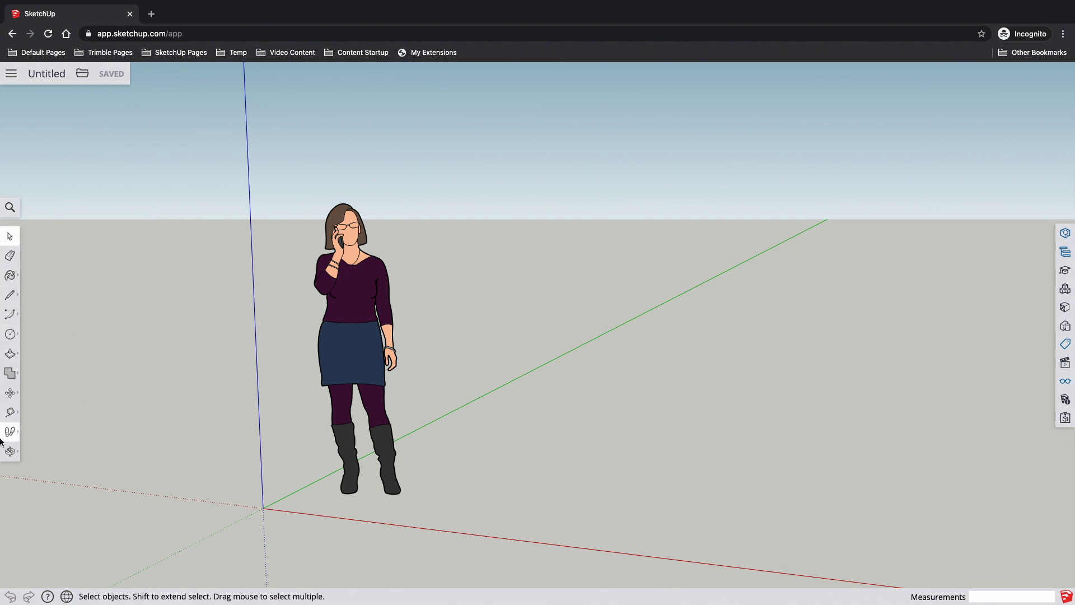
mouse_move(39, 221)
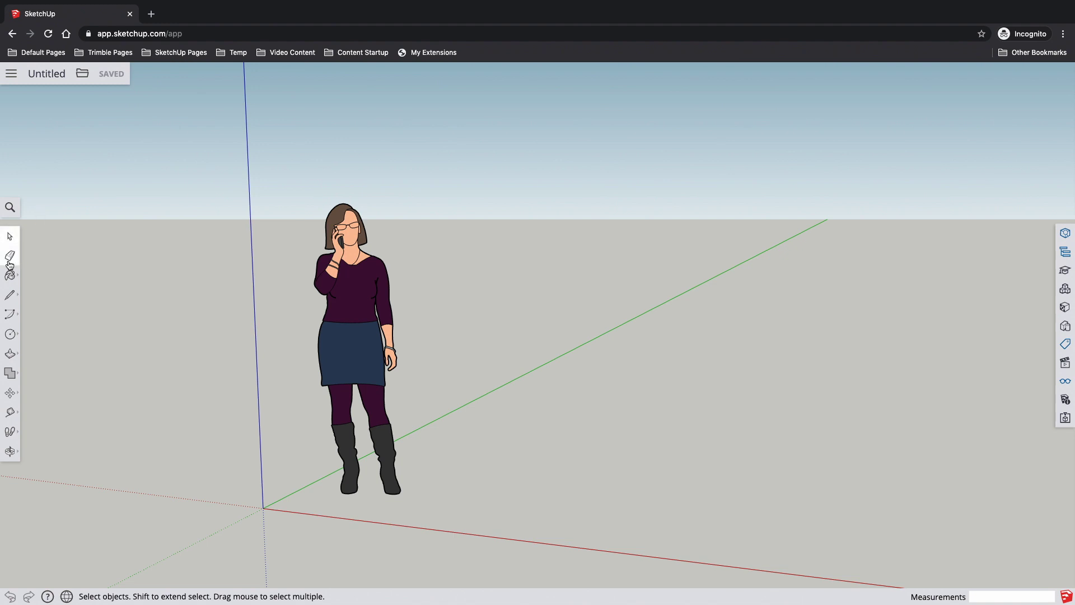
mouse_move(10, 257)
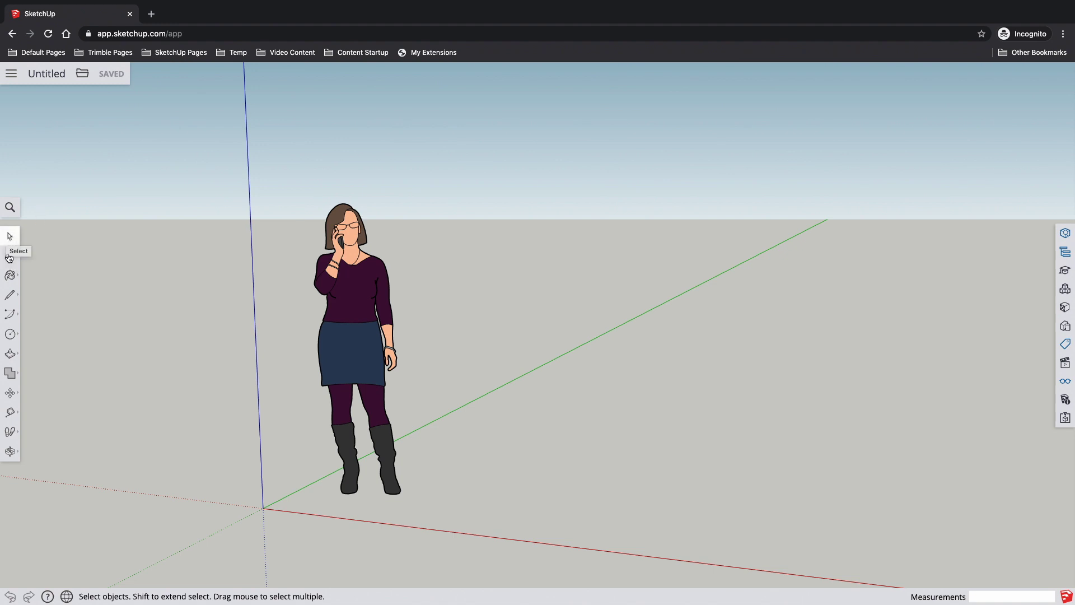
mouse_move(10, 275)
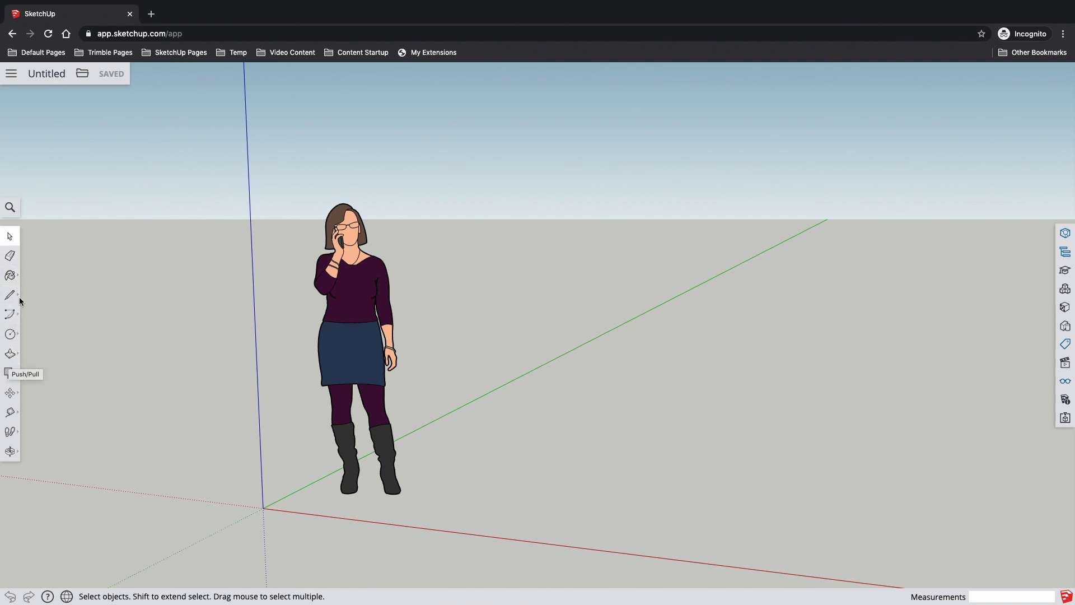
Browse the Line, Circle and Shapes flyout tools, then return to Line for the triangle
left_click(10, 295)
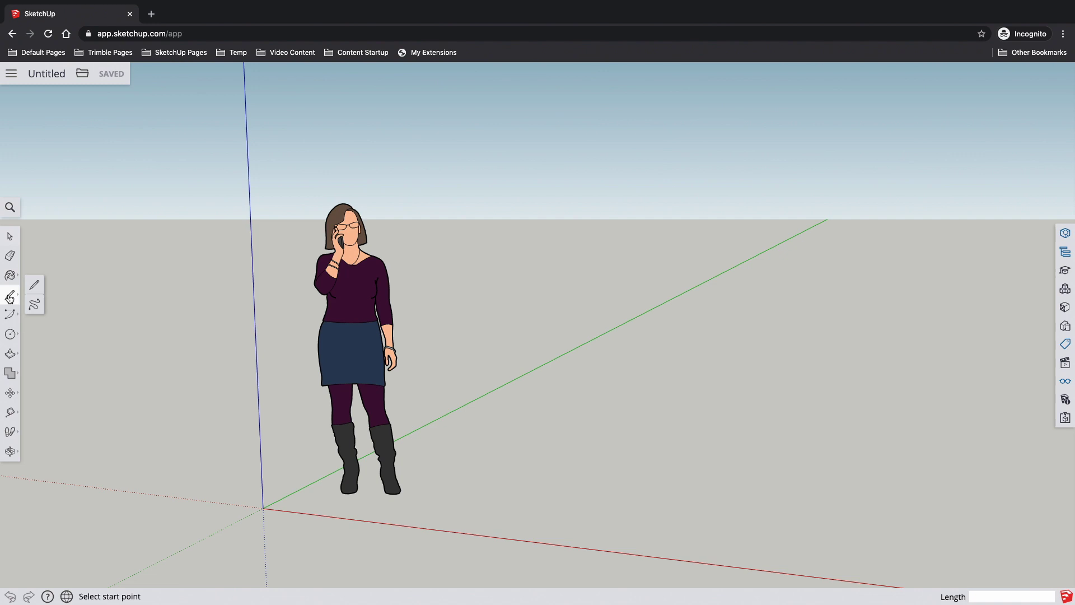
left_click(10, 335)
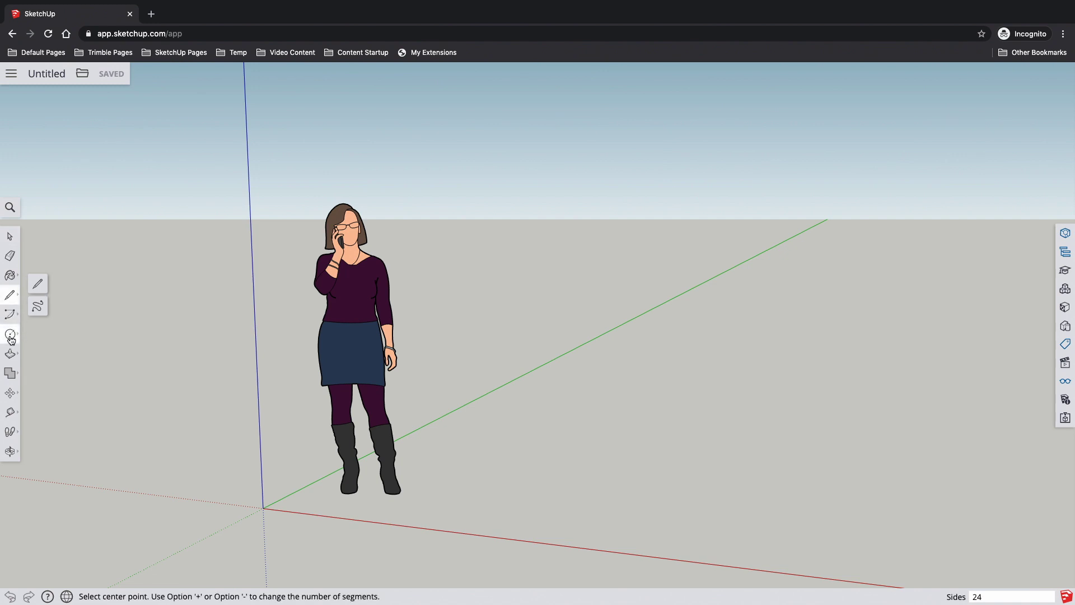
left_click(10, 335)
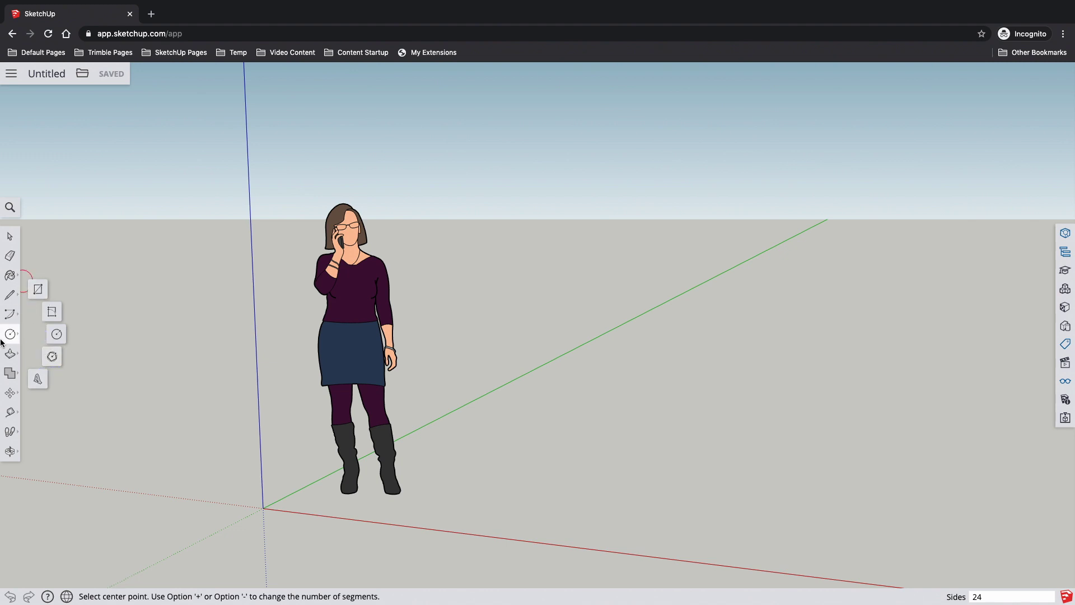
mouse_move(10, 334)
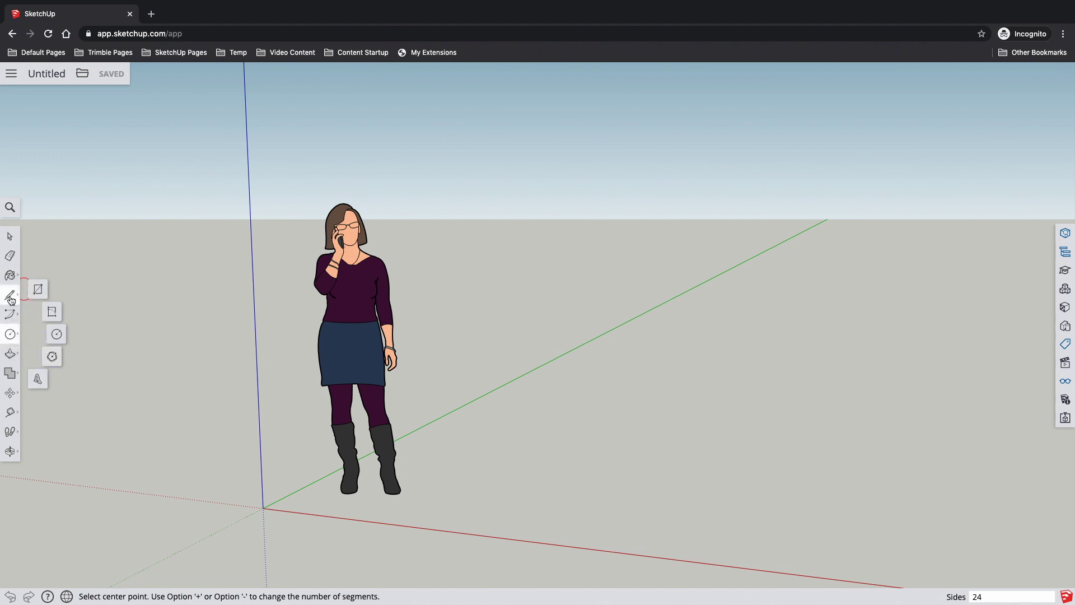
left_click(10, 297)
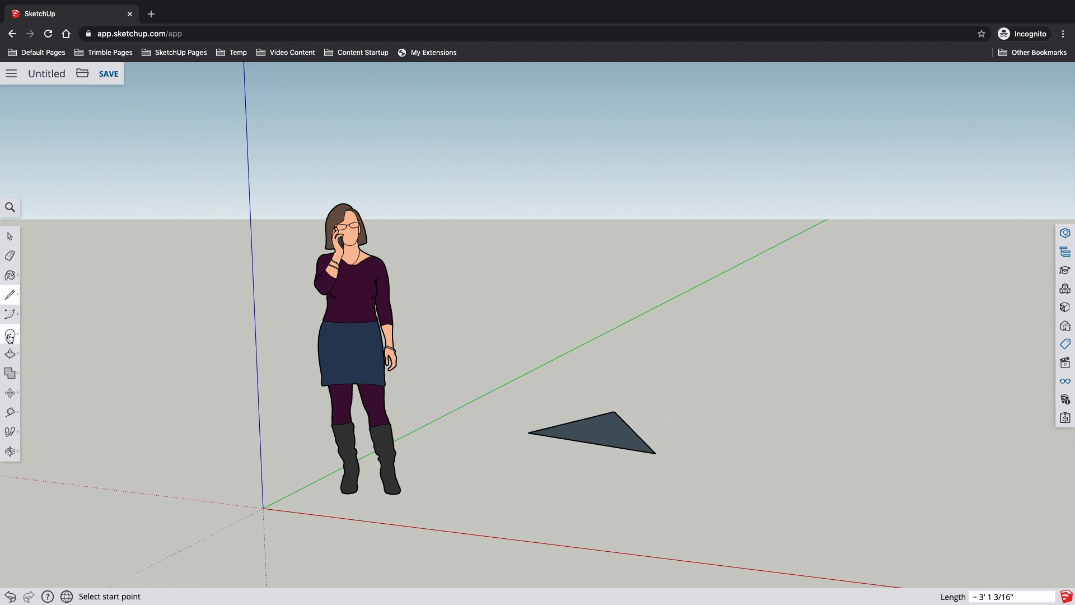
Draw a rectangle on the ground and extrude the faces with Push/Pull
left_click(10, 333)
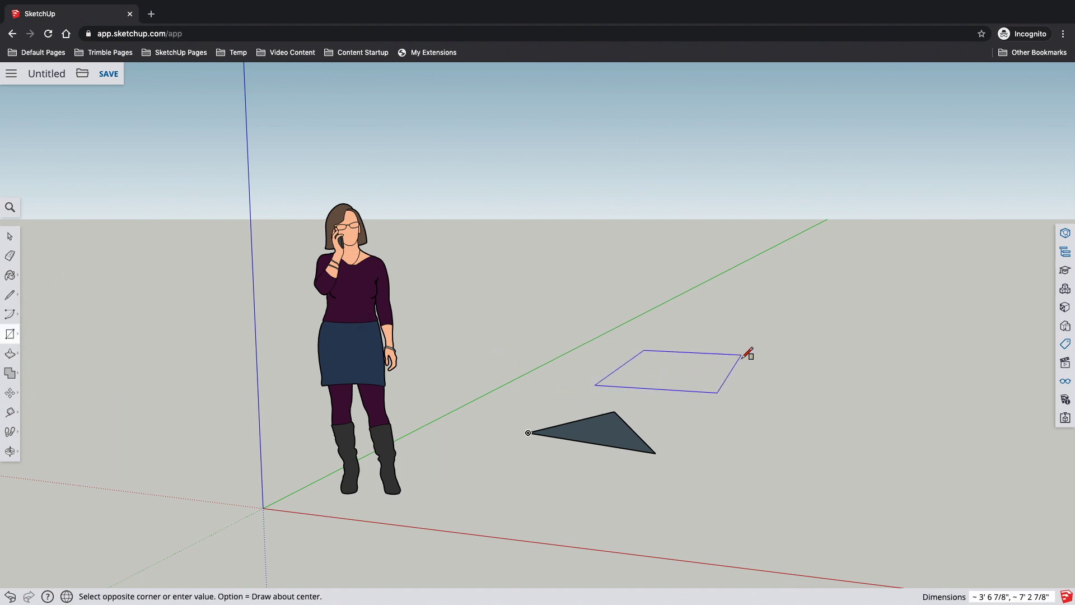
left_click(749, 356)
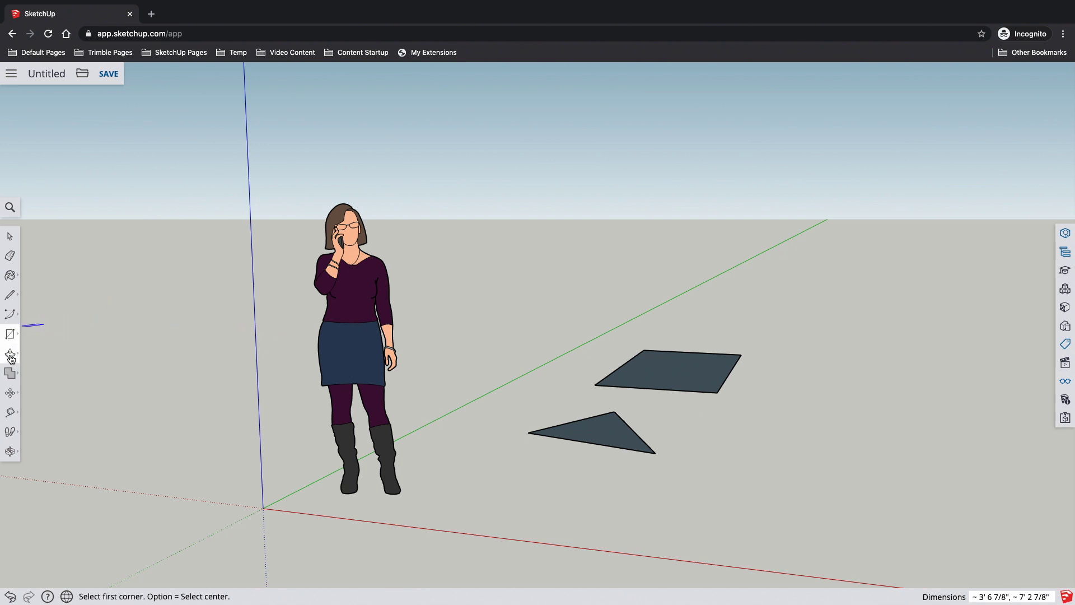
left_click(10, 333)
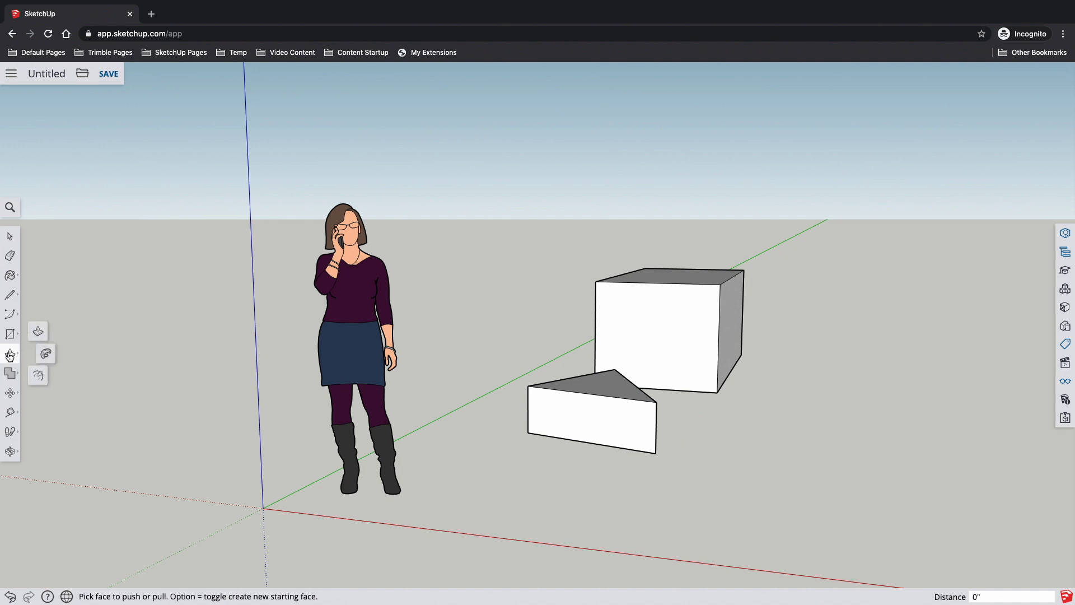
mouse_move(44, 383)
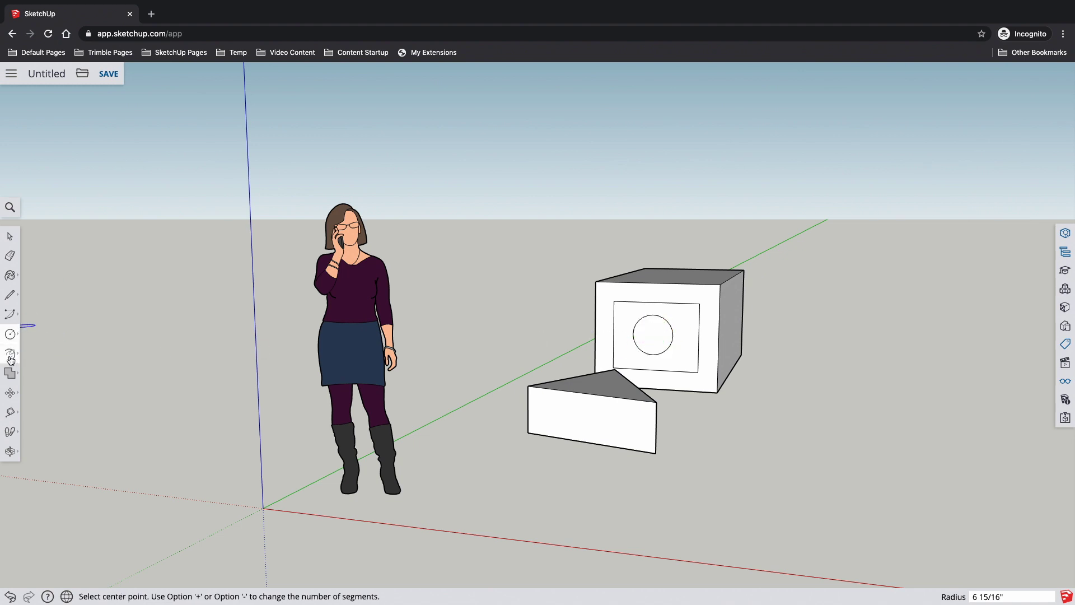
left_click(10, 359)
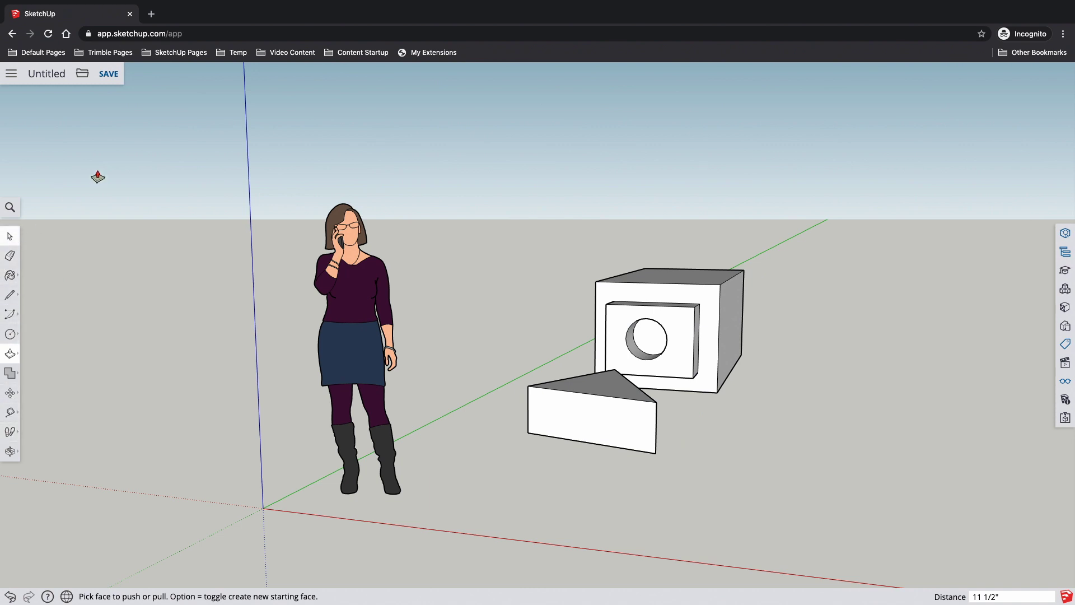
mouse_move(433, 137)
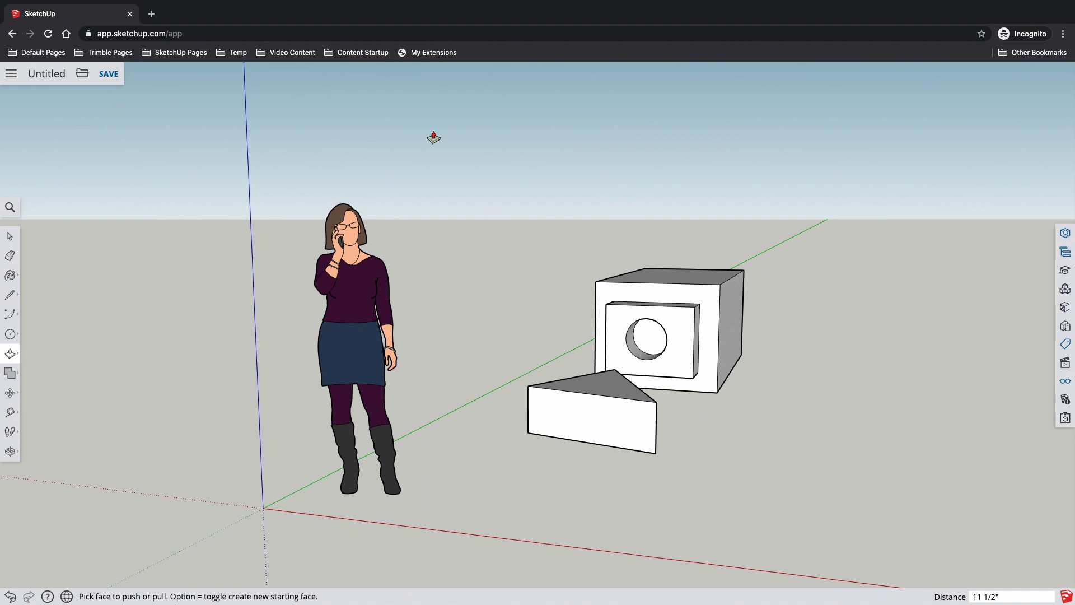
mouse_move(9, 218)
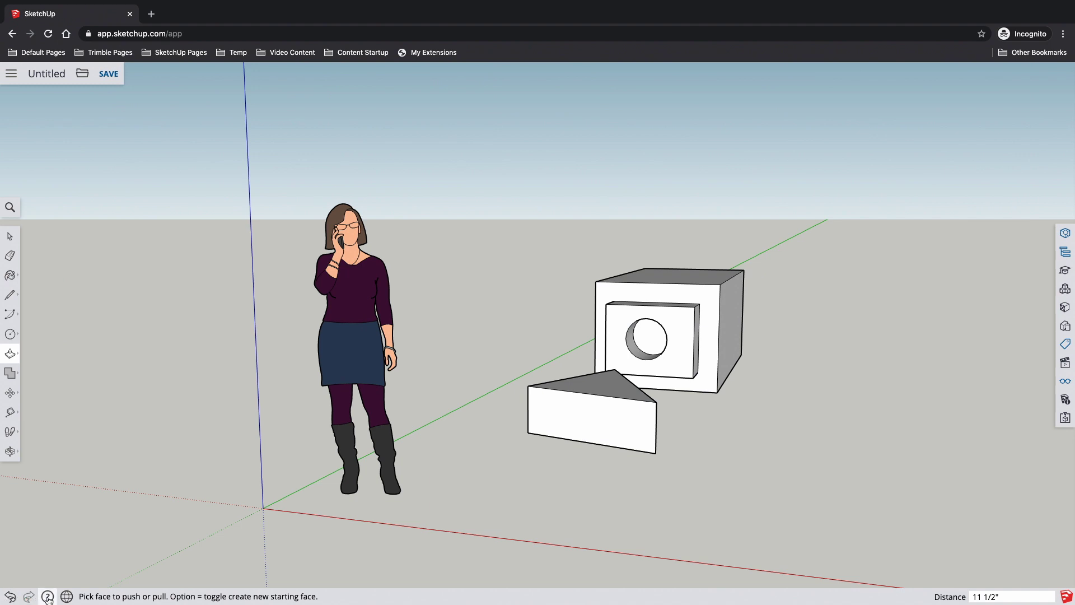
left_click(47, 596)
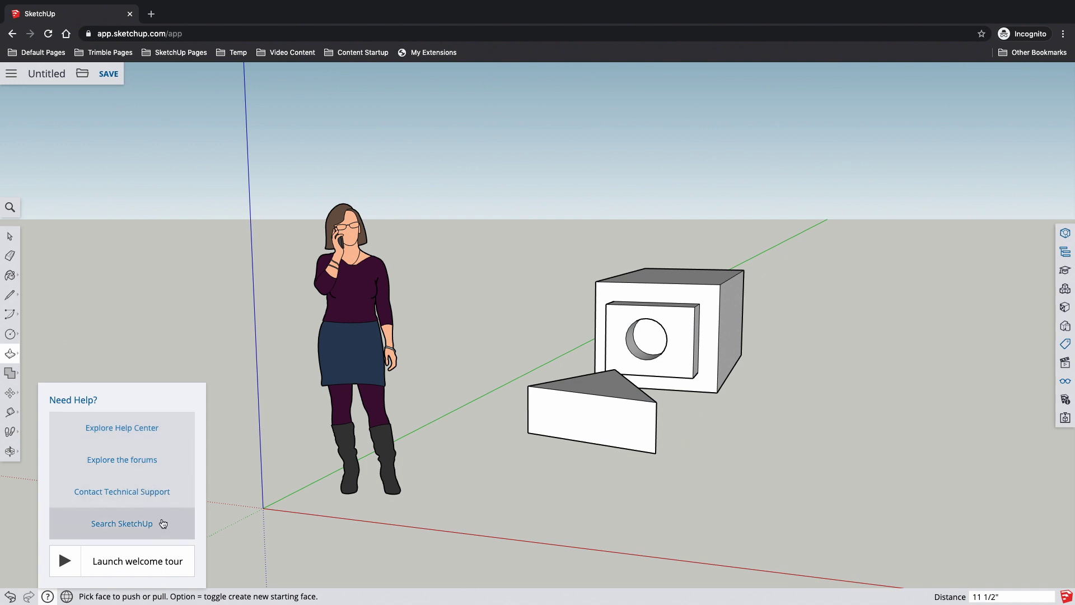
mouse_move(130, 569)
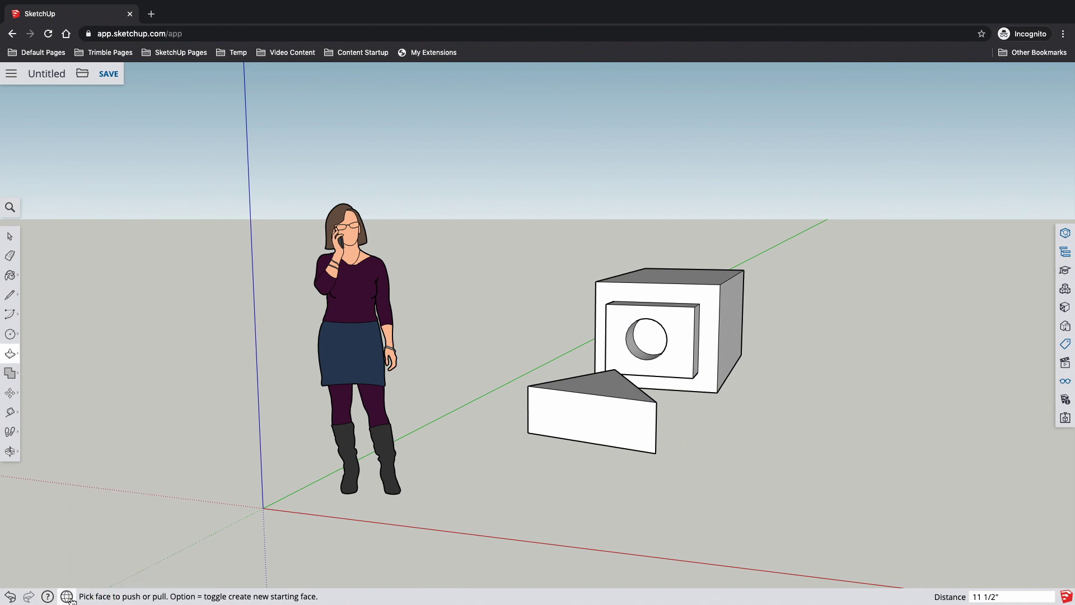
left_click(66, 596)
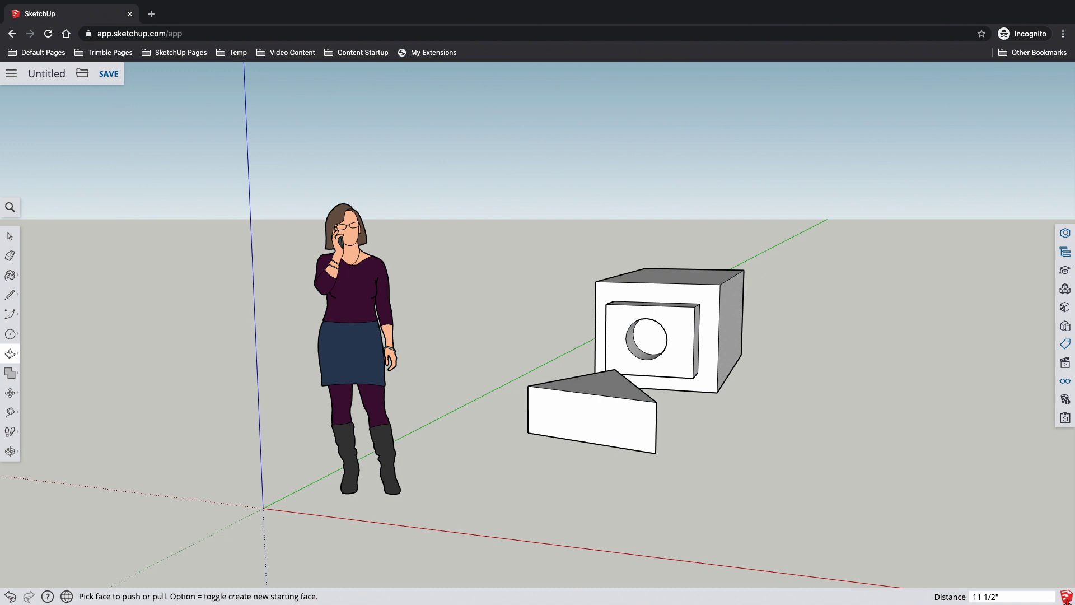
mouse_move(942, 504)
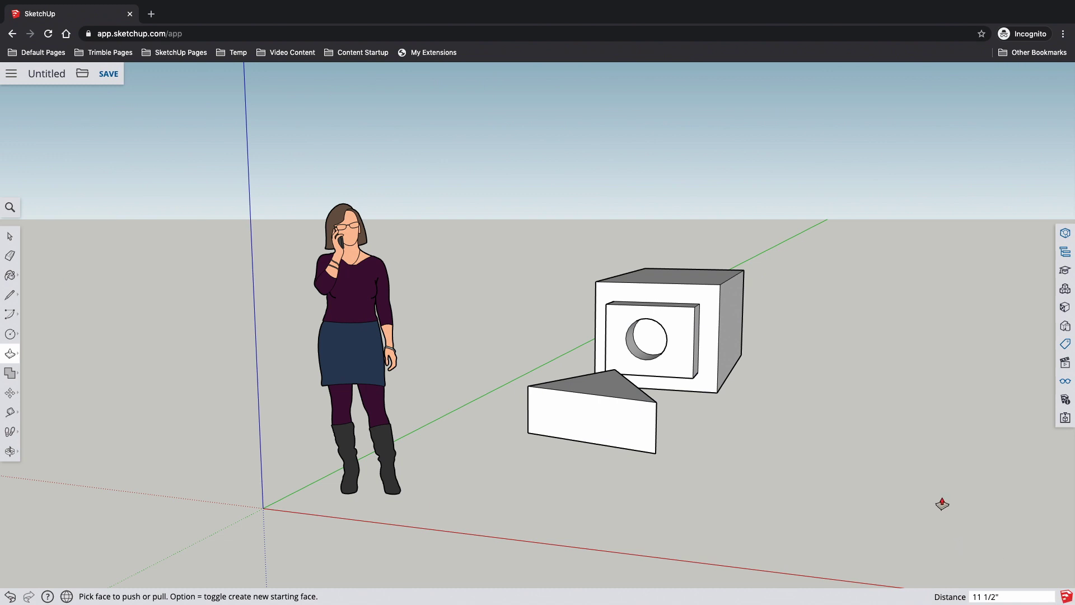
mouse_move(920, 83)
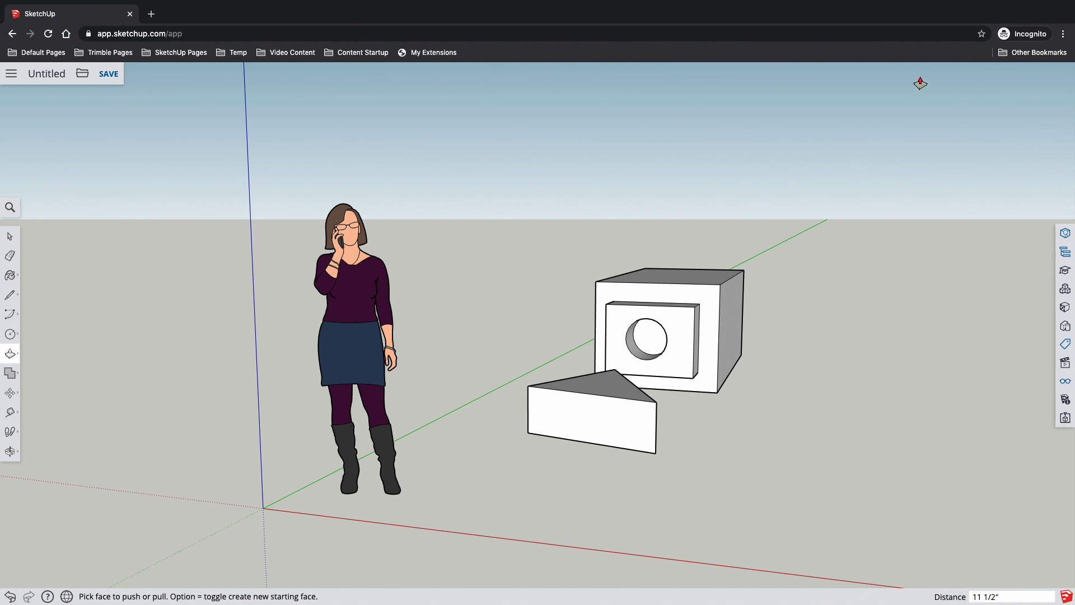
mouse_move(989, 206)
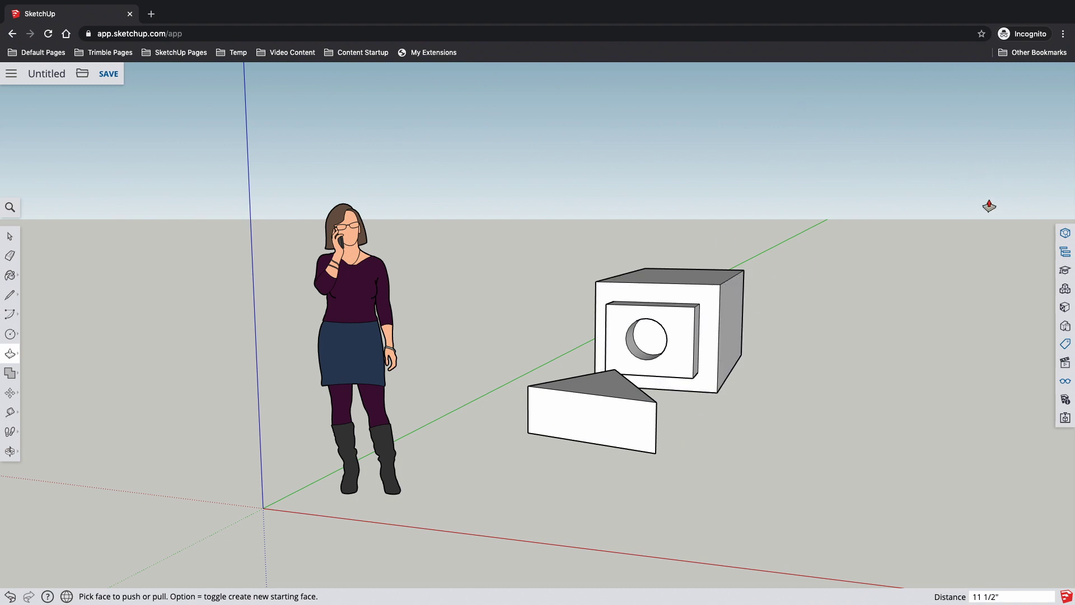
mouse_move(969, 150)
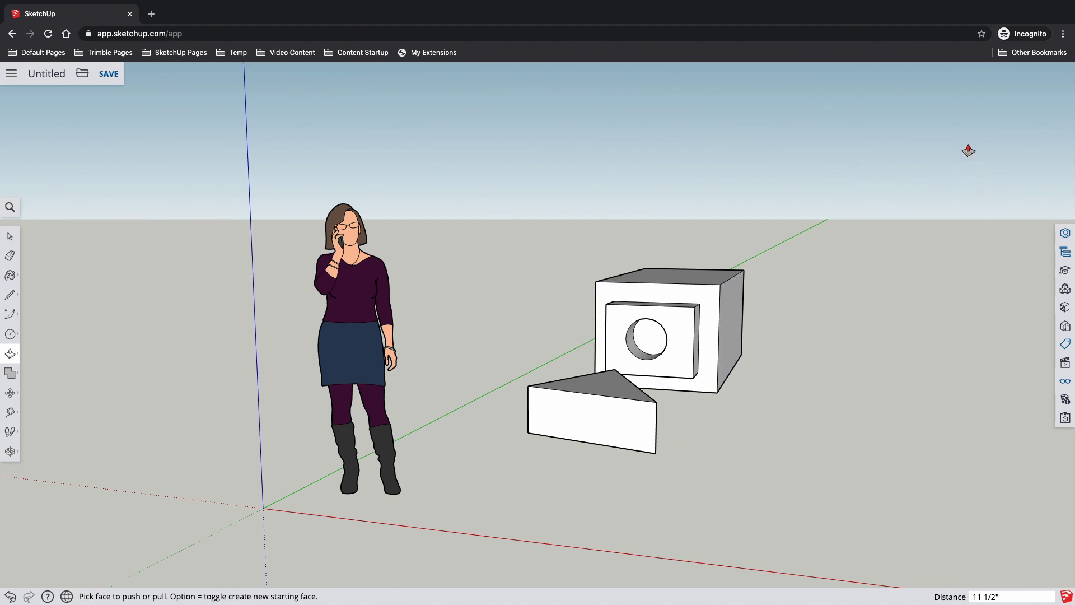
mouse_move(1066, 240)
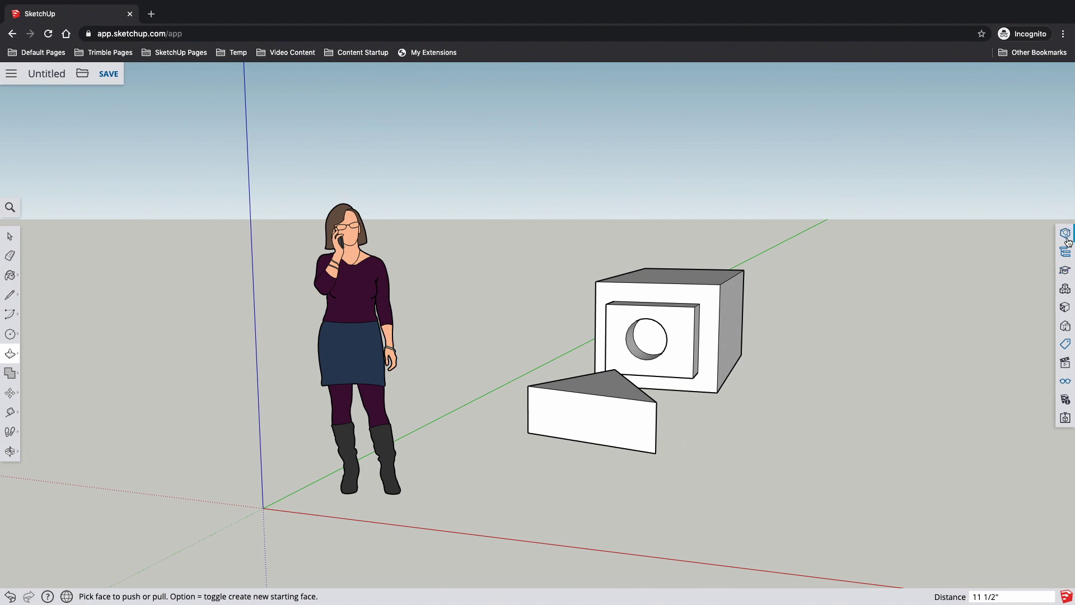
mouse_move(1066, 419)
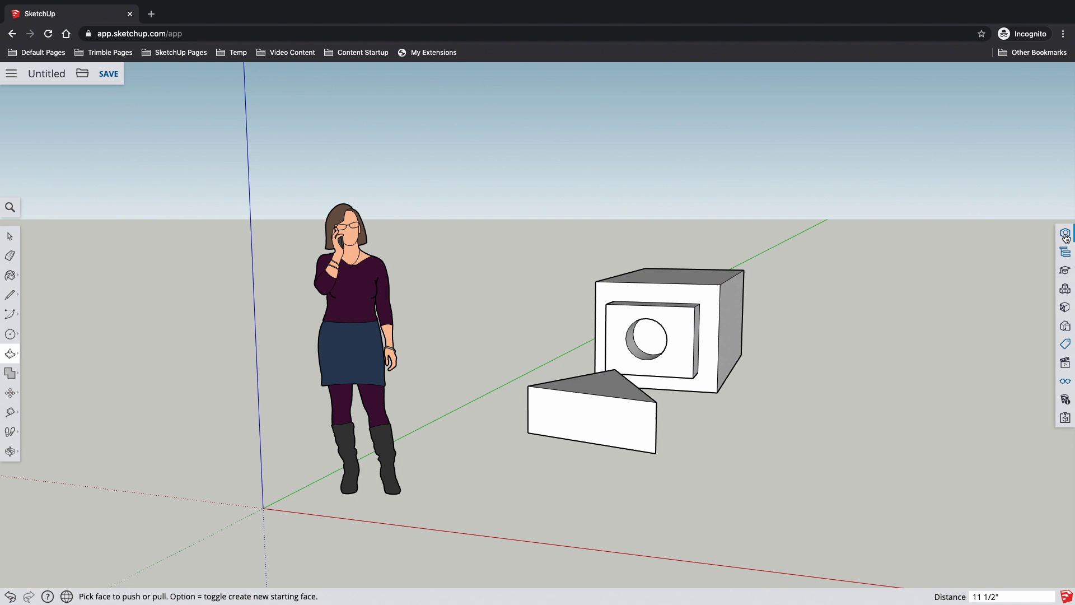
Show the panel tray and remove the Outliner and Display panels
left_click(1065, 233)
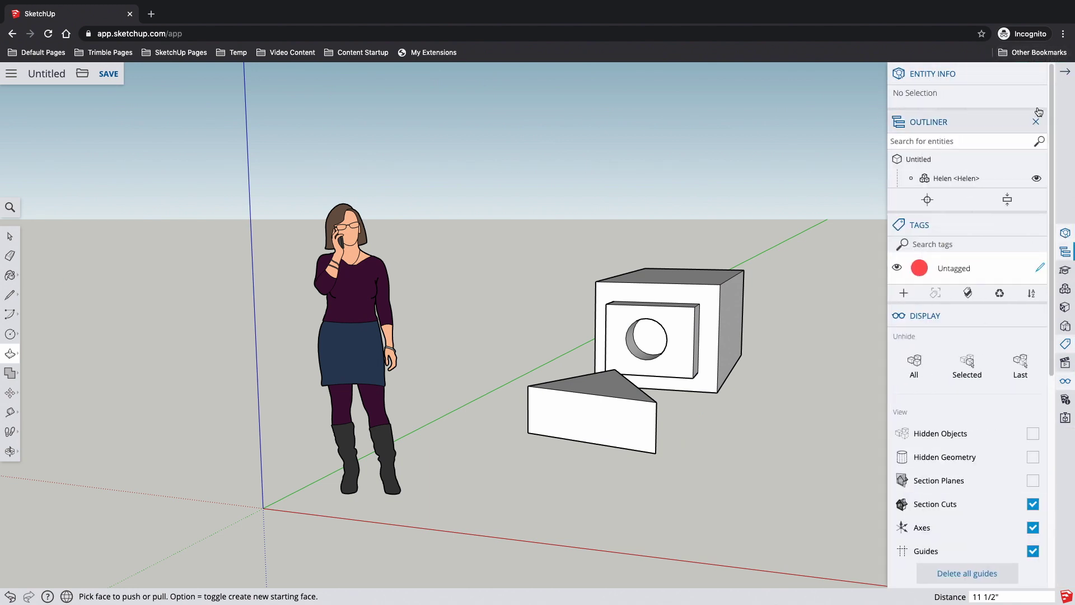
left_click(1037, 122)
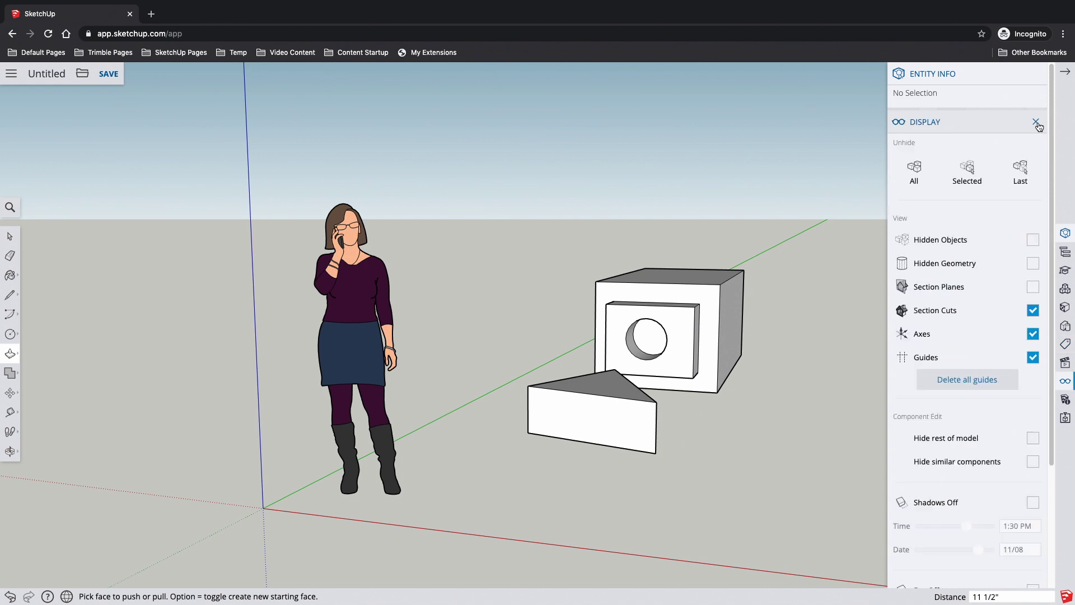
left_click(1038, 122)
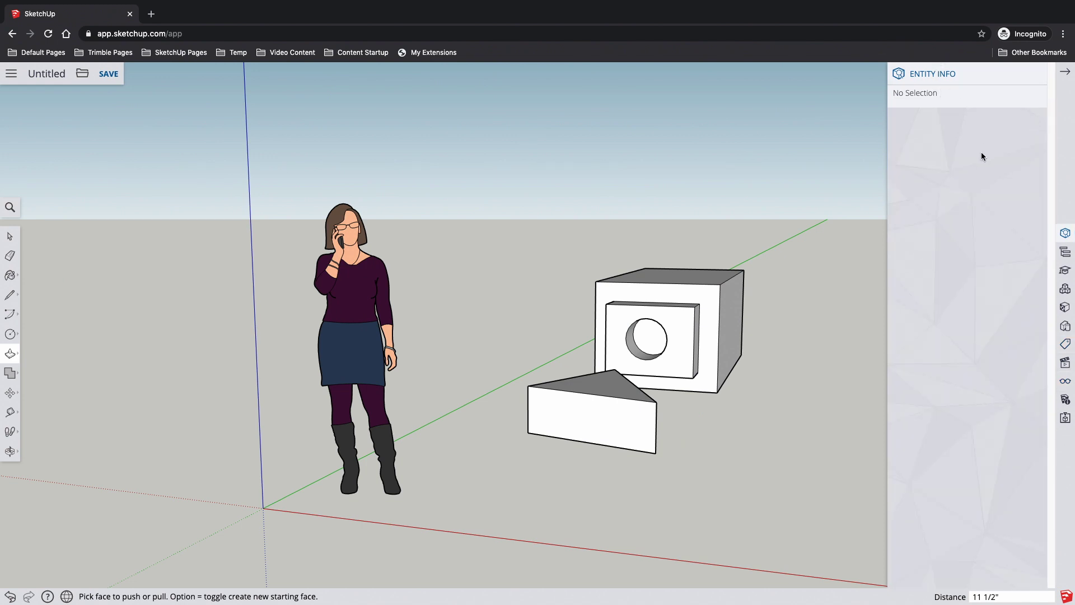
mouse_move(1028, 207)
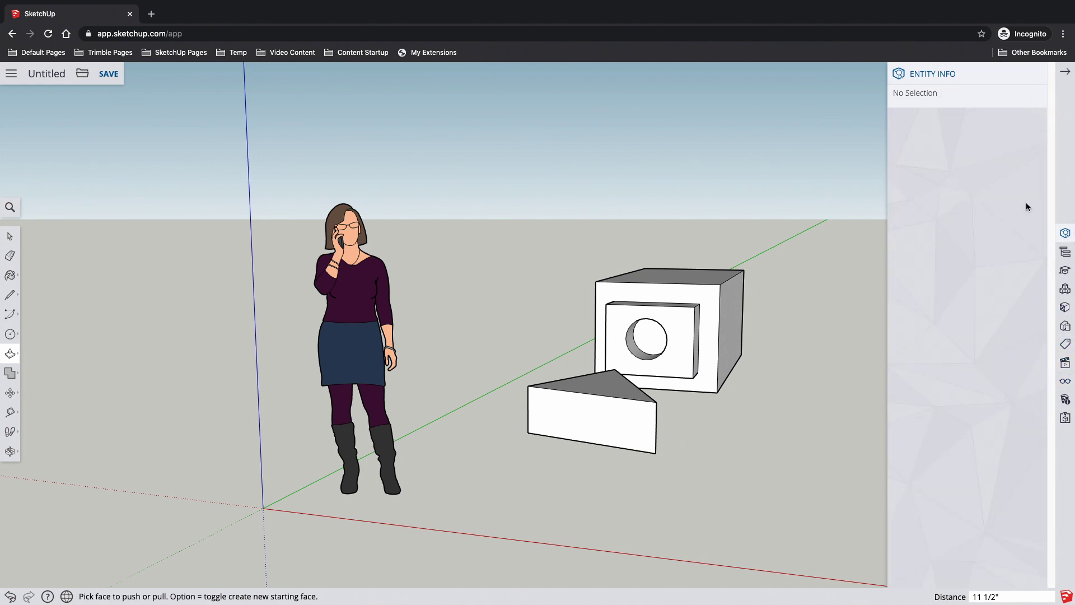
mouse_move(1053, 321)
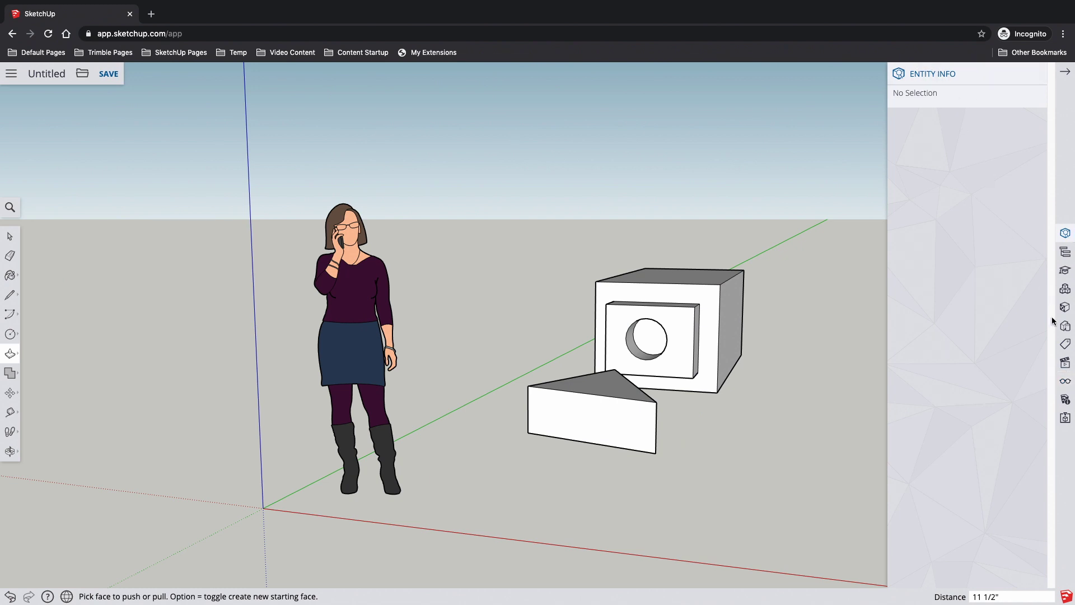
Briefly restore and close Display, add Components, then hide the tray
left_click(1065, 382)
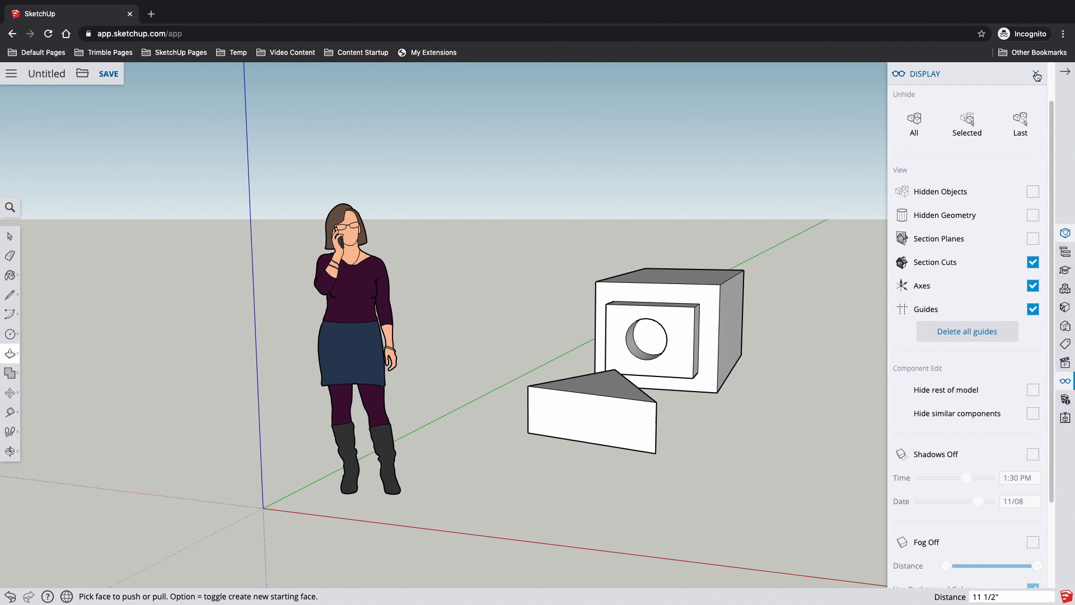
left_click(1036, 75)
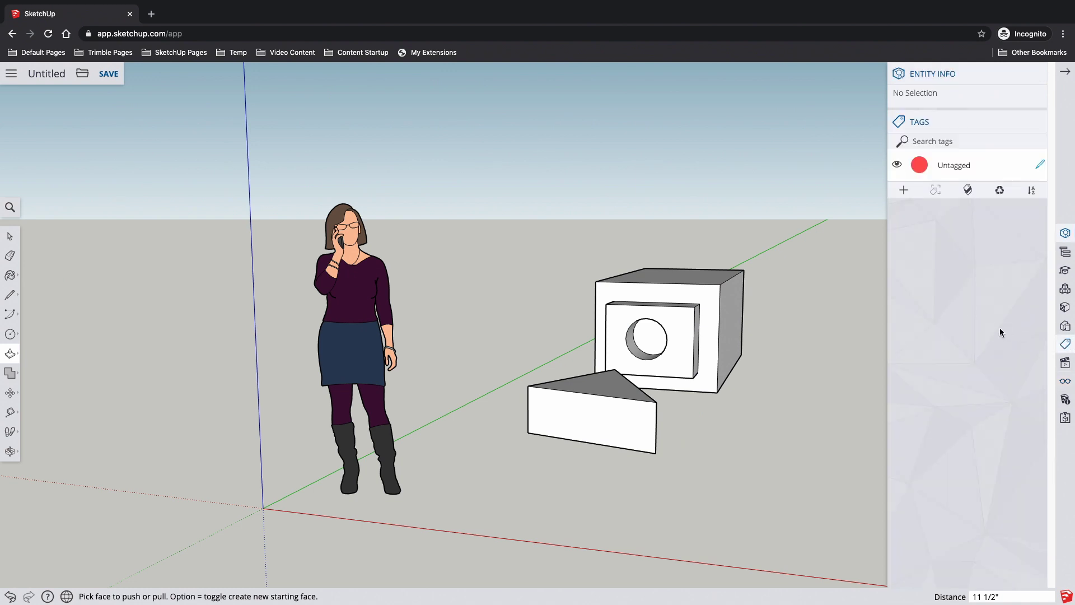
mouse_move(1065, 288)
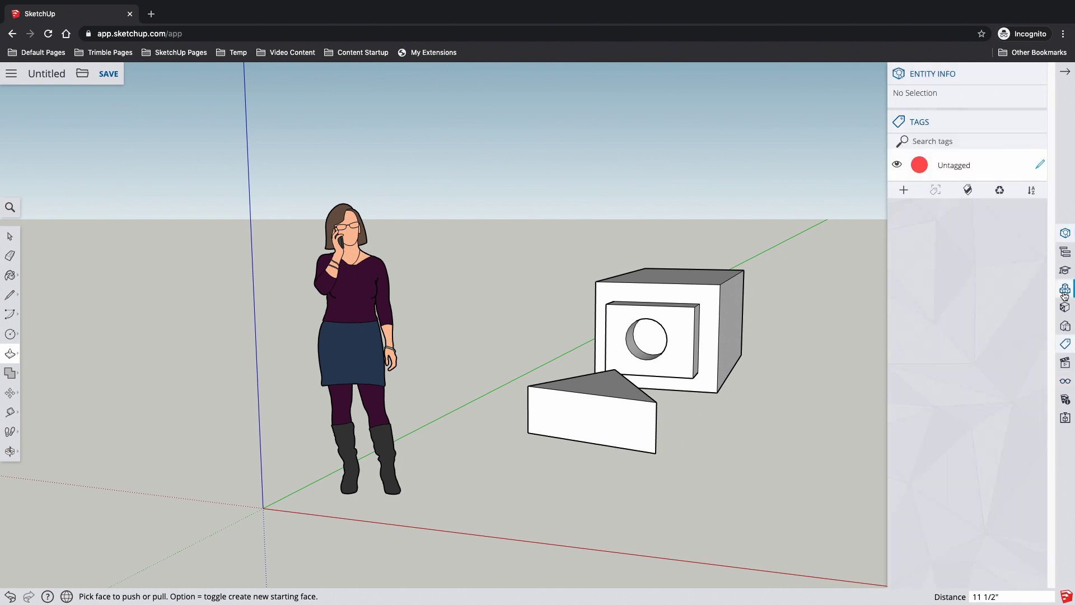
left_click(1065, 289)
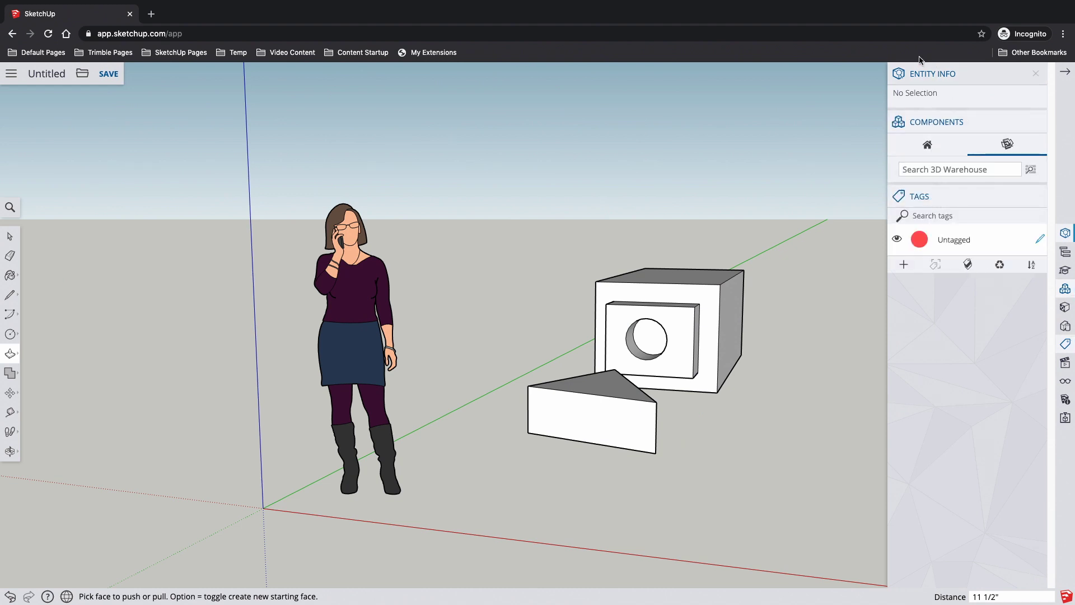
mouse_move(1066, 76)
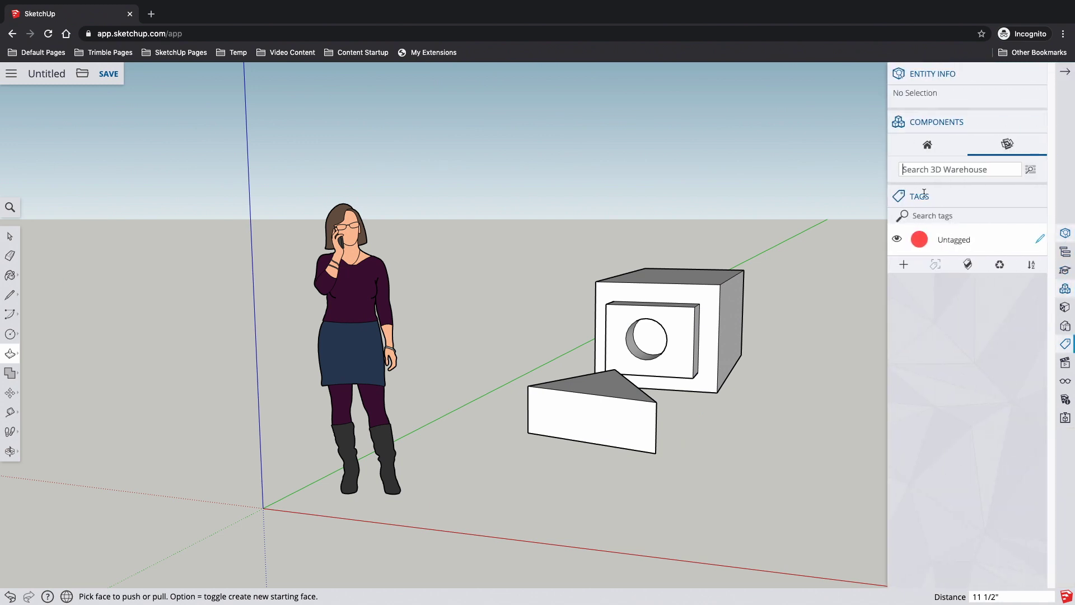
mouse_move(979, 93)
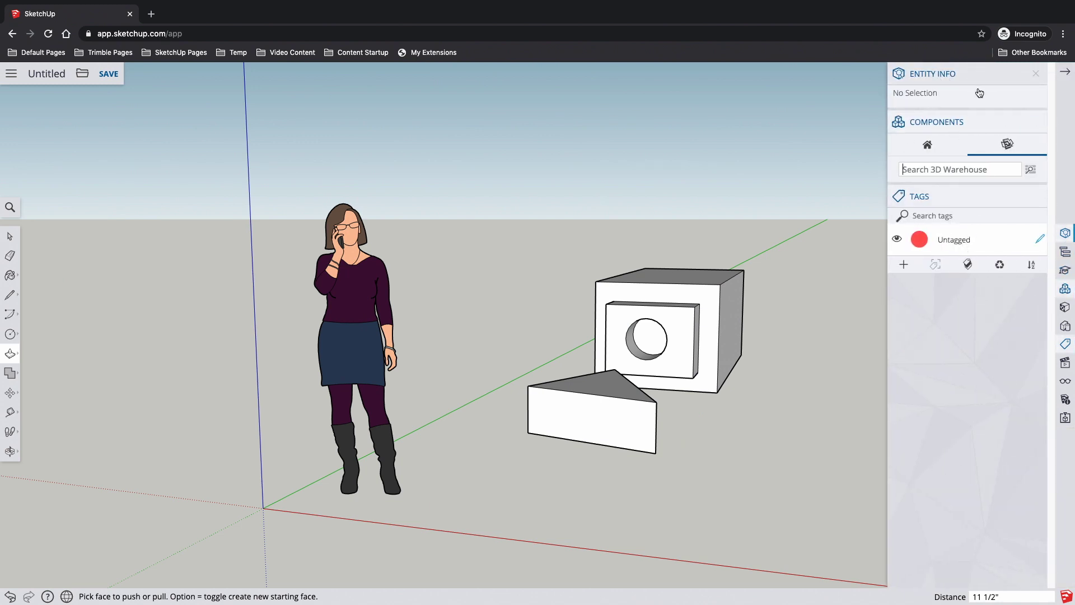
mouse_move(993, 204)
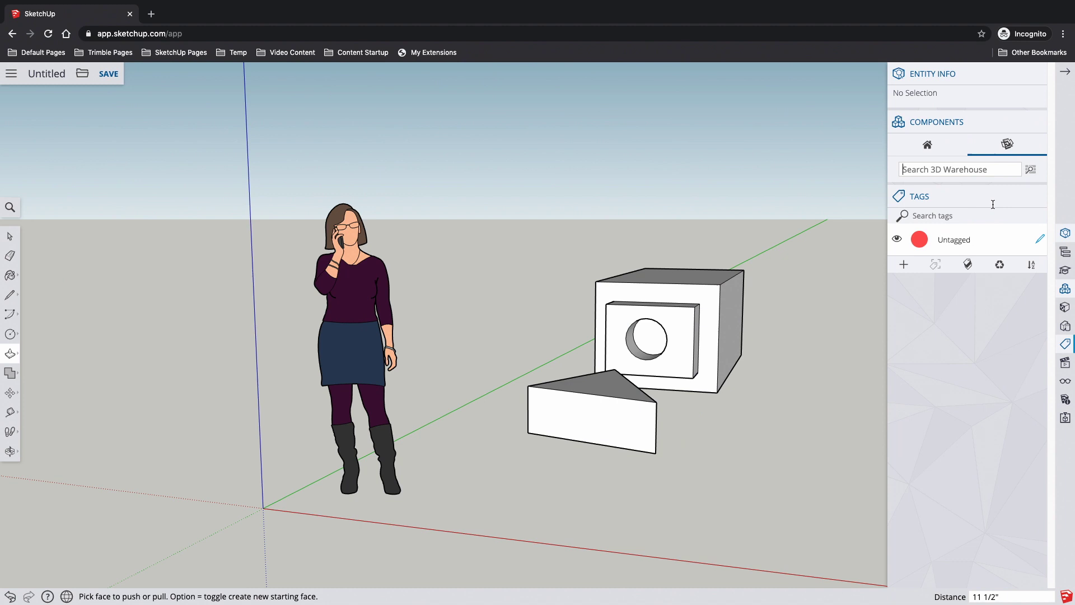
mouse_move(1054, 214)
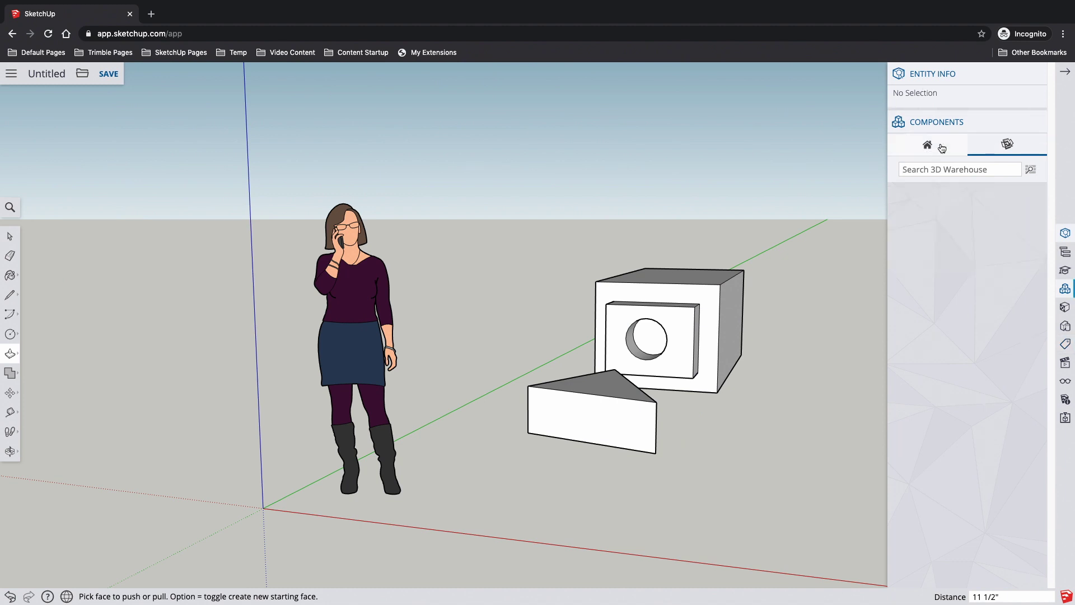
mouse_move(1011, 93)
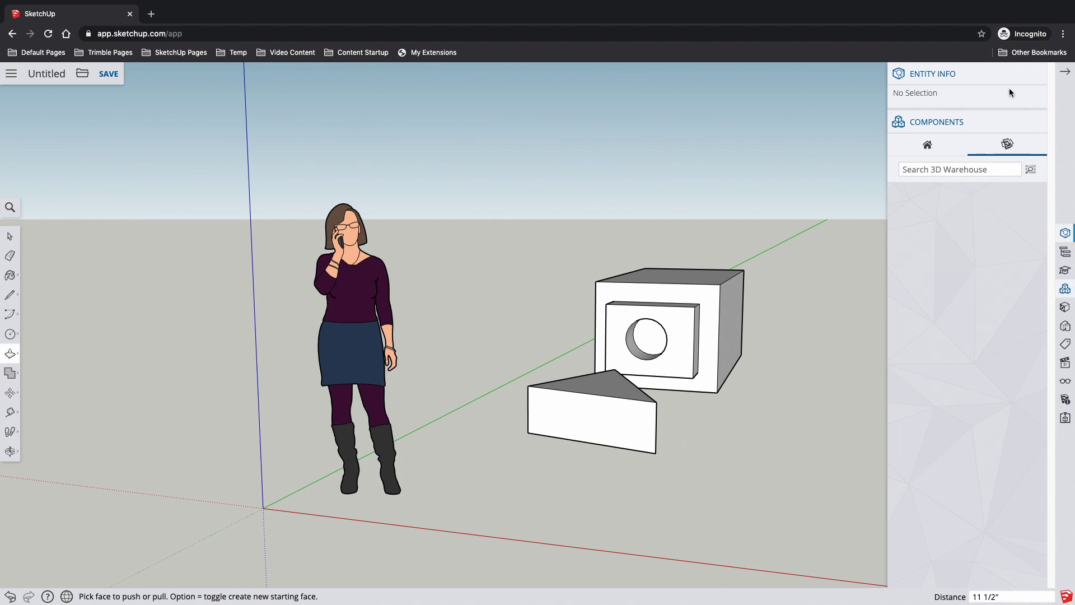
mouse_move(928, 145)
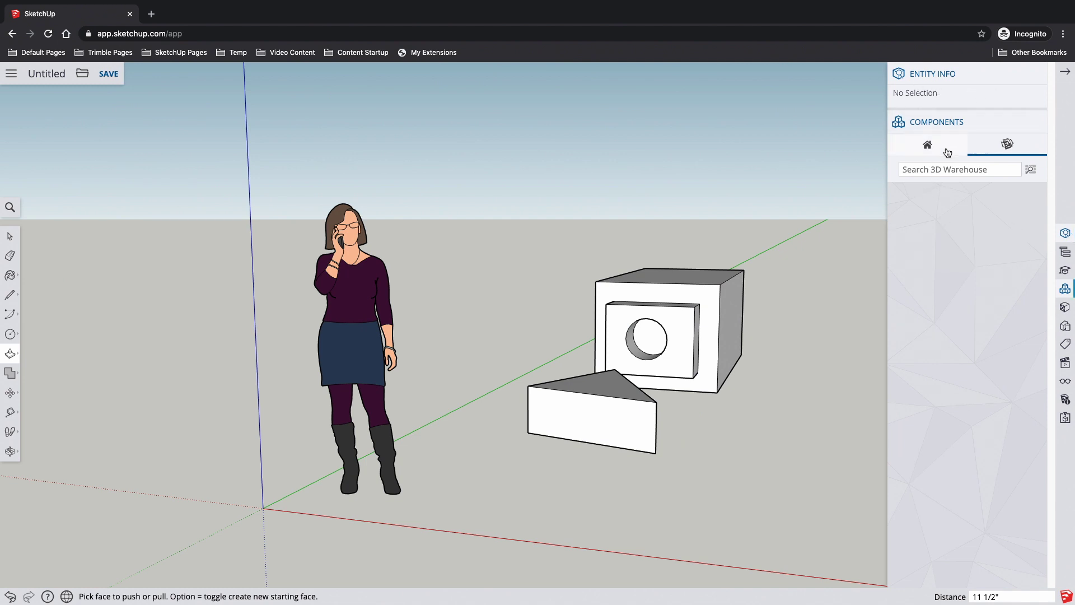
left_click(1065, 71)
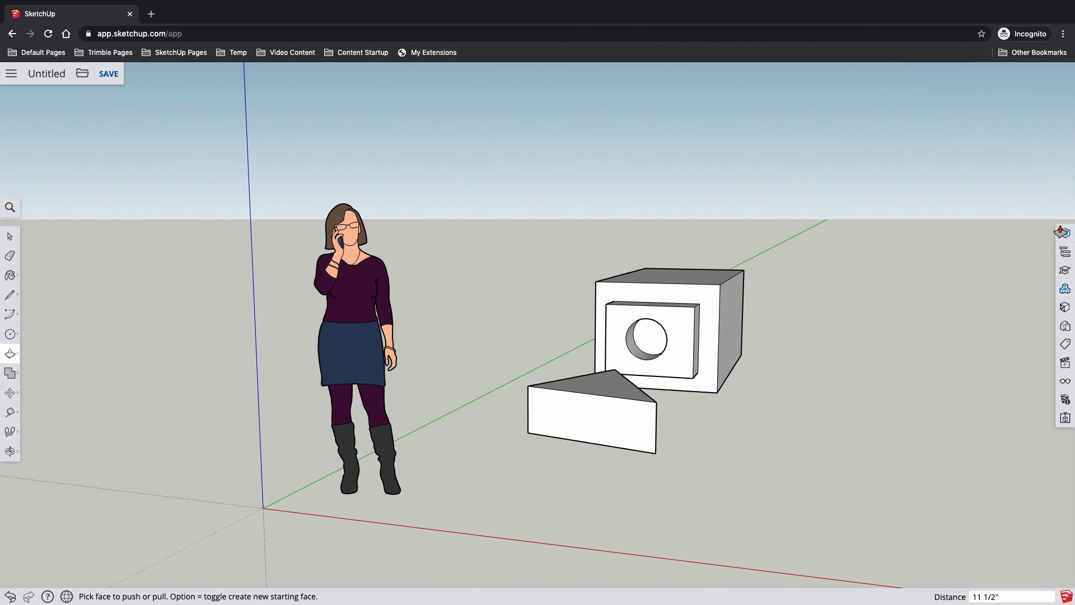
Reopen the tray to show Entity Info and Components, then collapse it again
left_click(1066, 232)
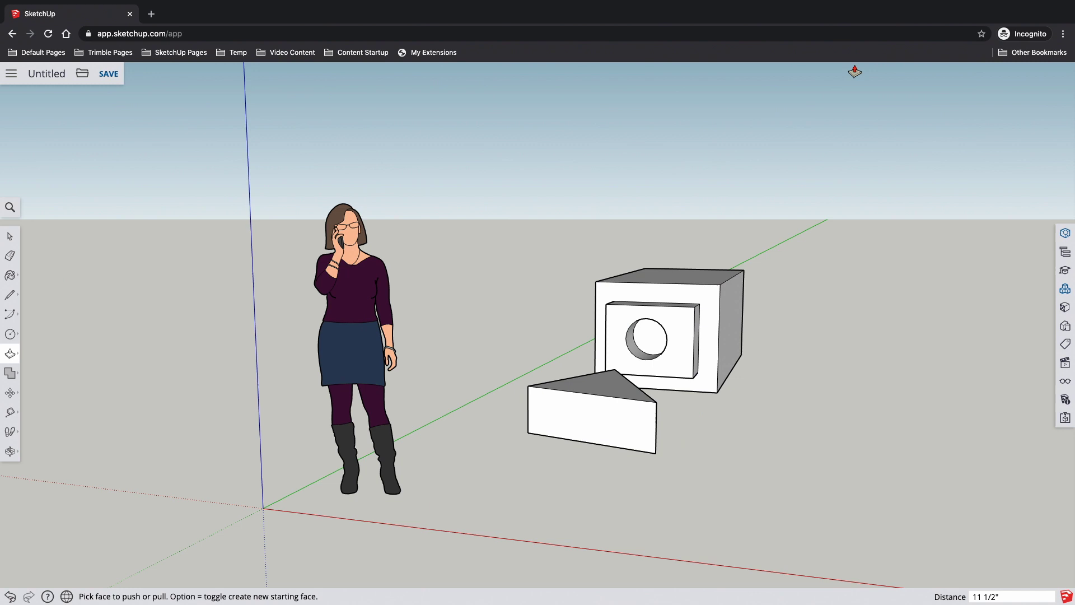
mouse_move(1028, 108)
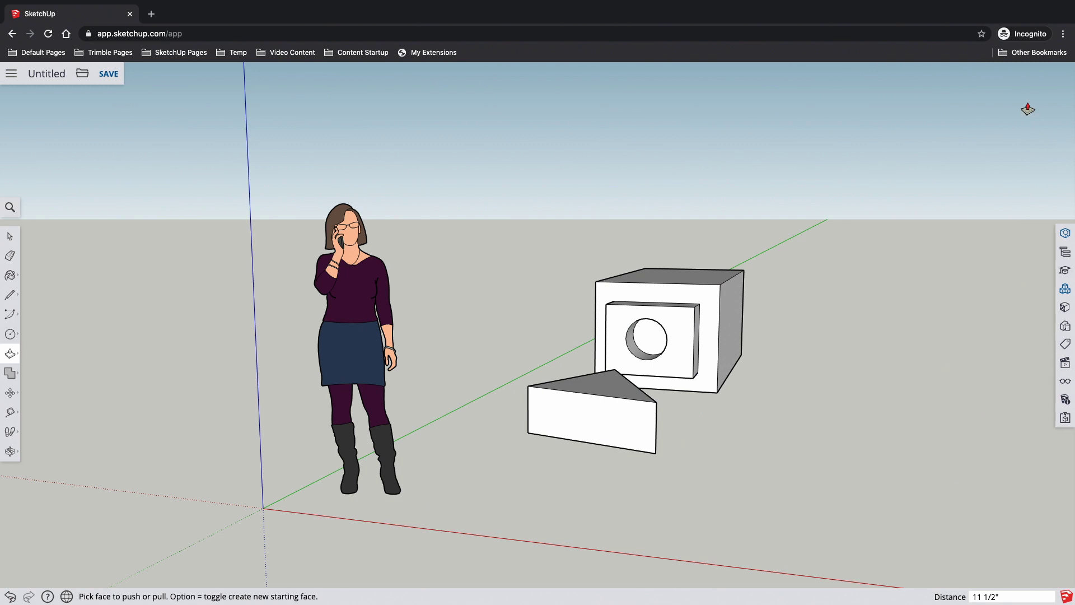
mouse_move(941, 145)
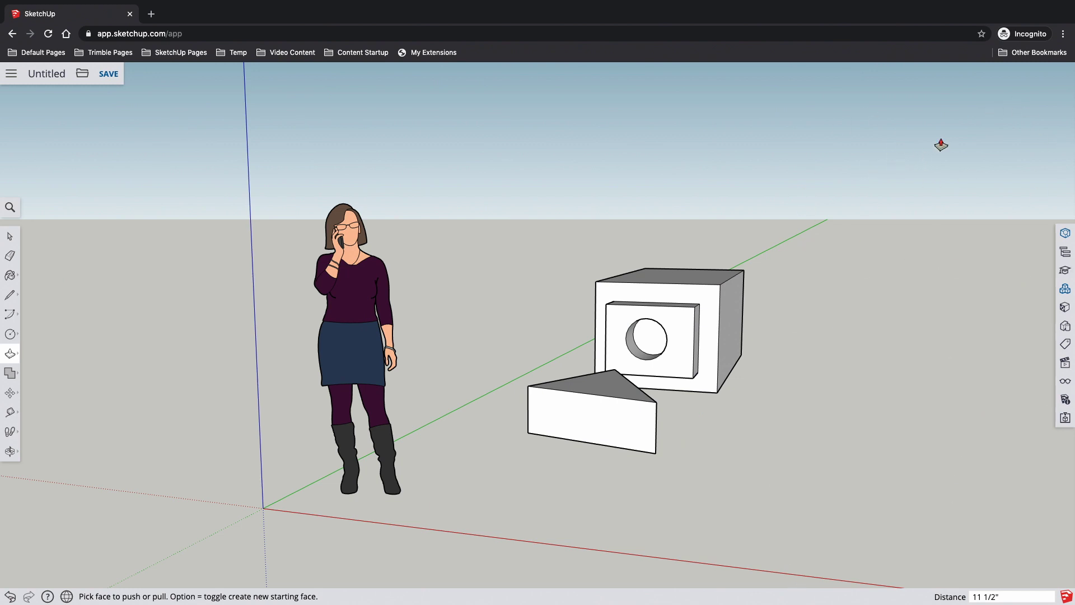
left_click(1065, 288)
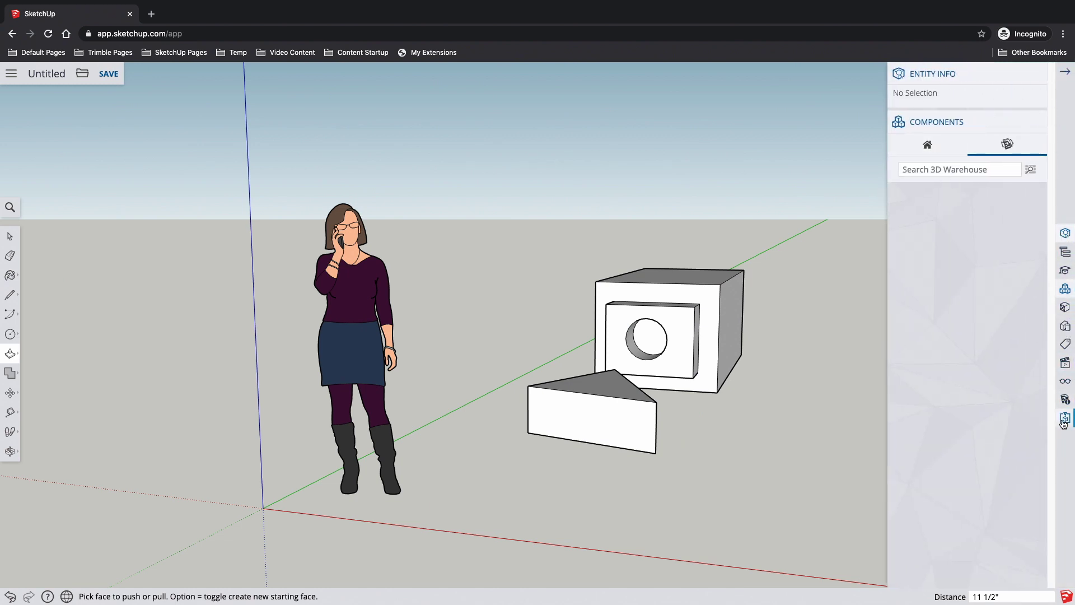
left_click(1066, 419)
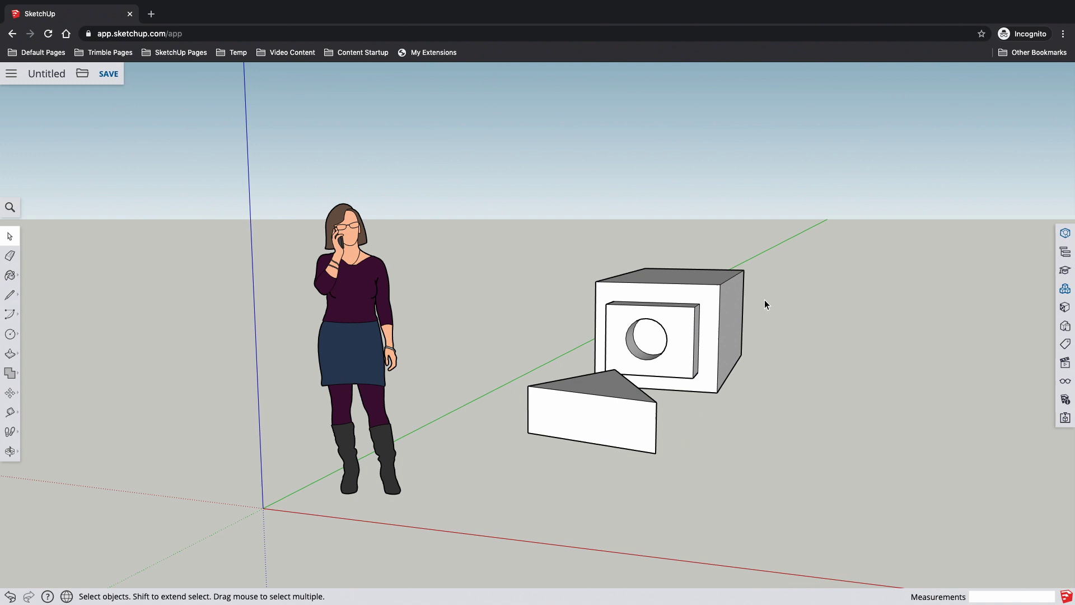
mouse_move(236, 492)
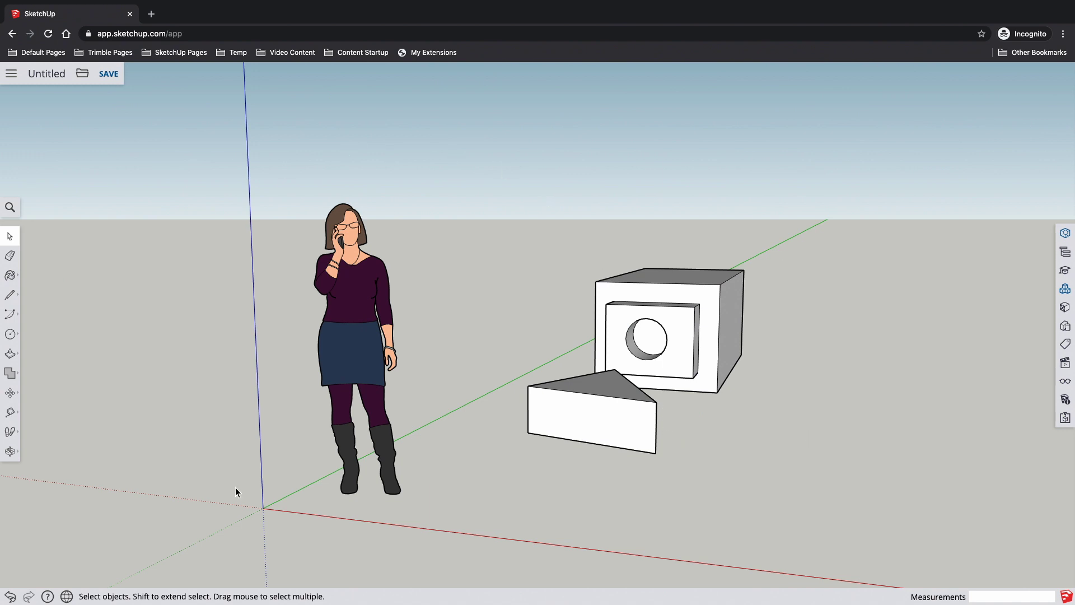
mouse_move(153, 185)
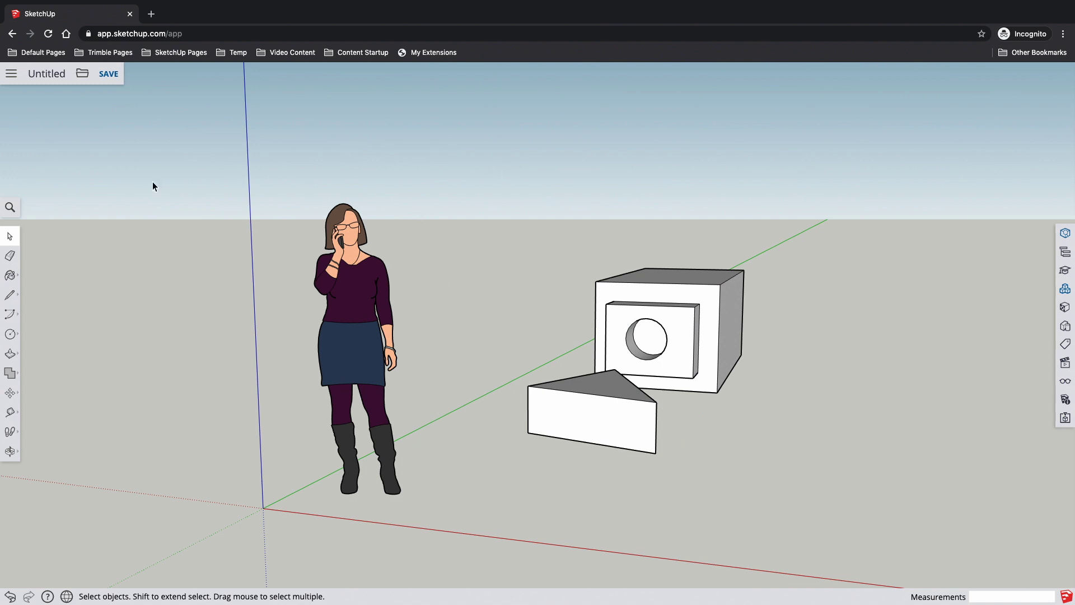
mouse_move(10, 207)
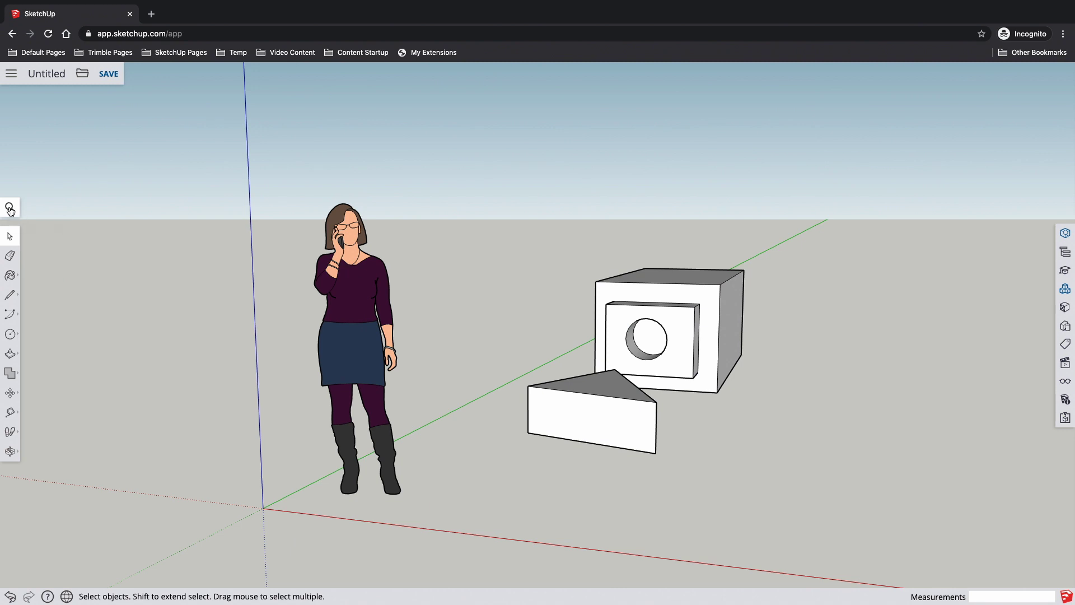
Search tools for 'stretch' and launch Move to shift the wedge about 1' 8 15/16"
left_click(10, 207)
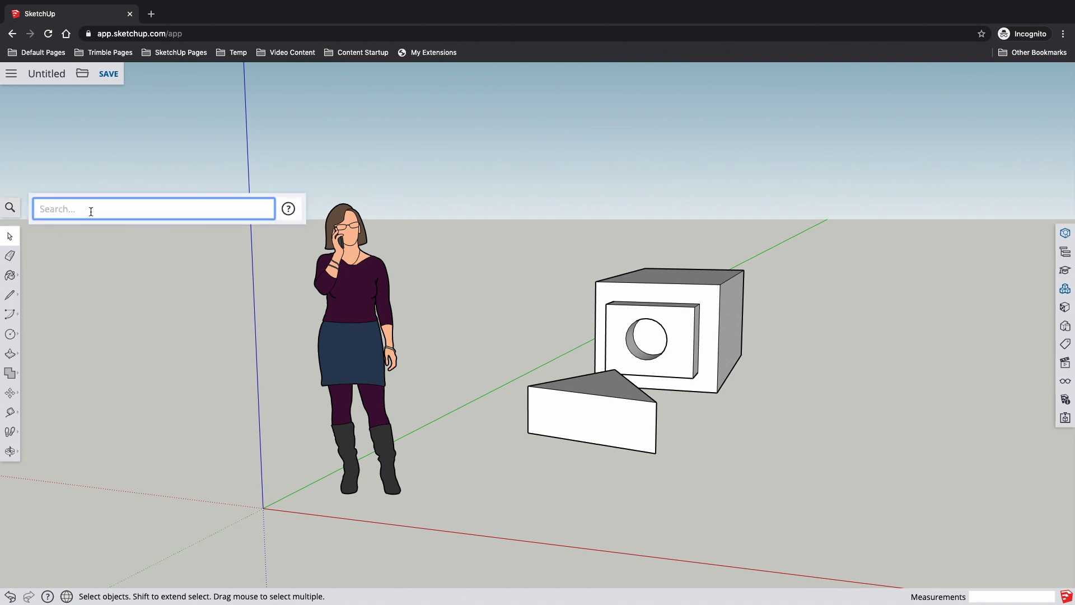
mouse_move(127, 208)
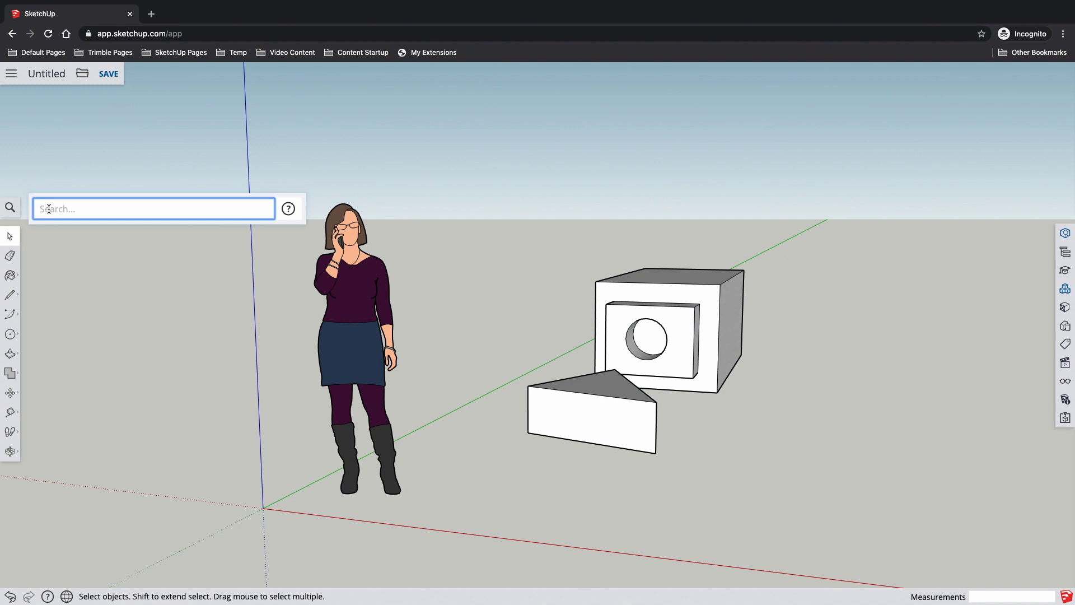
type("stretc")
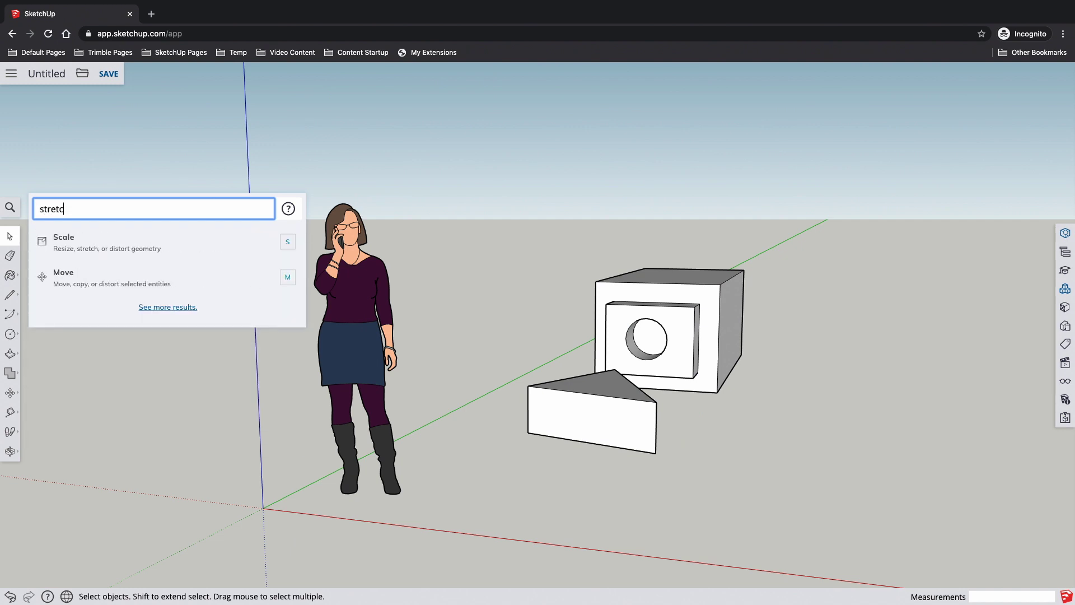
type("h")
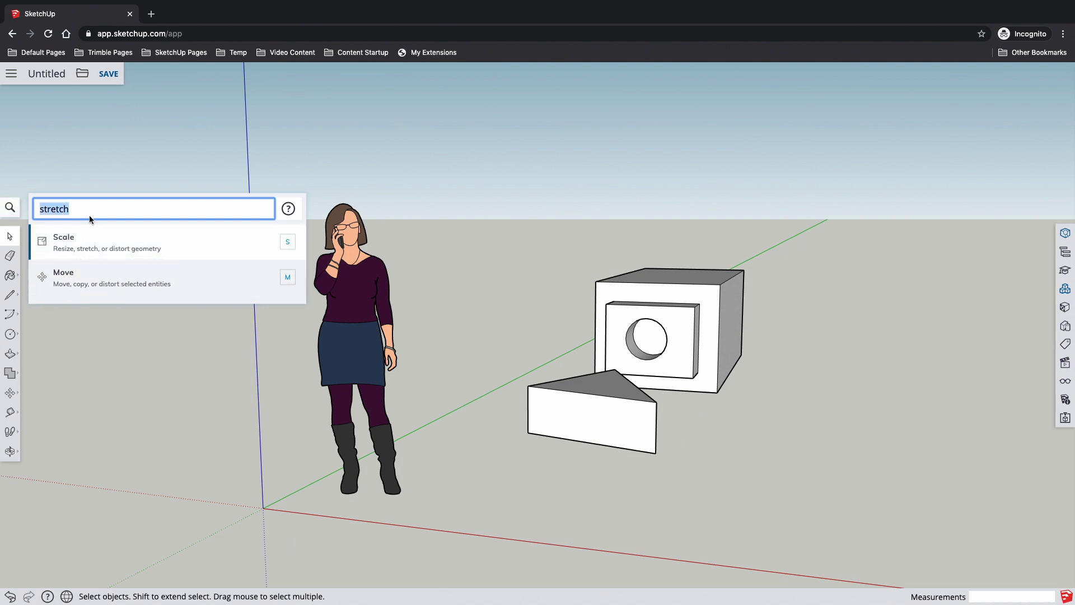
mouse_move(89, 243)
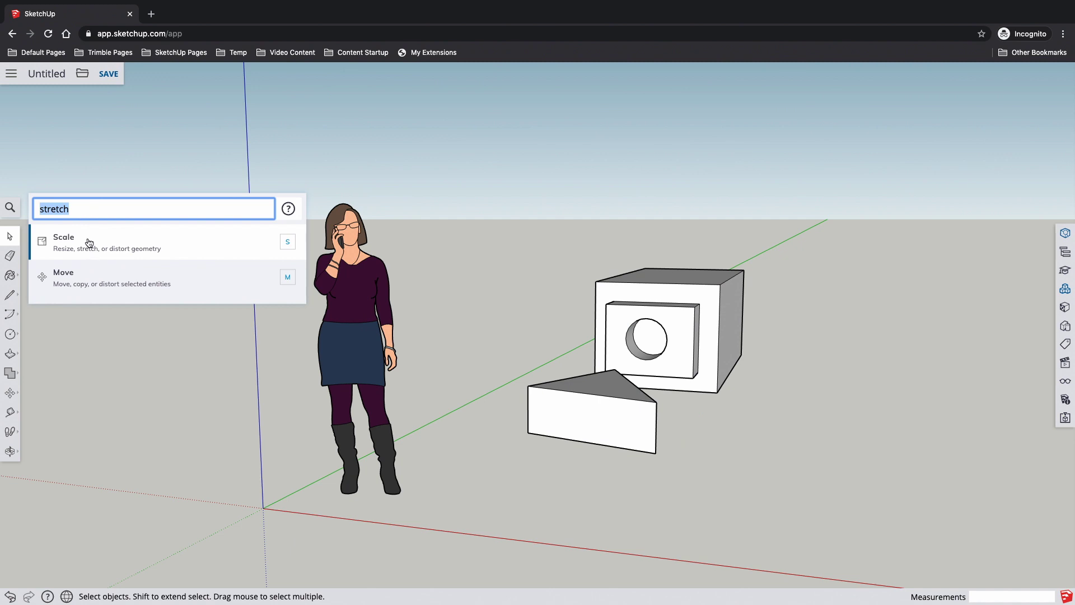
mouse_move(100, 253)
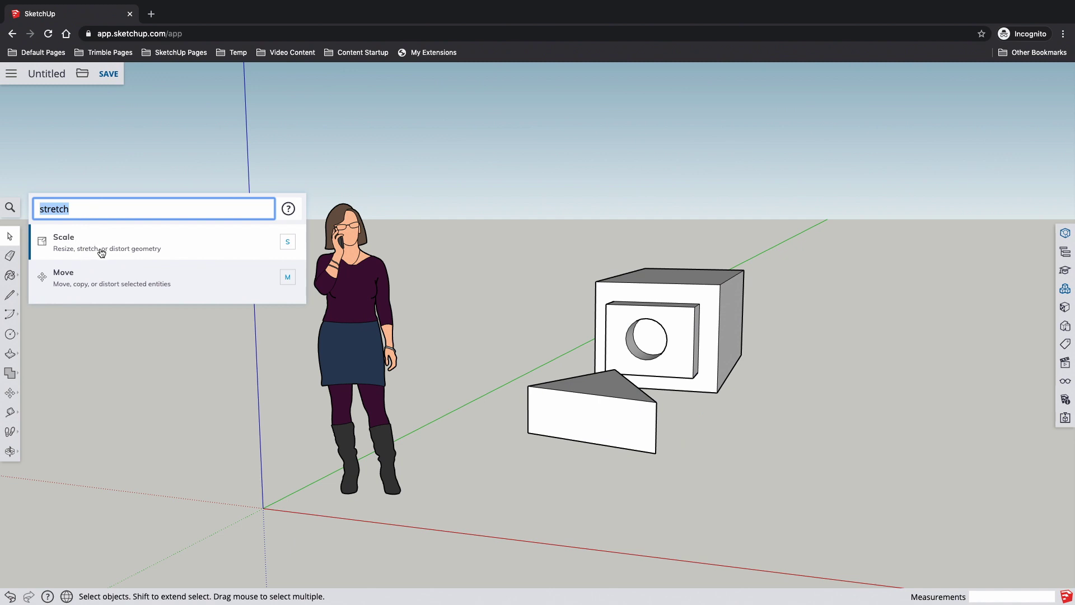
mouse_move(144, 274)
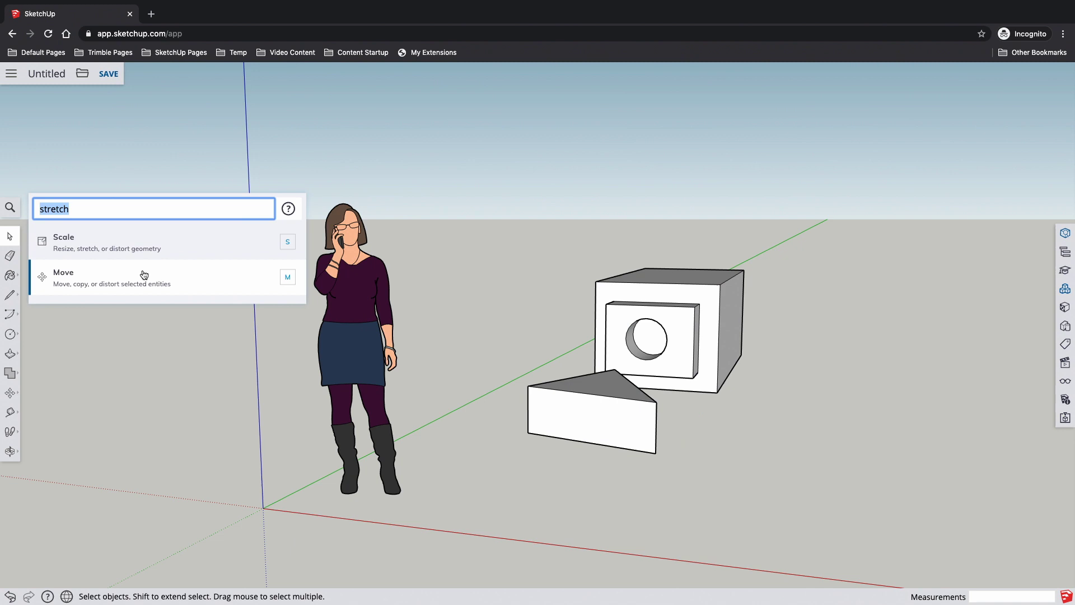
mouse_move(71, 283)
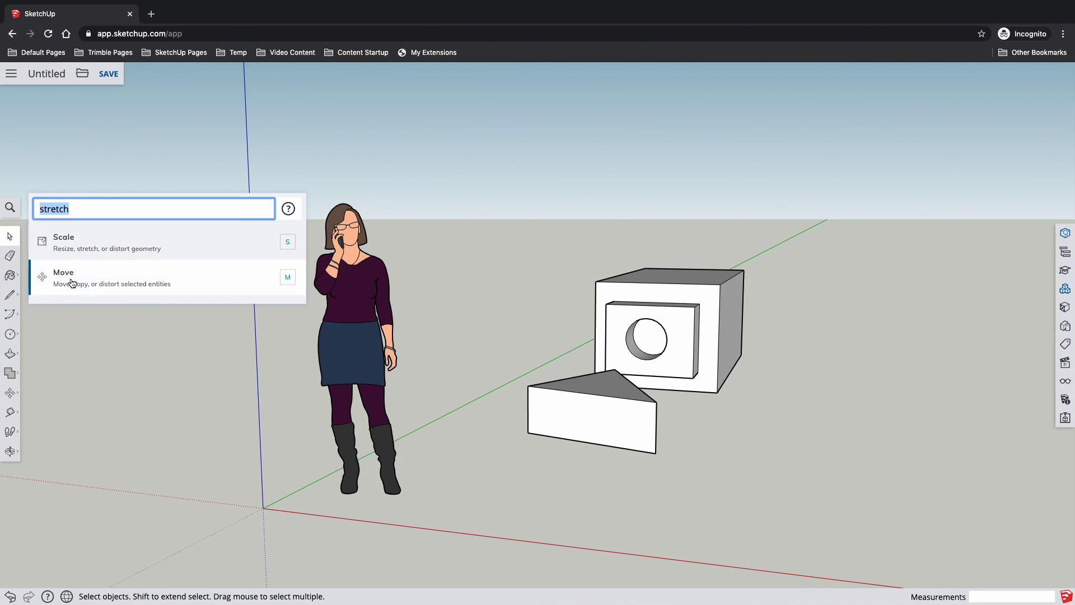
mouse_move(106, 277)
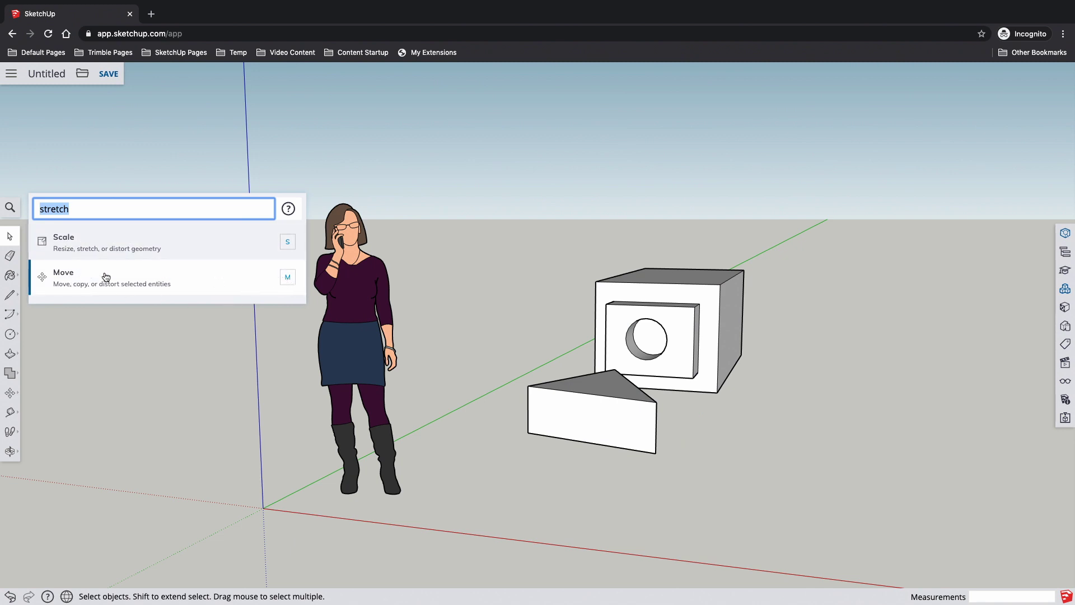
mouse_move(70, 284)
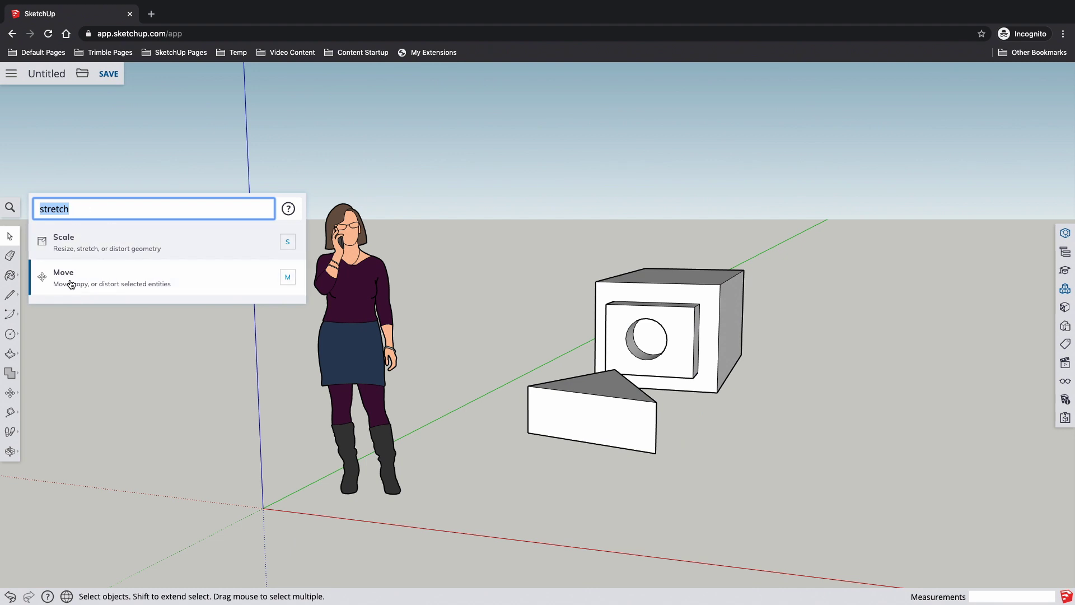
left_click(63, 277)
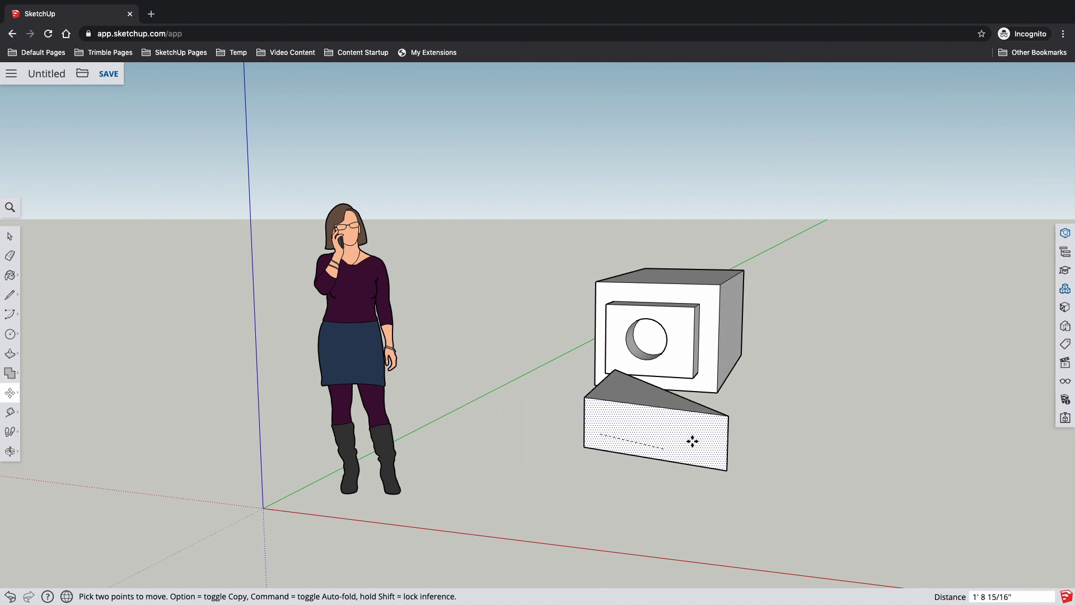
Search tools for 'fillet' and launch Follow Me from the results
left_click(10, 207)
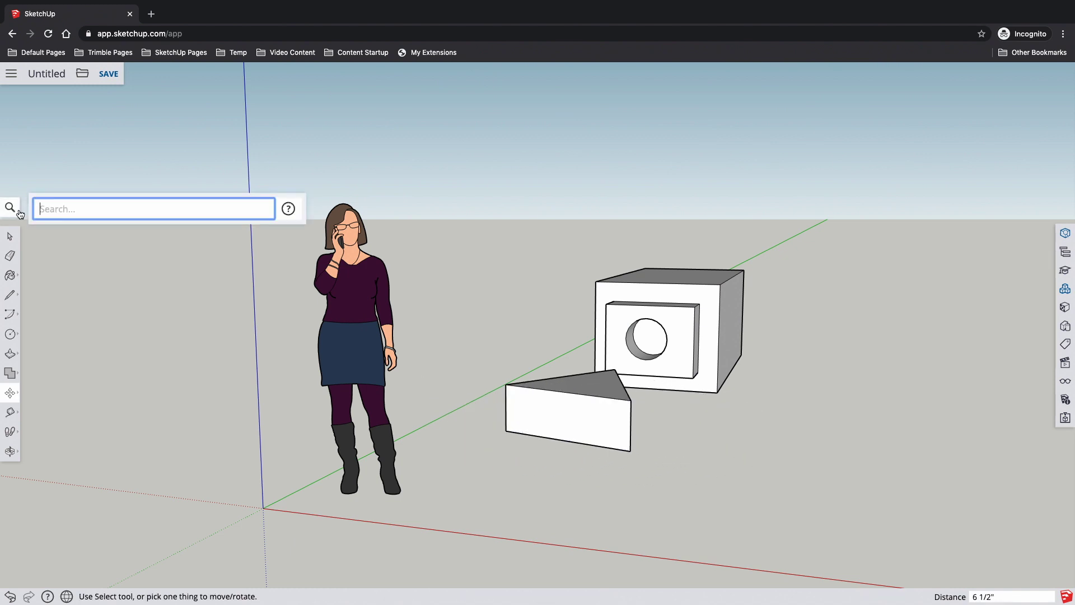
type("fillet")
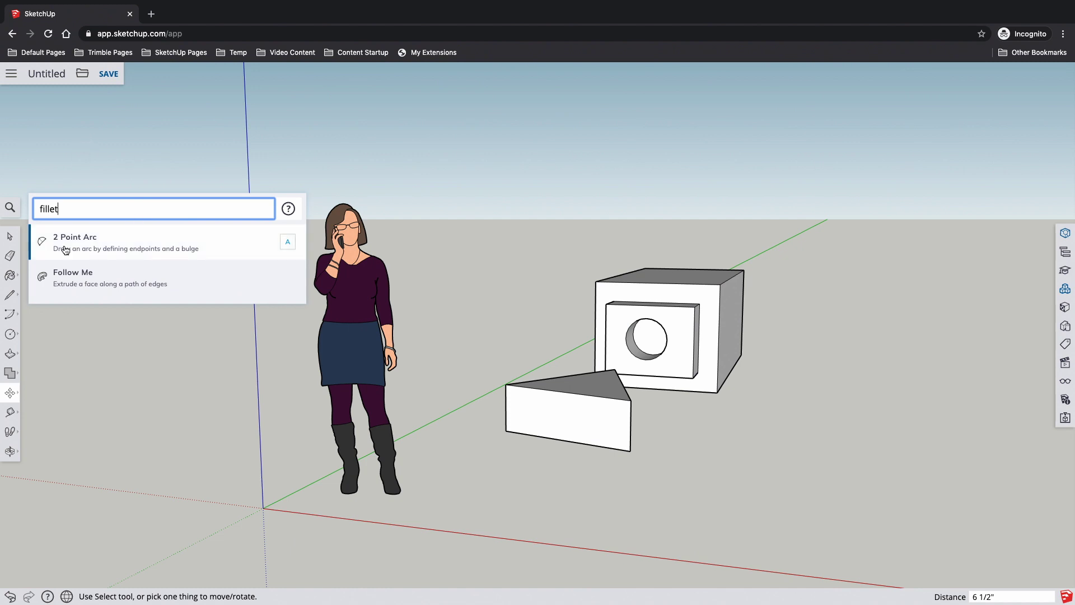
mouse_move(74, 278)
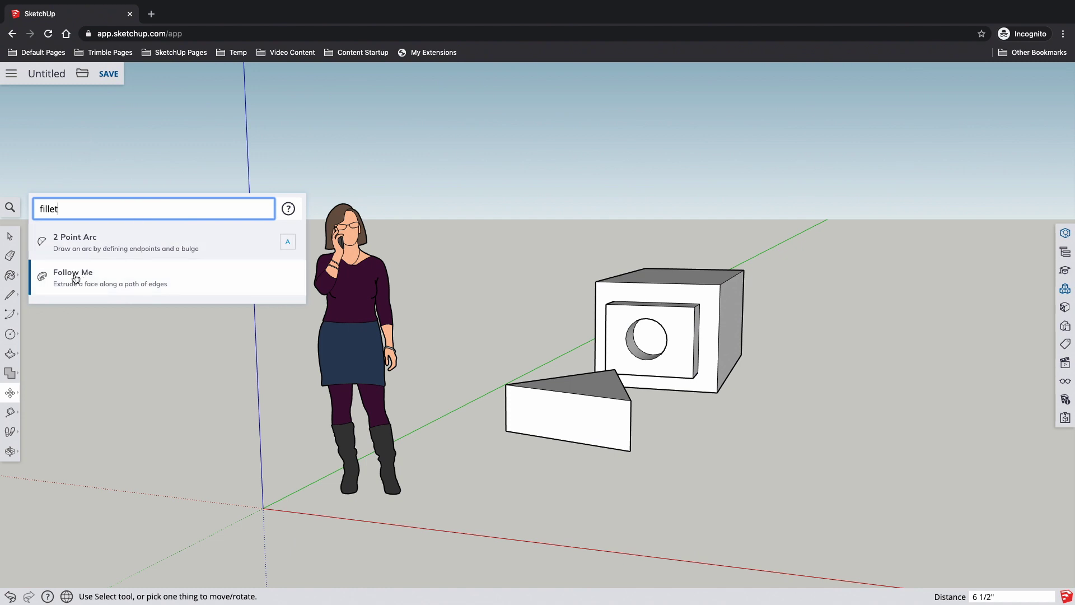
left_click(103, 277)
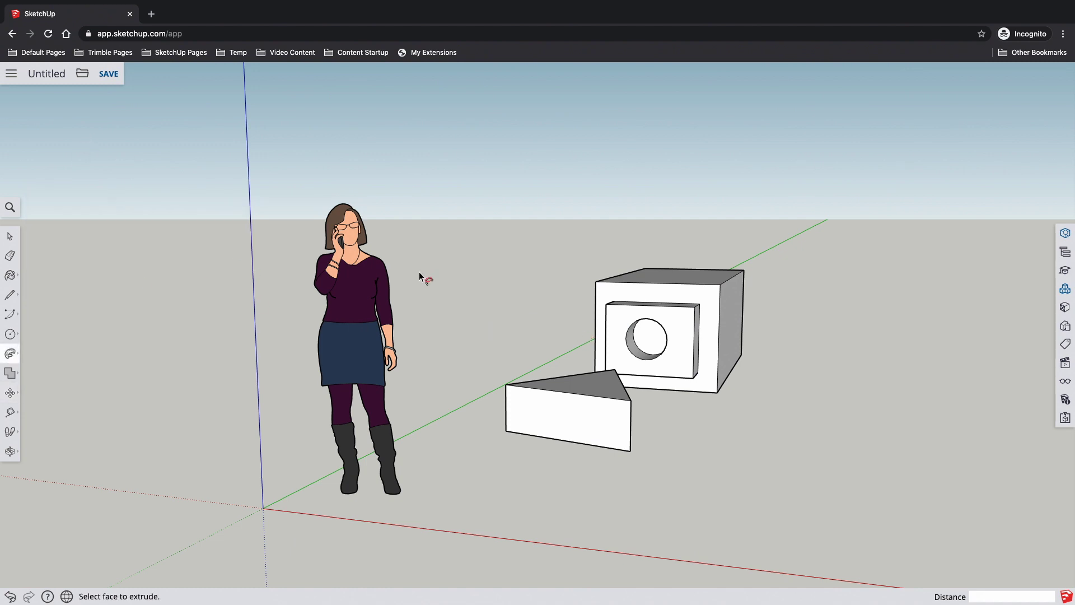